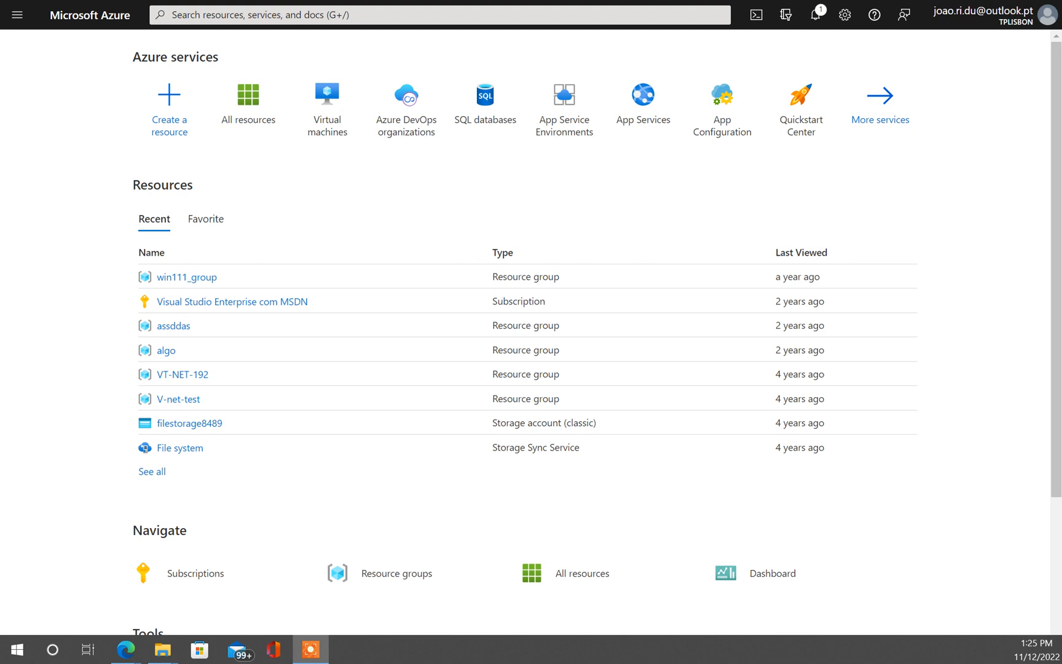
mouse_move(193, 162)
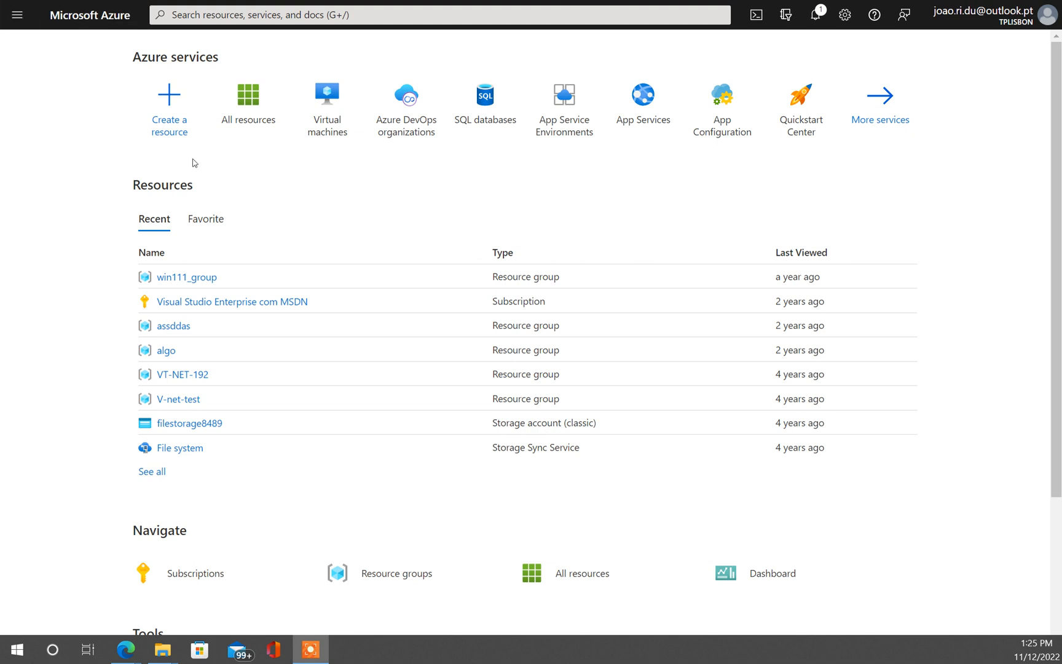
From Virtual machines, start creating a new Azure virtual machine.
click(326, 94)
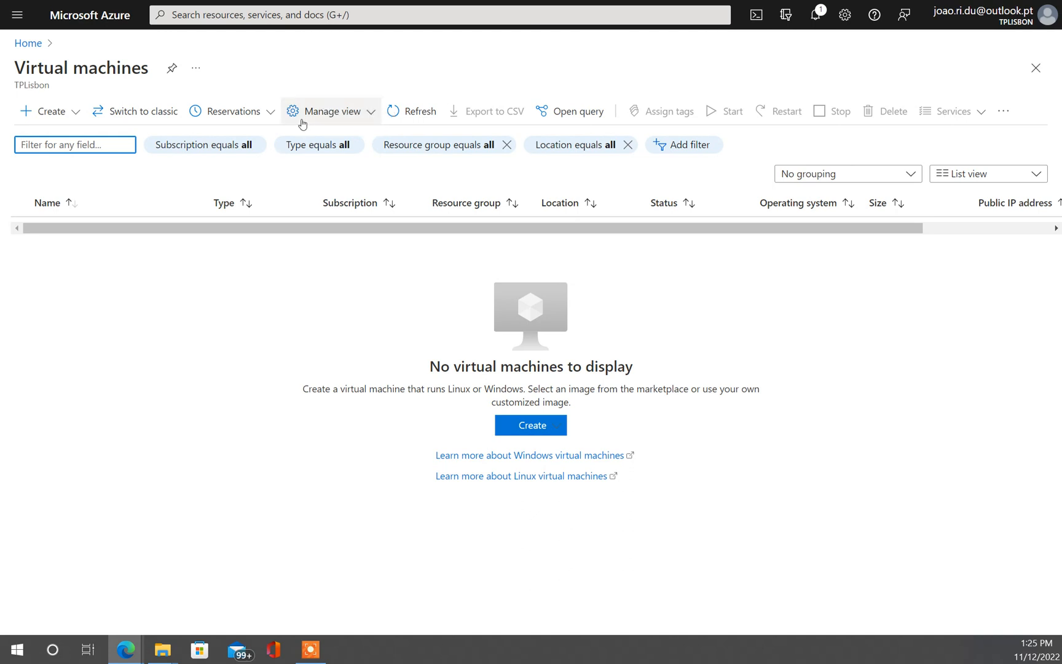
mouse_move(242, 210)
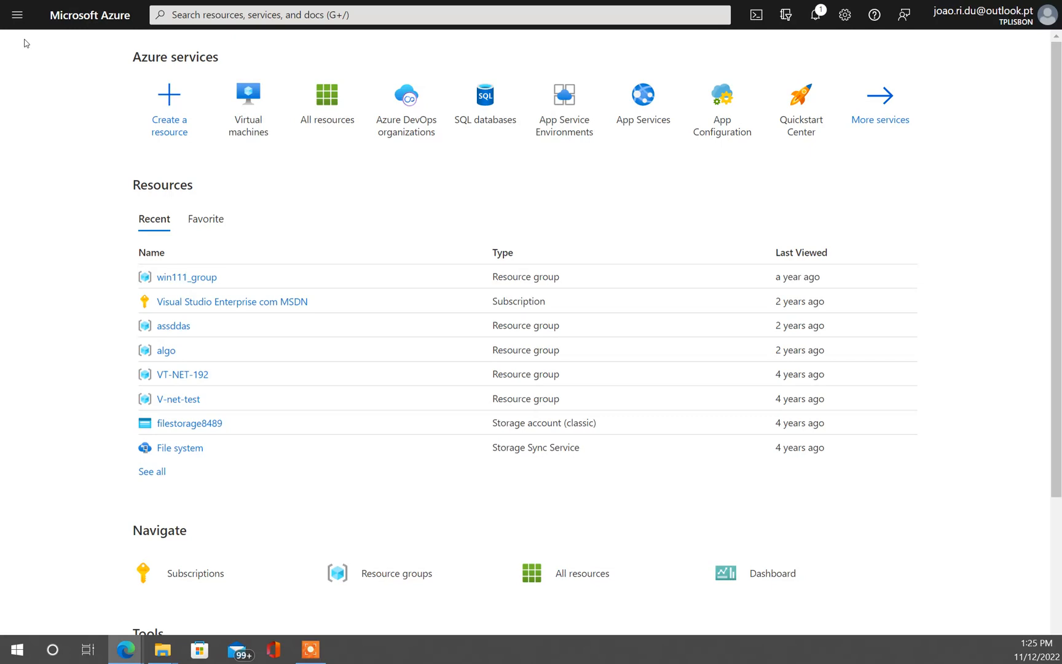
mouse_move(303, 25)
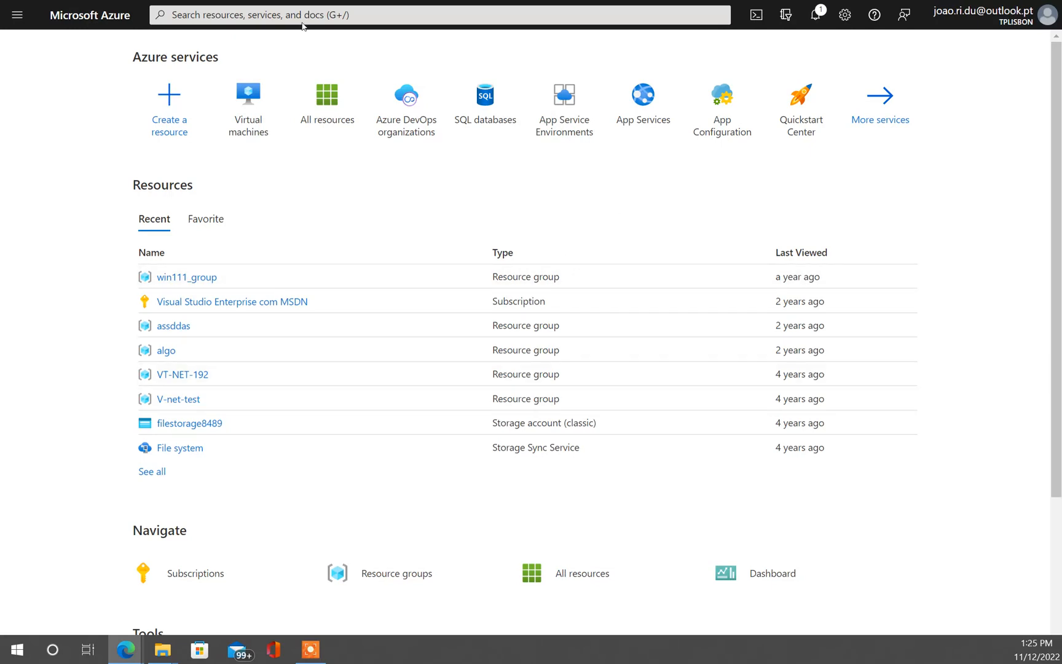
mouse_move(247, 109)
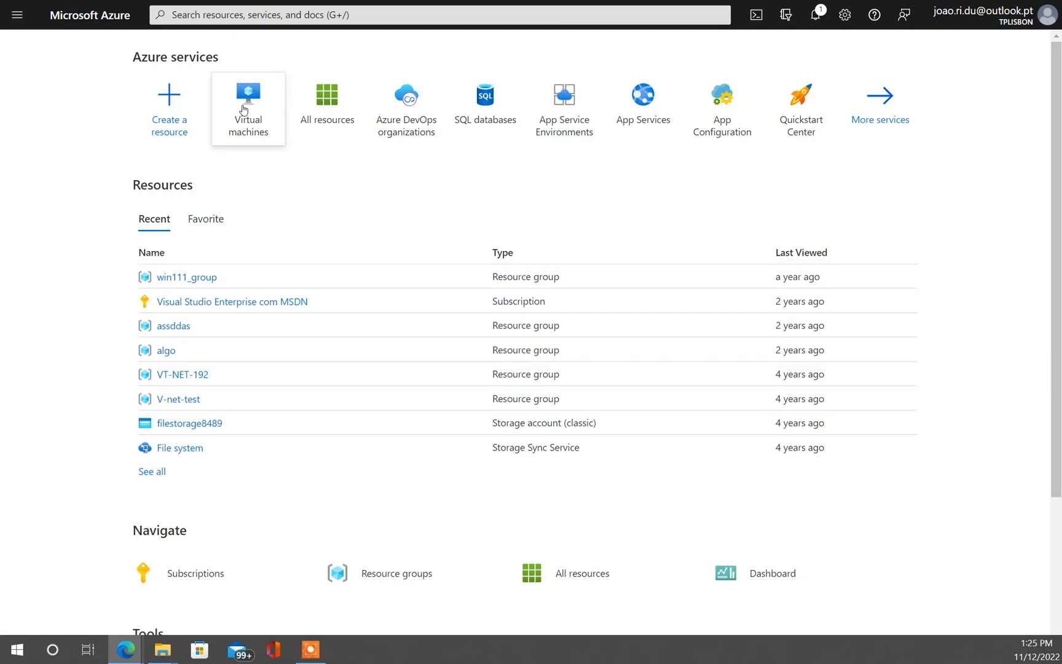
click(247, 108)
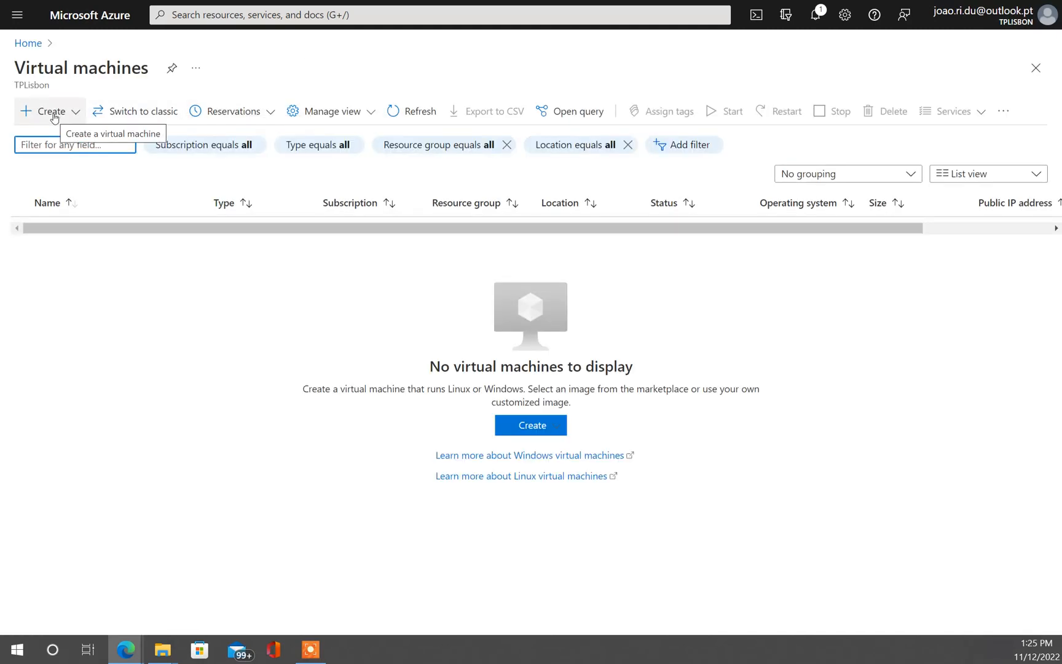
click(48, 110)
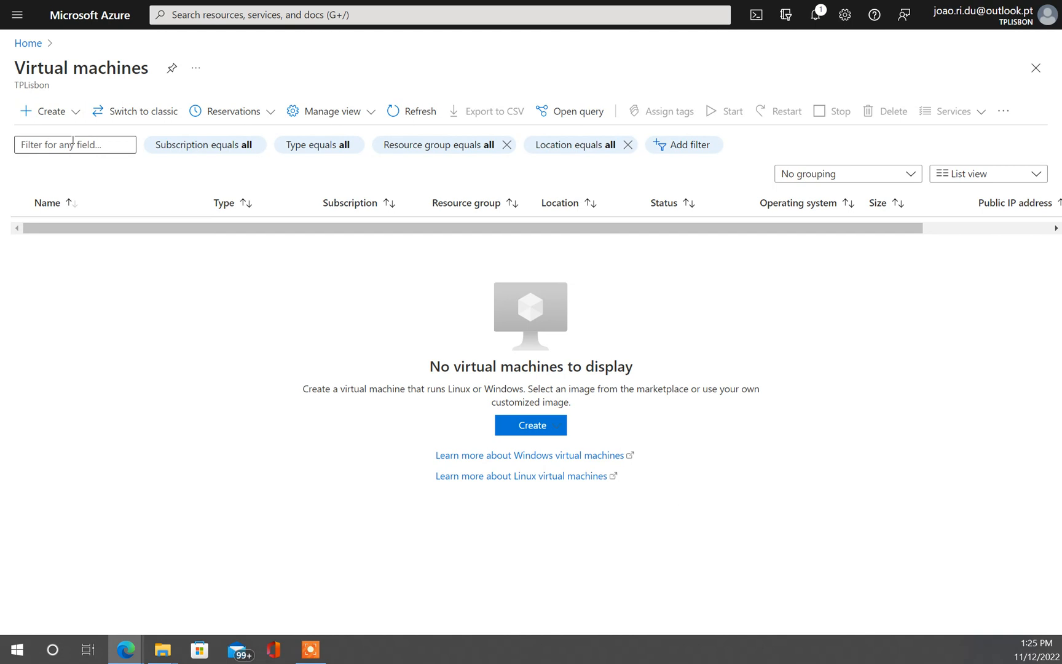
click(530, 424)
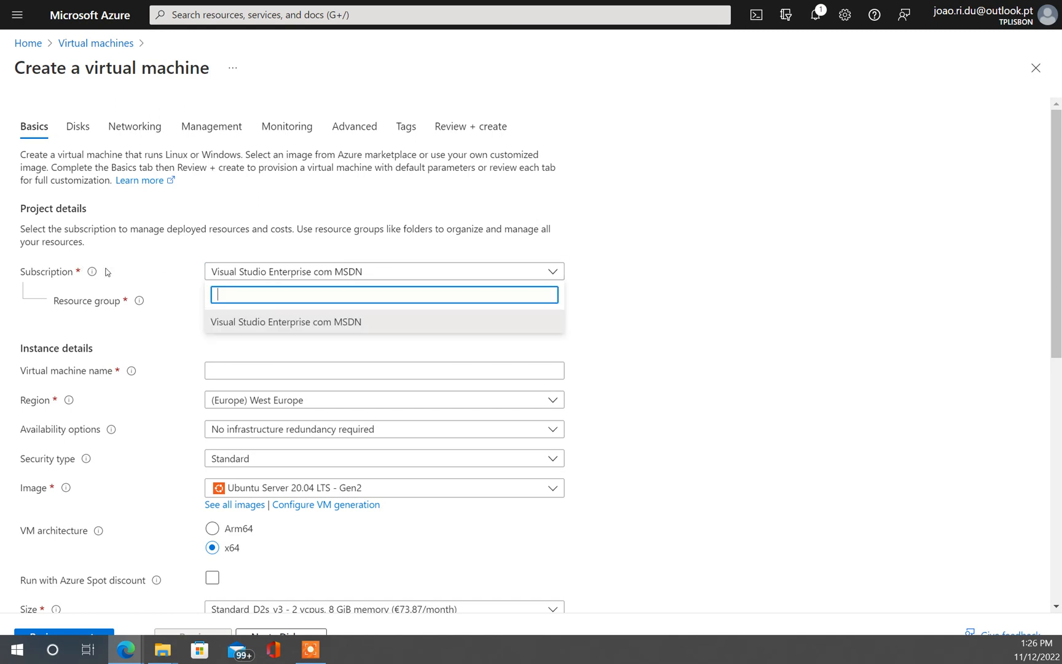
mouse_move(411, 284)
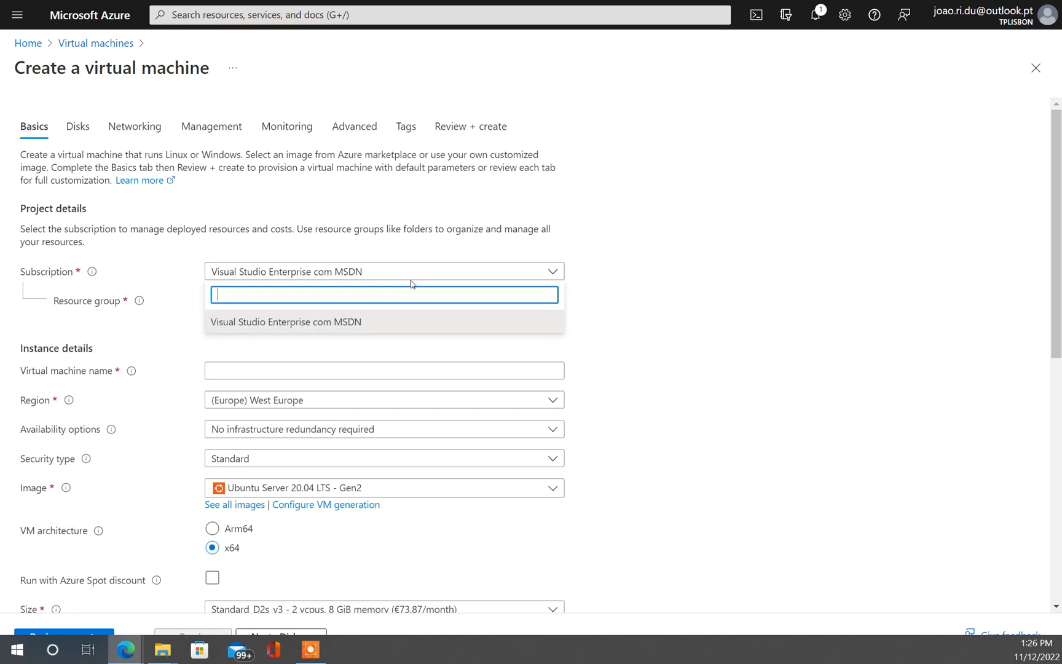
click(383, 300)
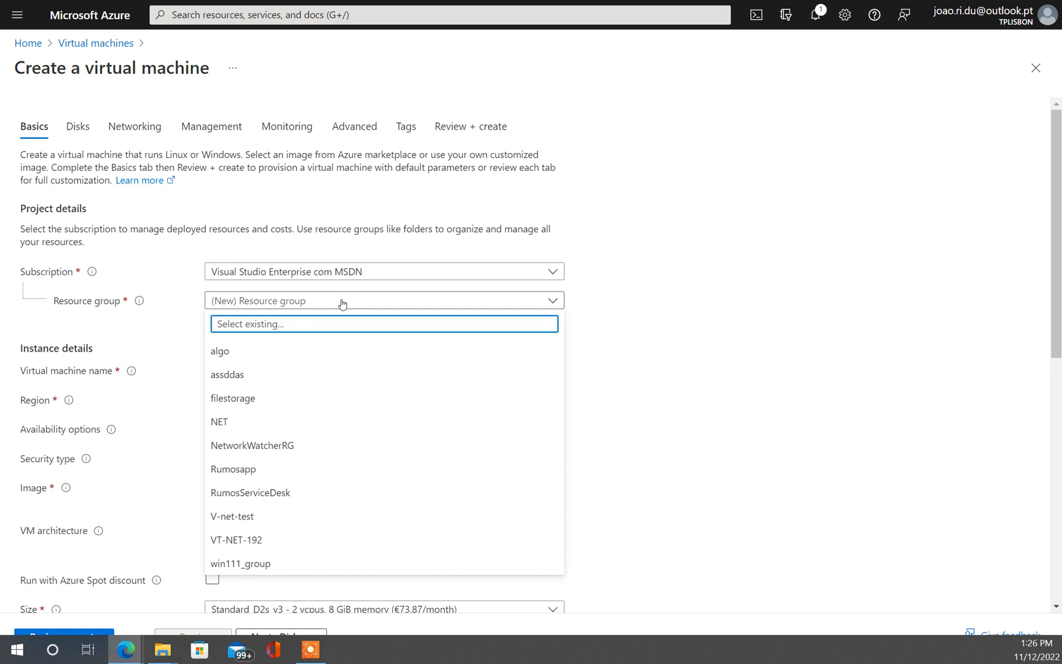
mouse_move(613, 214)
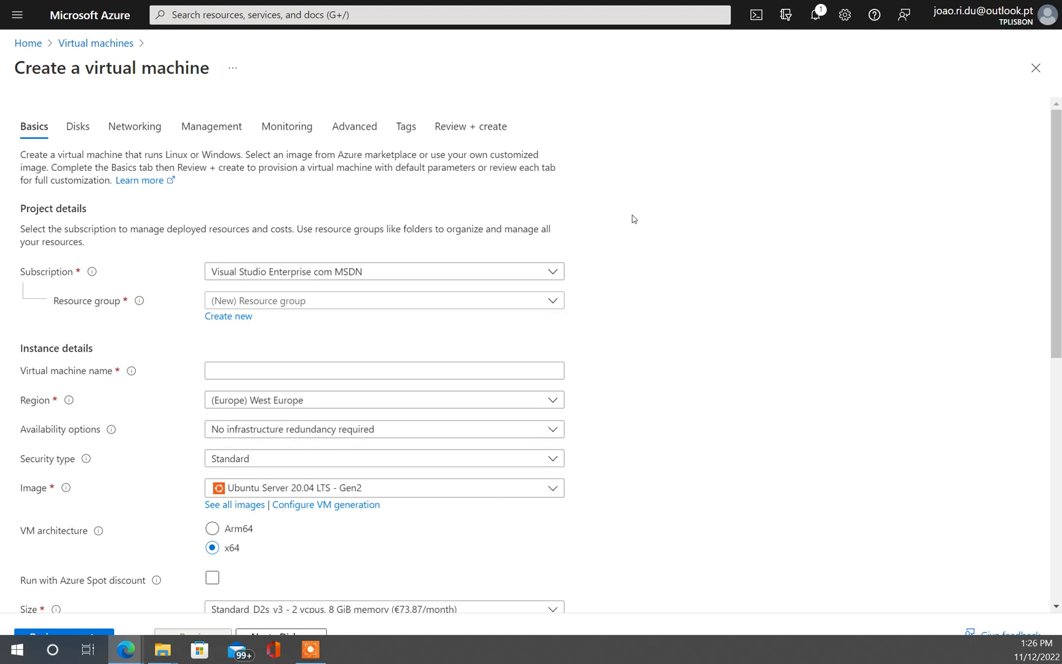
mouse_move(266, 326)
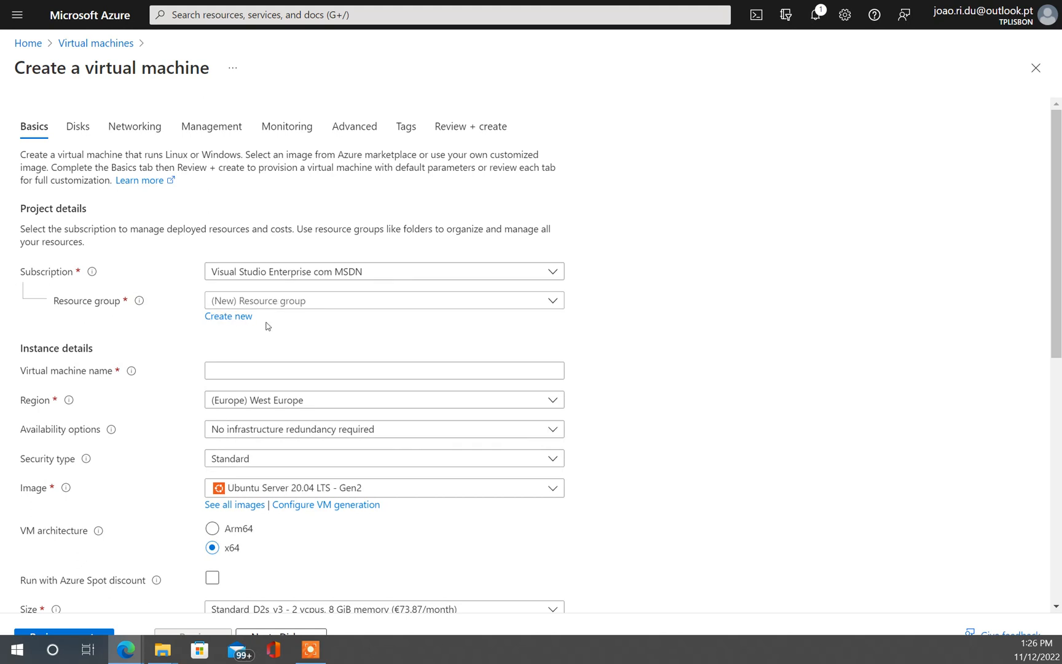
mouse_move(284, 333)
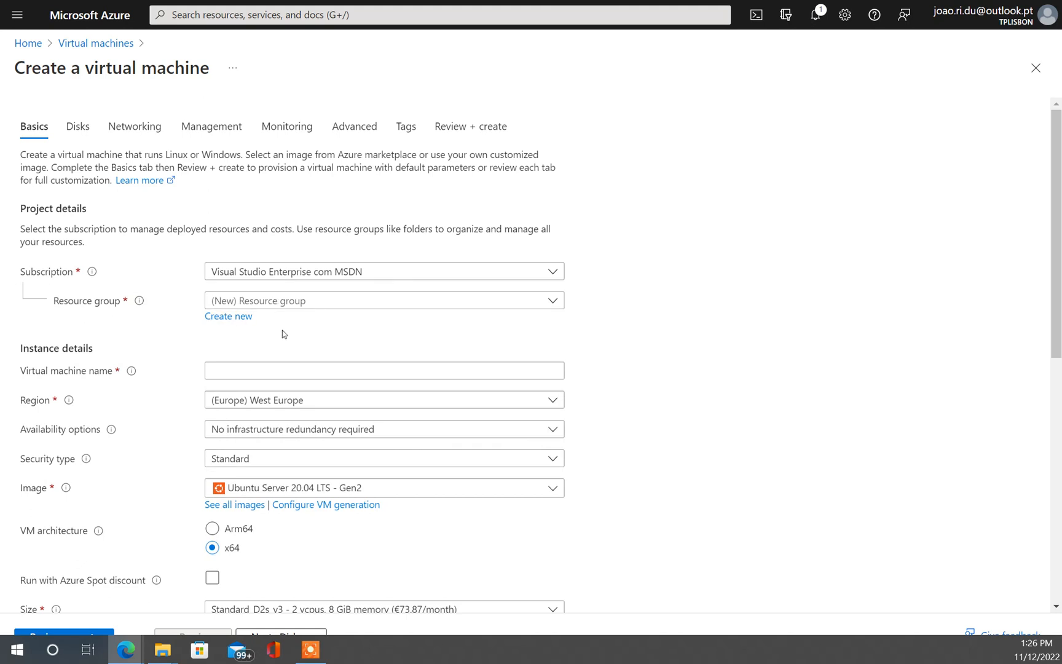
mouse_move(256, 335)
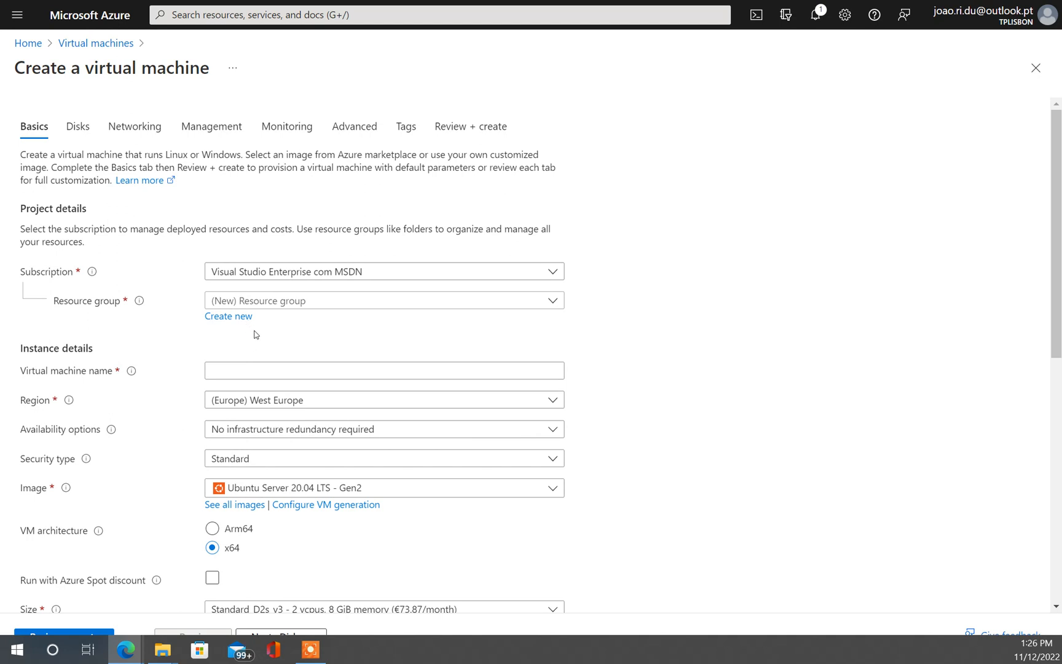
mouse_move(258, 334)
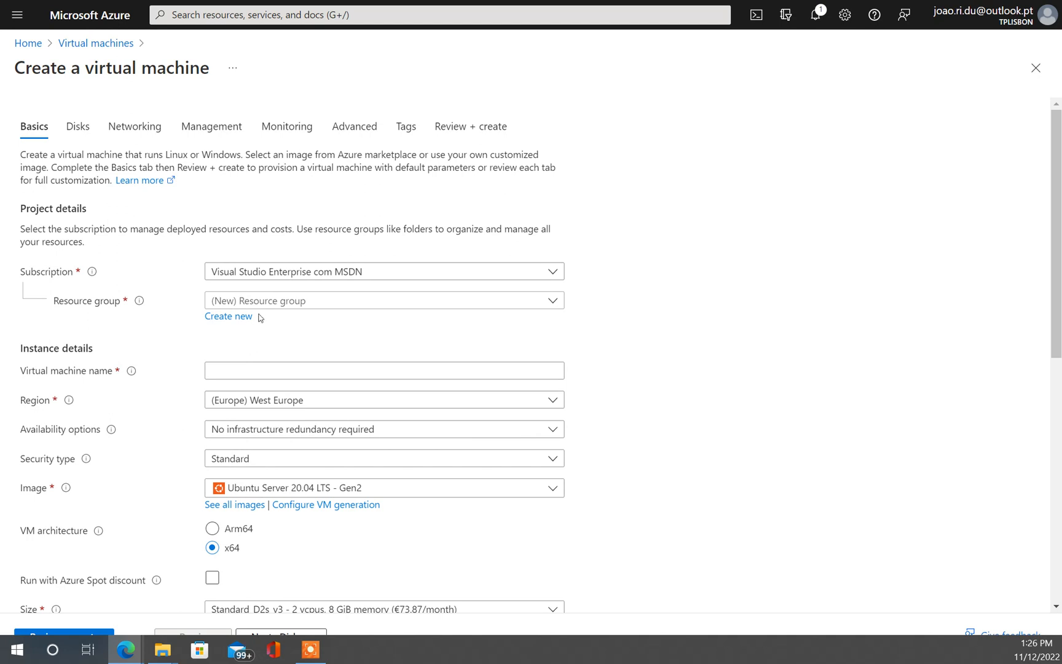
click(384, 370)
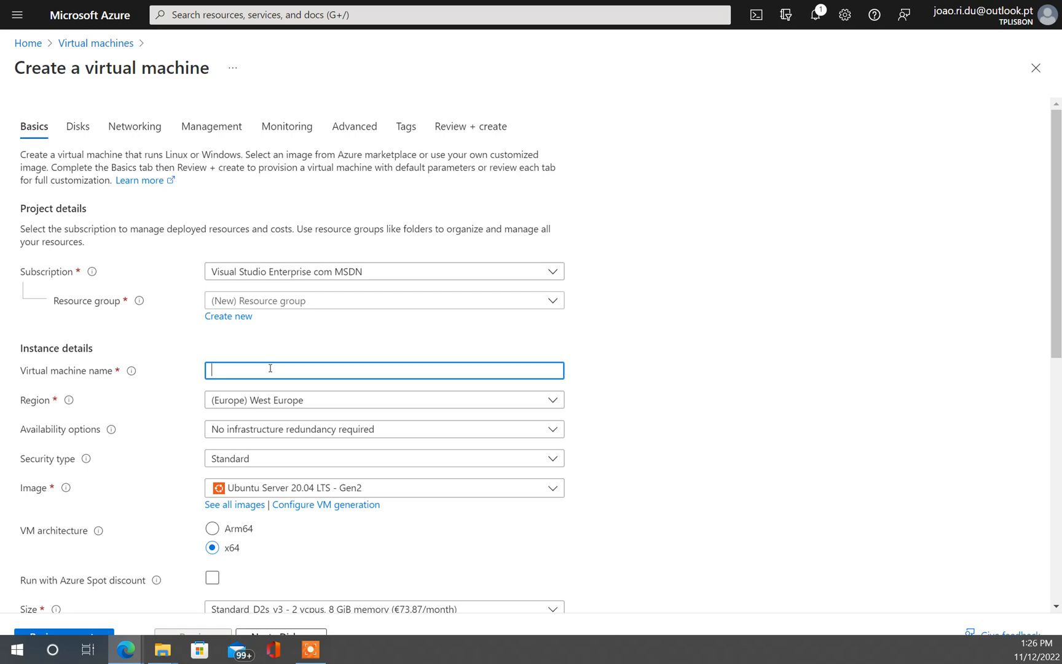
Enter 'DomainC' as the VM name, auto-creating resource group DomainC_group.
text(Domain)
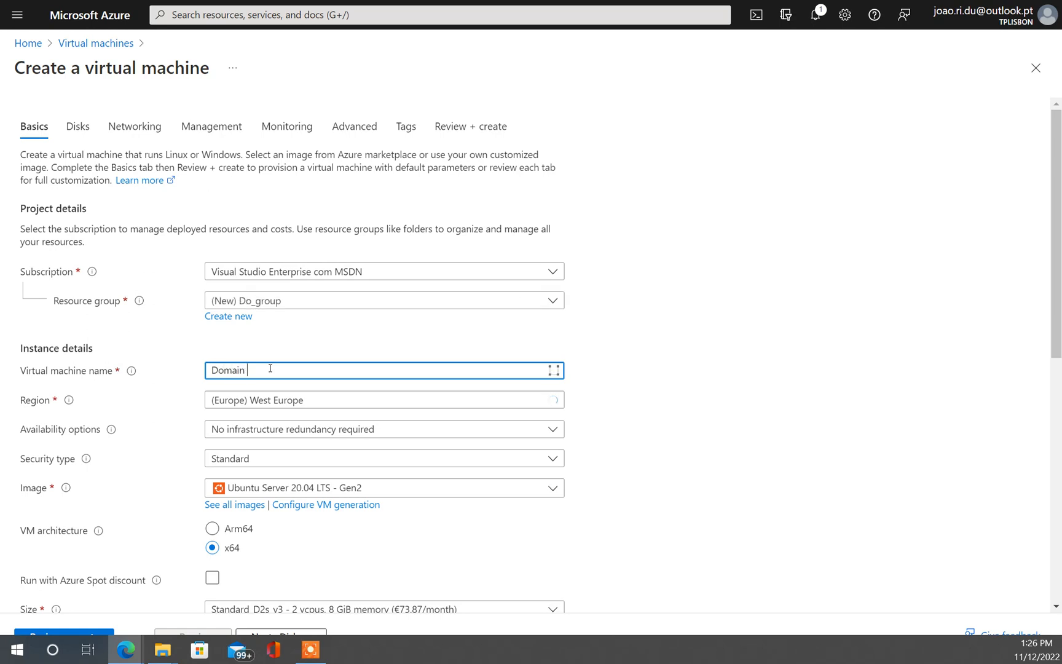
text(Con)
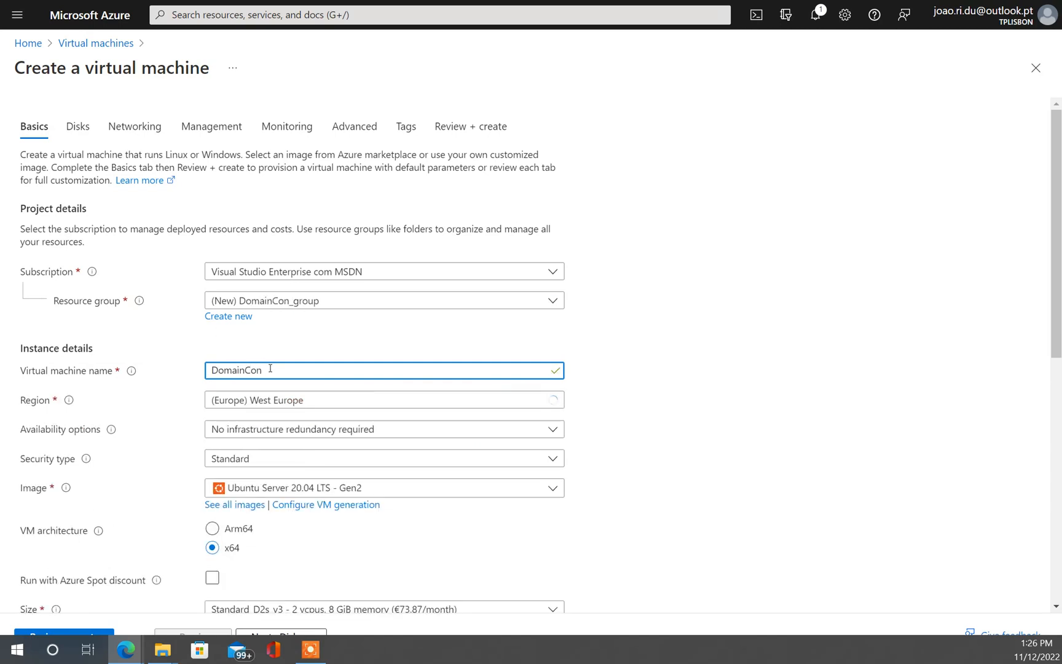
key(Backspace)
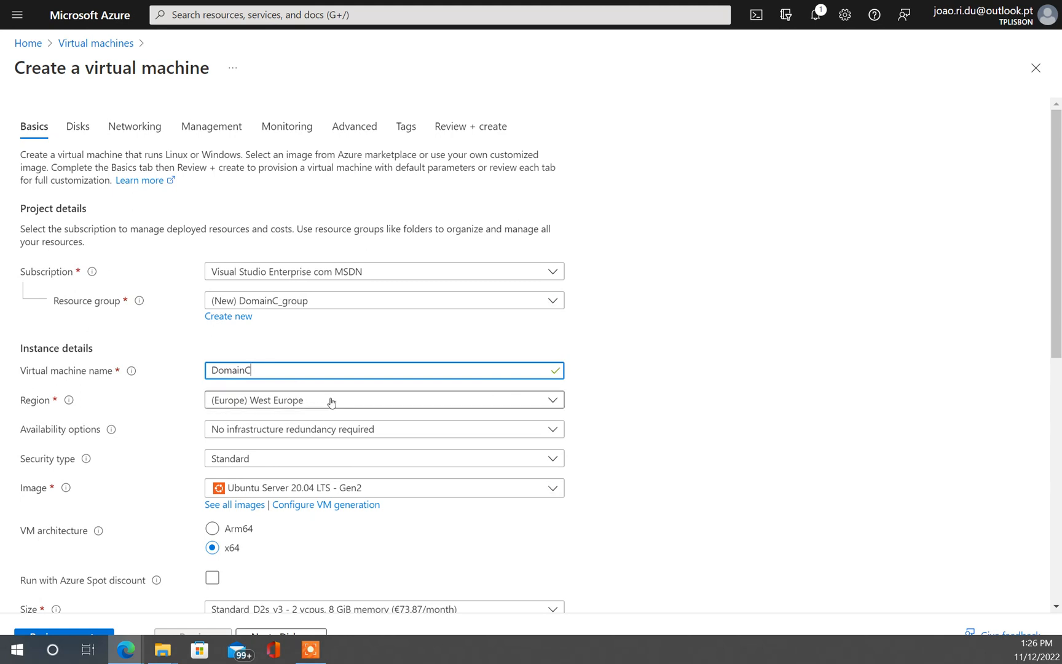
mouse_move(345, 421)
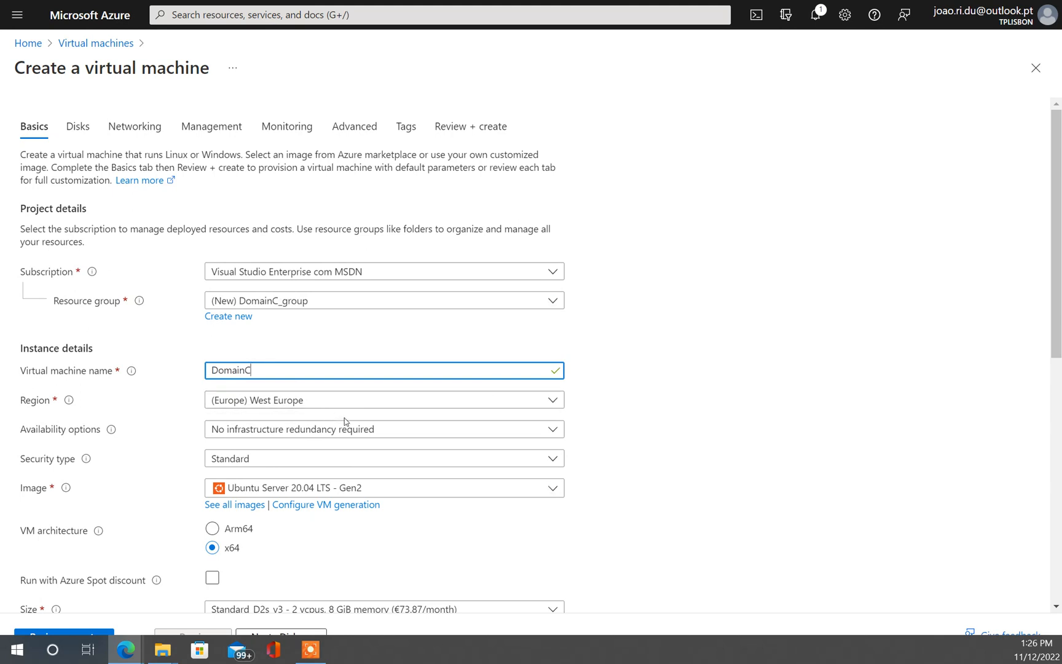
mouse_move(295, 420)
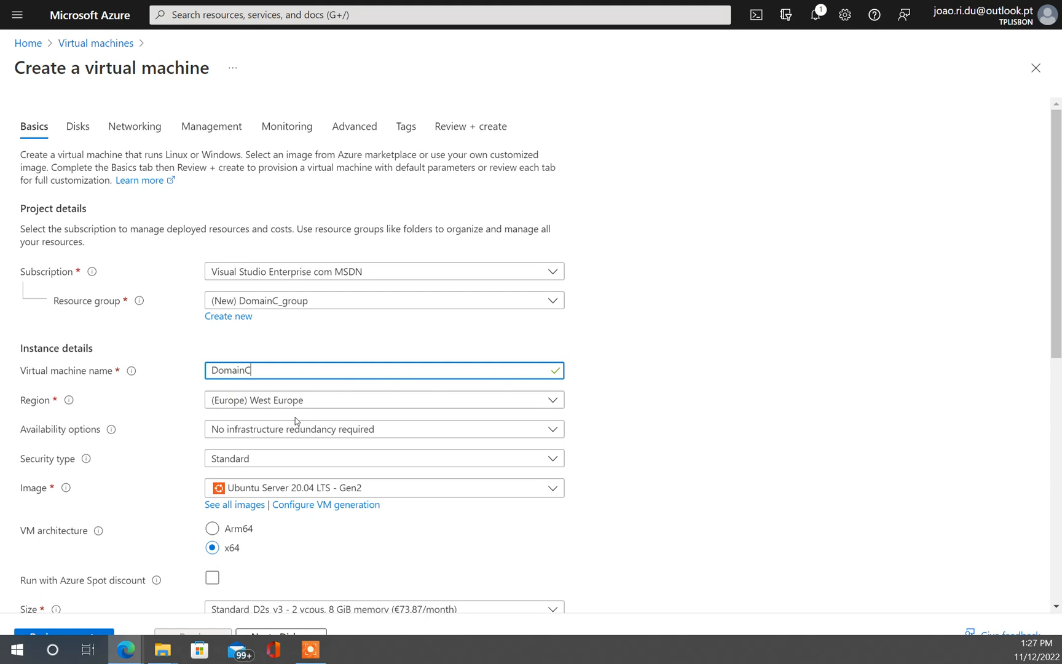
mouse_move(298, 416)
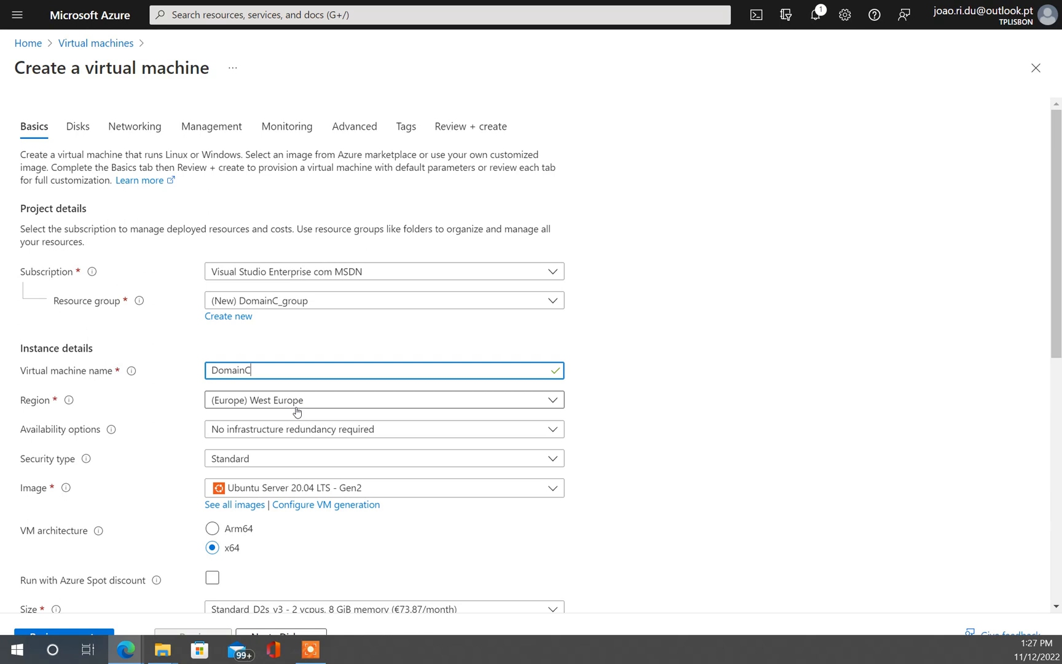
mouse_move(256, 407)
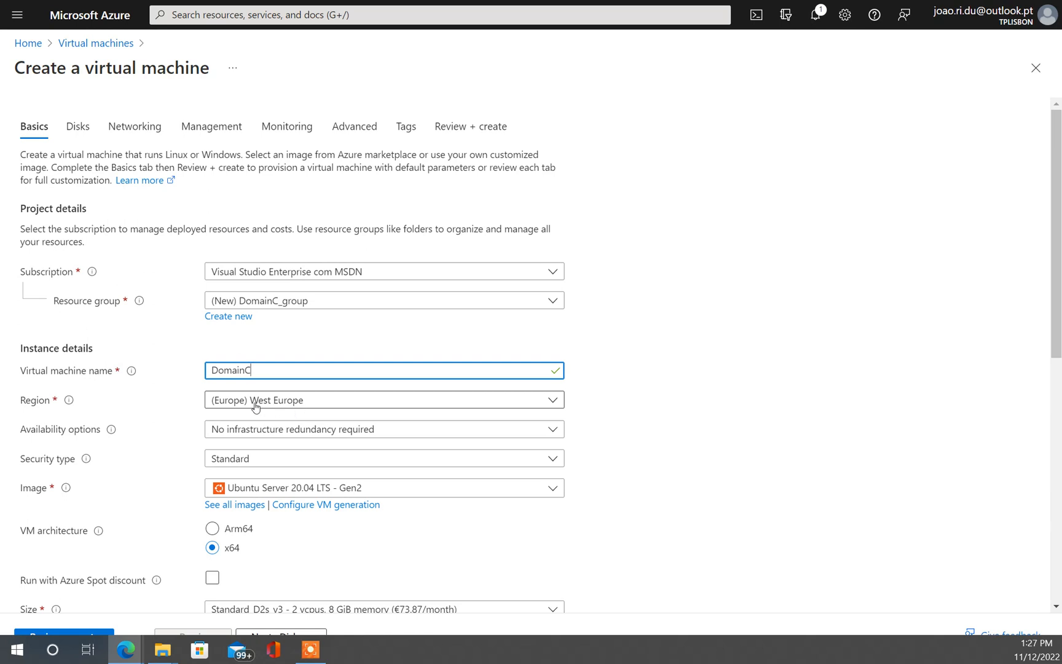
mouse_move(346, 439)
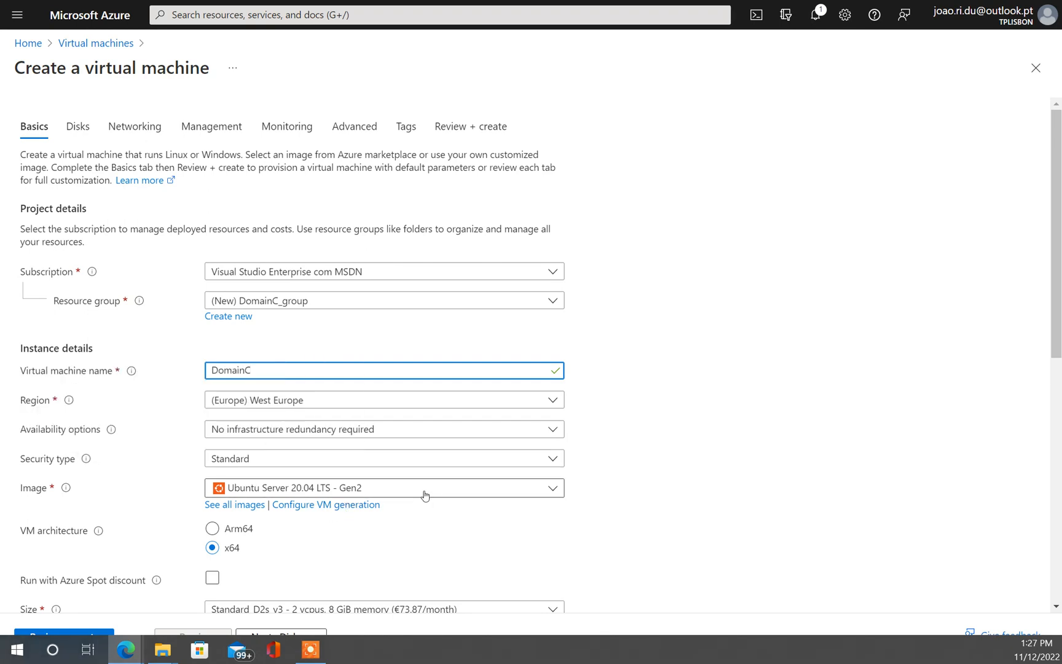
Open the Image list of marketplace operating system images.
click(383, 488)
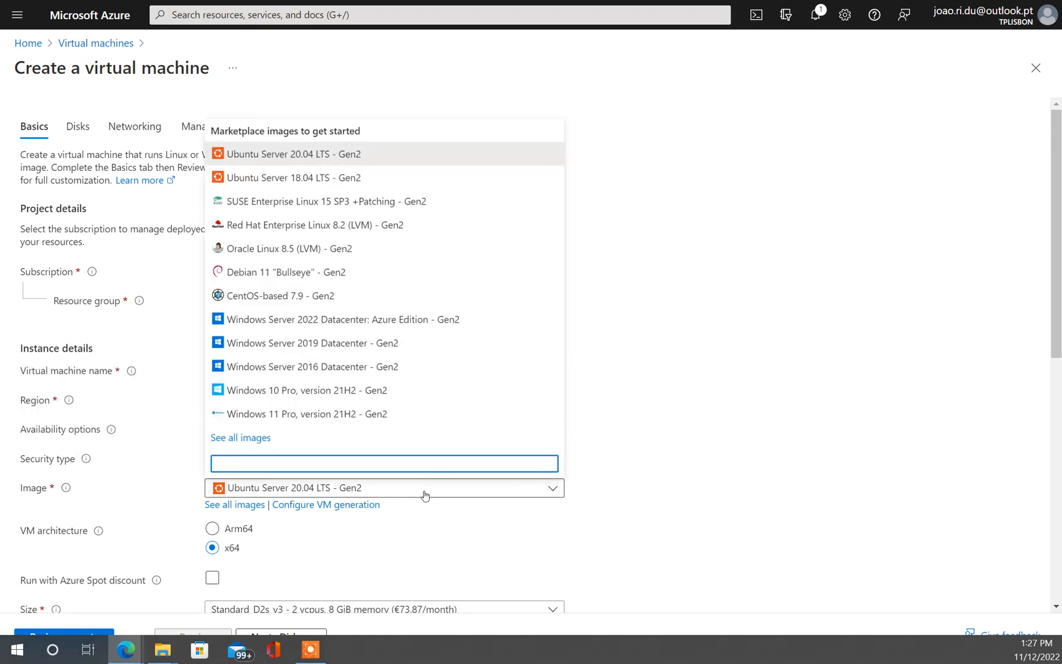
mouse_move(340, 345)
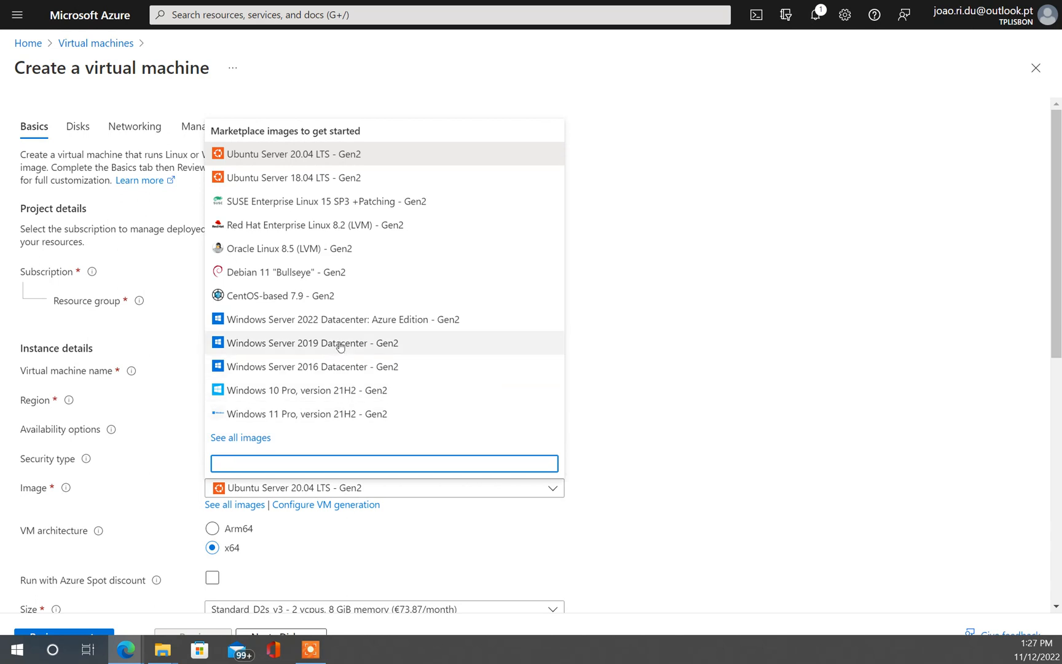
mouse_move(345, 367)
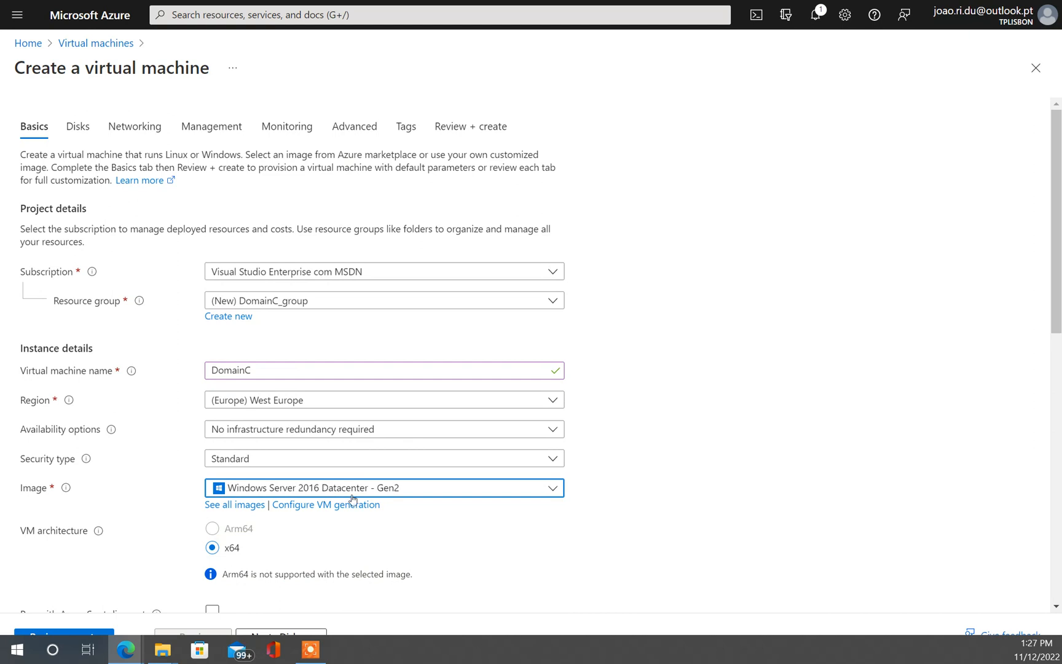
mouse_move(326, 504)
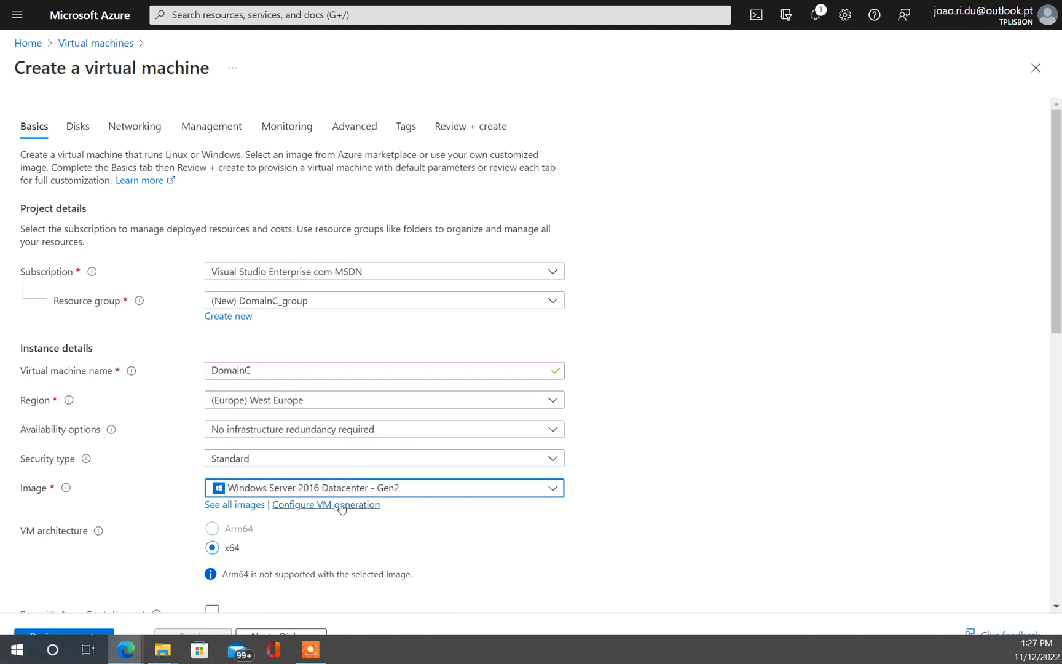
mouse_move(234, 505)
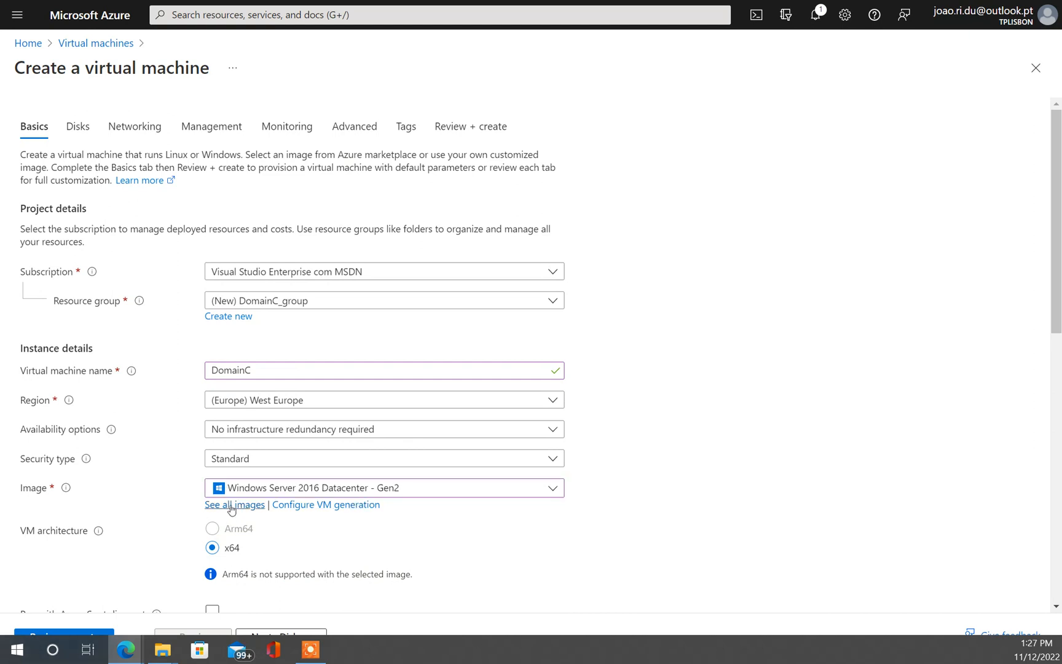
click(233, 504)
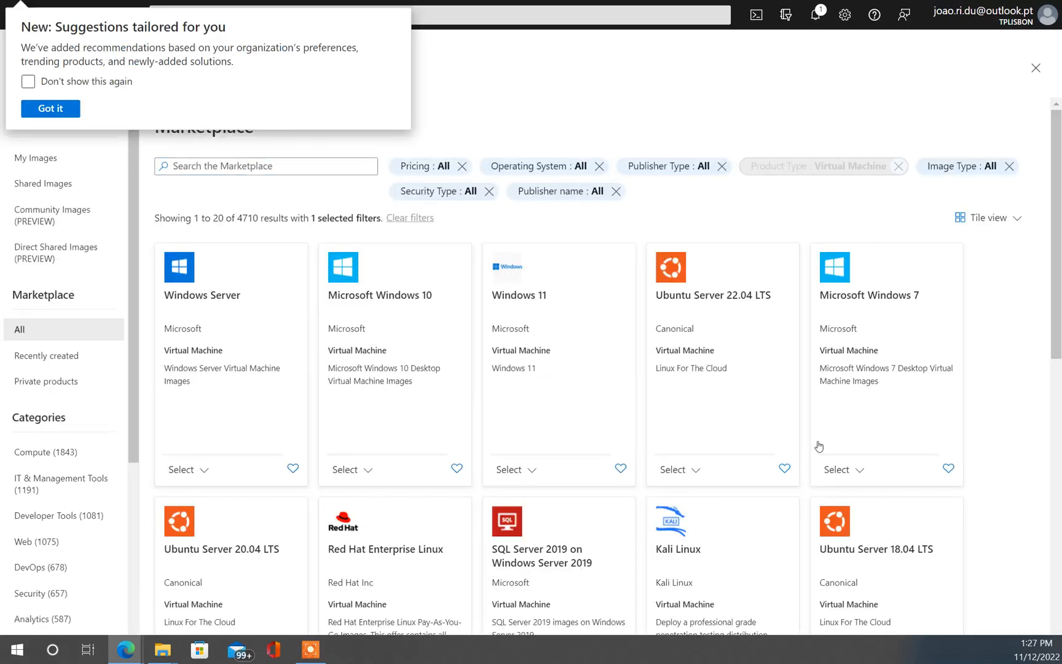
mouse_move(369, 305)
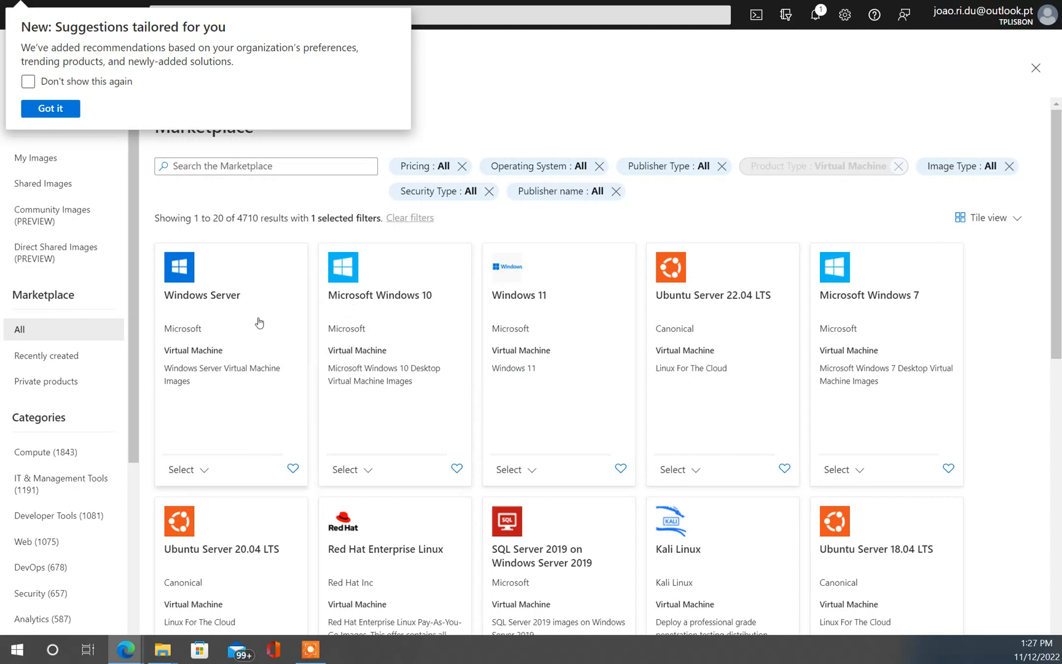
mouse_move(217, 303)
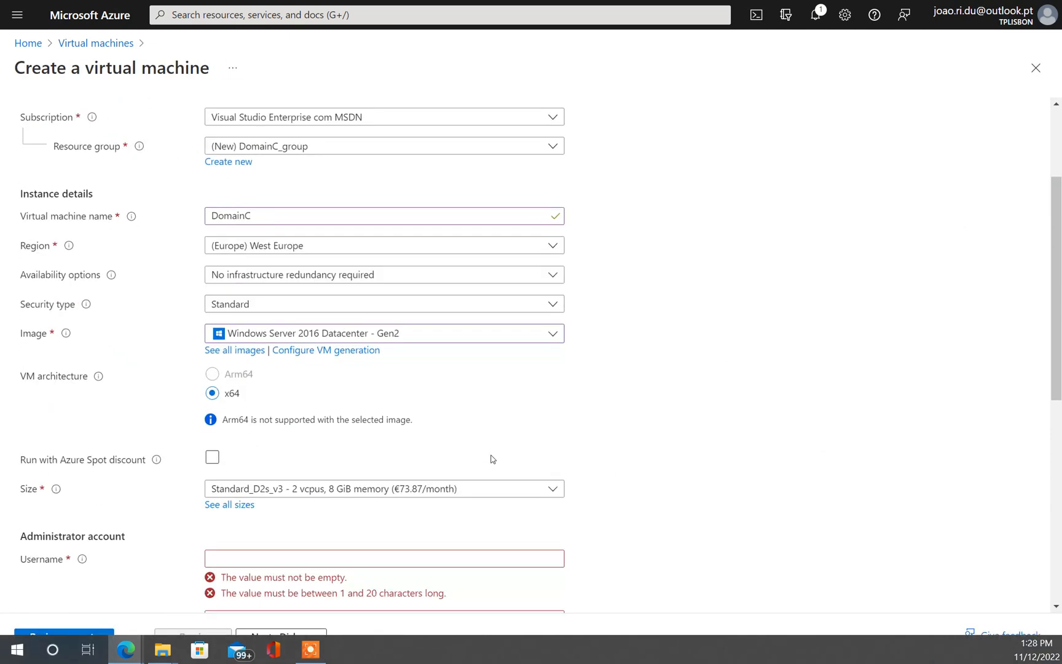
mouse_move(294, 445)
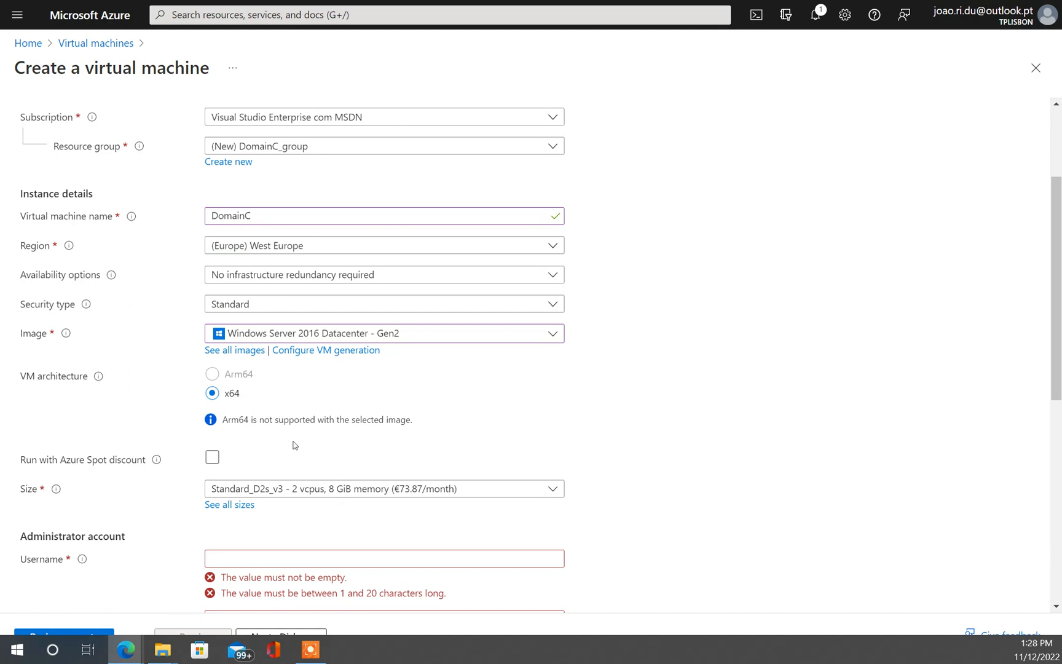
mouse_move(357, 515)
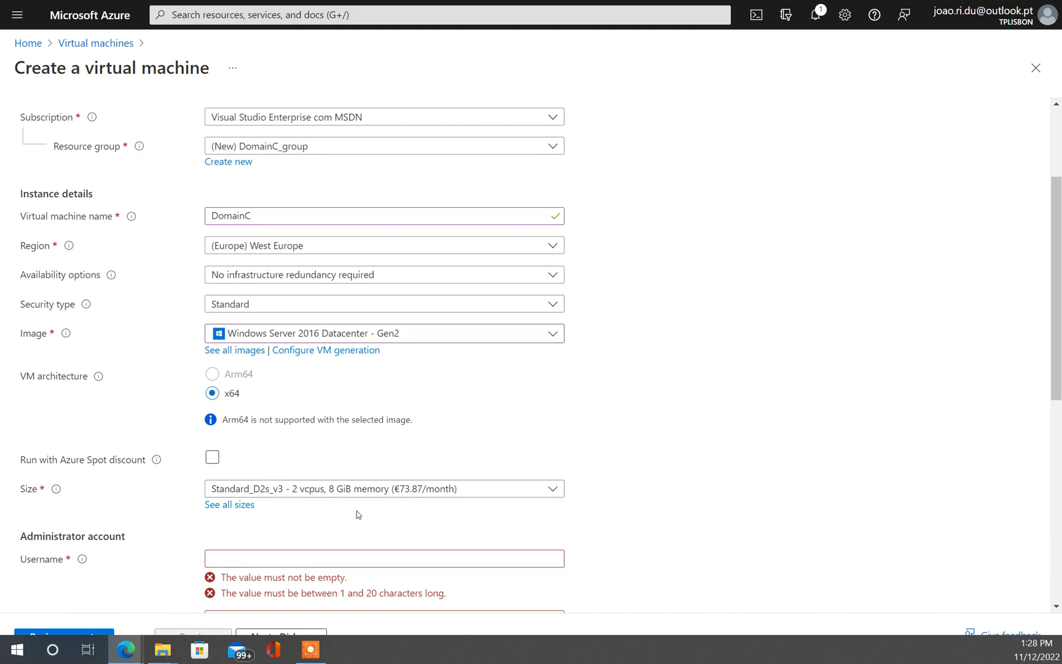
mouse_move(228, 504)
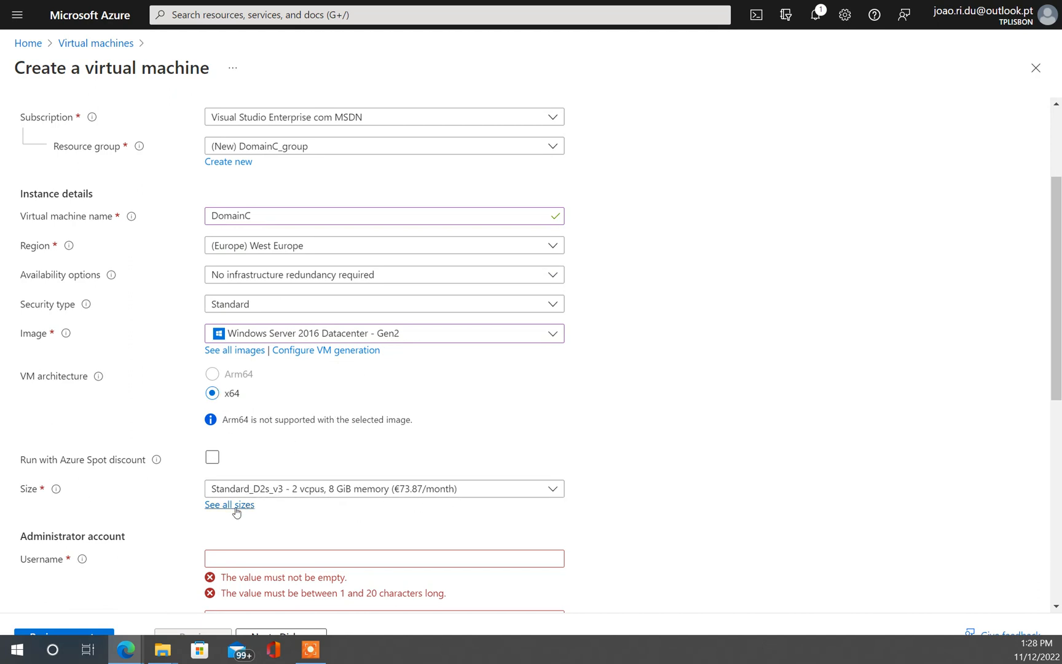
Filter sizes to 4 GiB RAM and select Standard_B2s (2 vCPUs, 4 GiB).
click(228, 504)
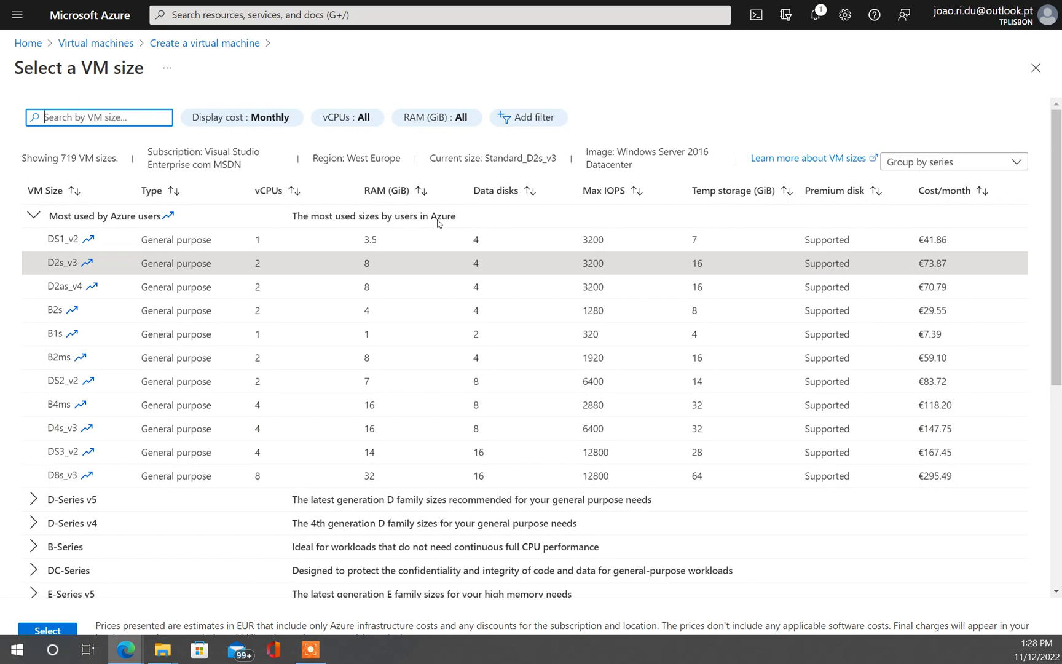
mouse_move(931, 215)
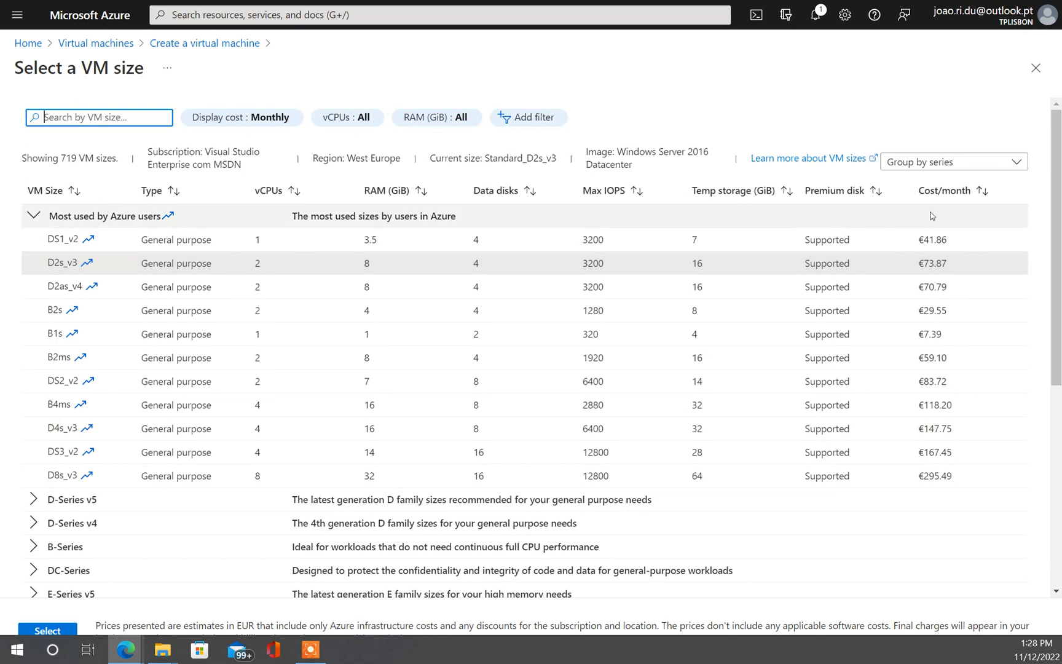
mouse_move(525, 146)
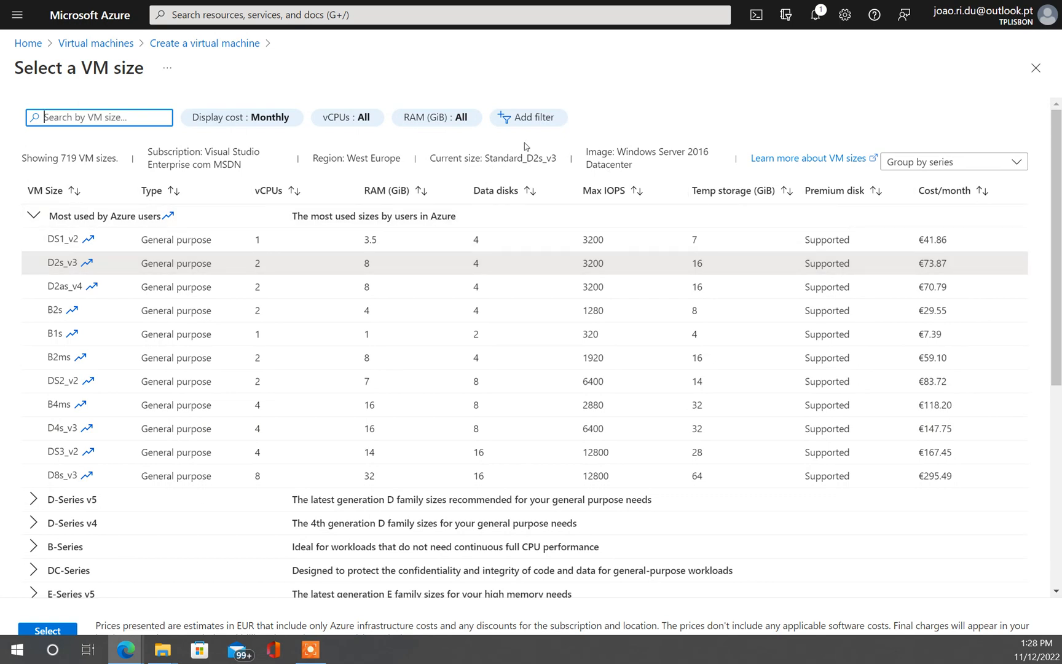
click(437, 117)
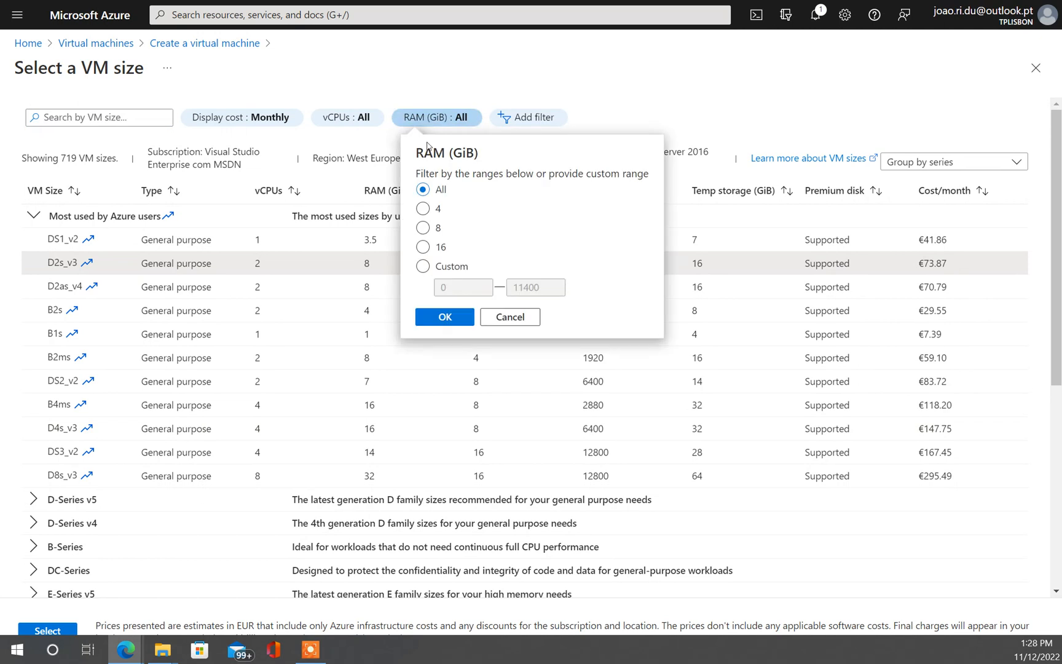
mouse_move(423, 208)
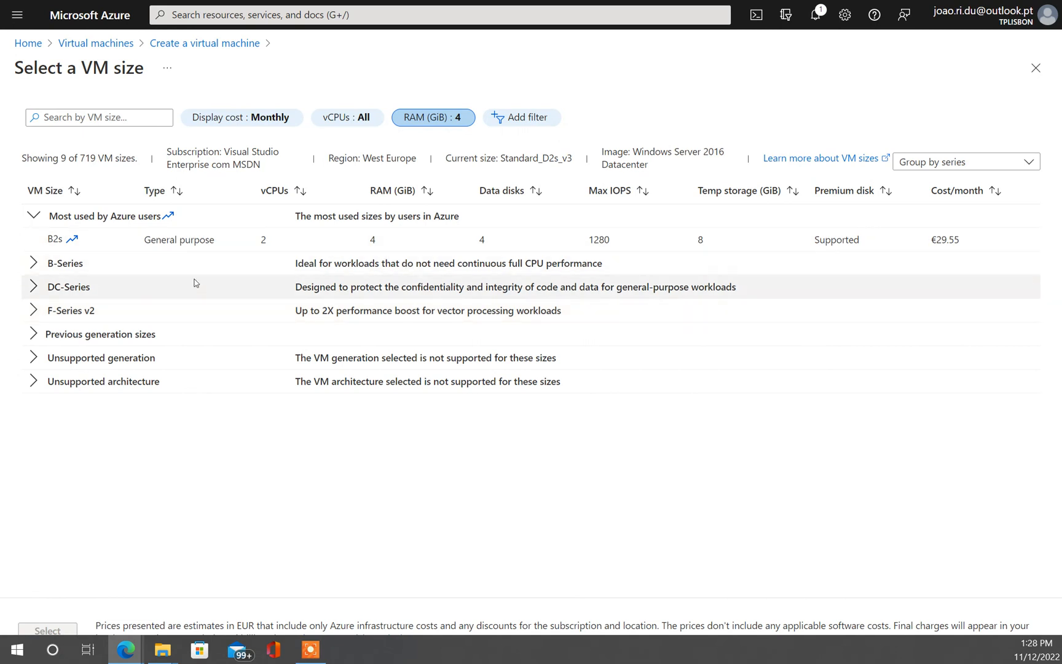
click(33, 263)
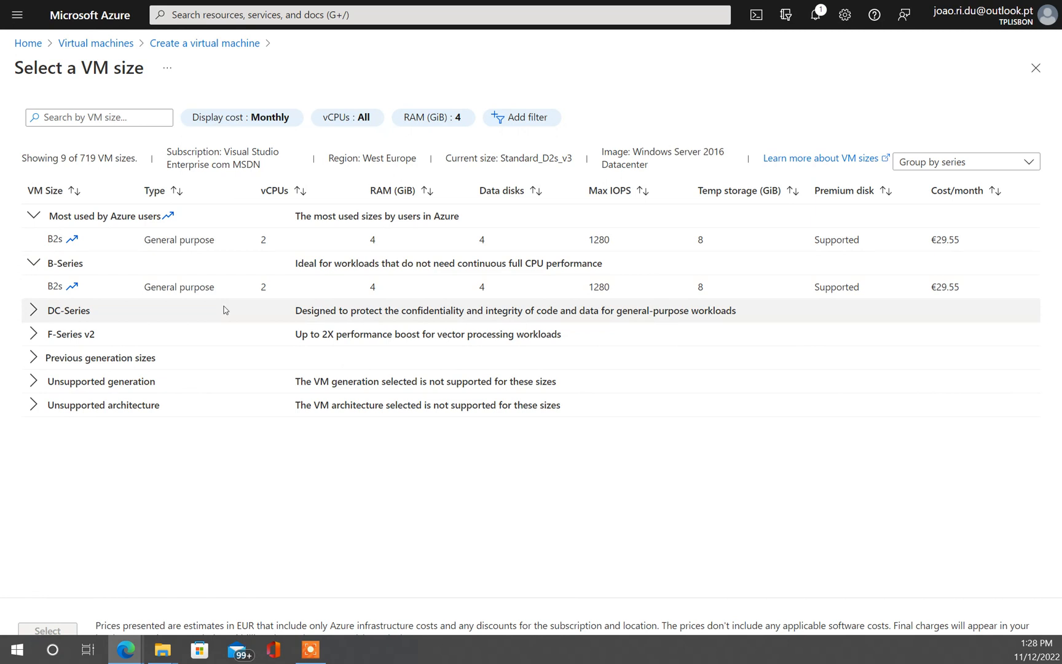
click(33, 310)
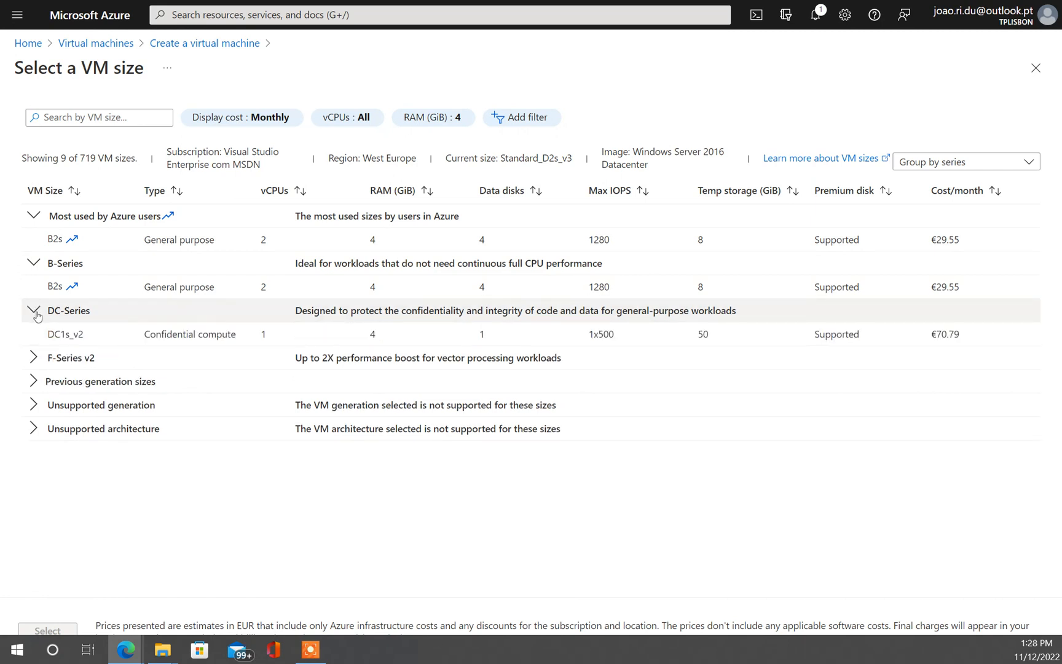
mouse_move(180, 322)
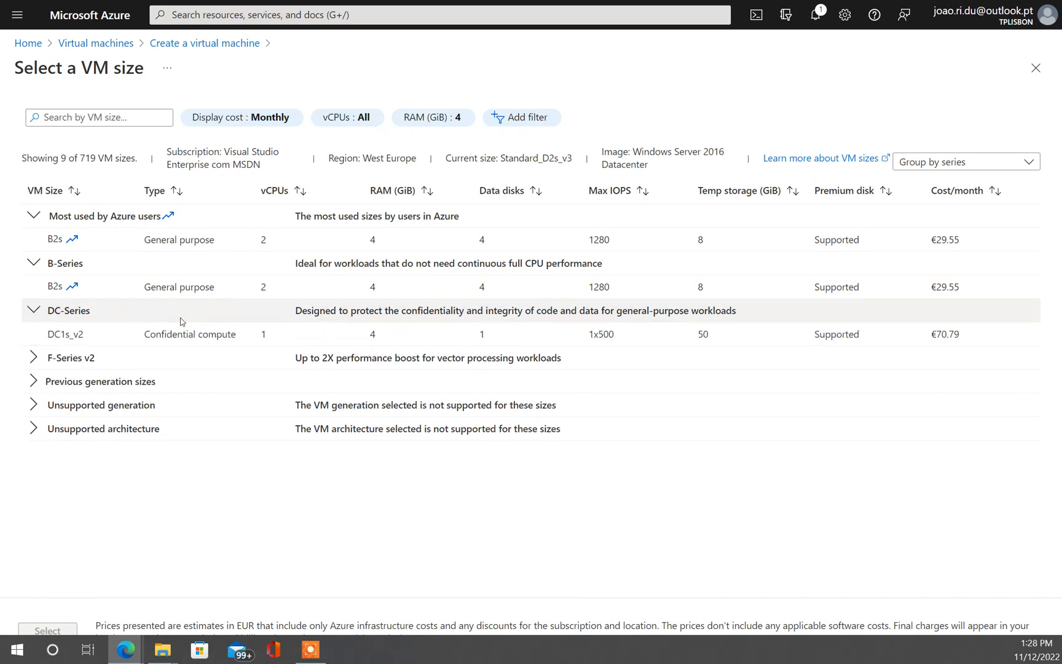
mouse_move(179, 239)
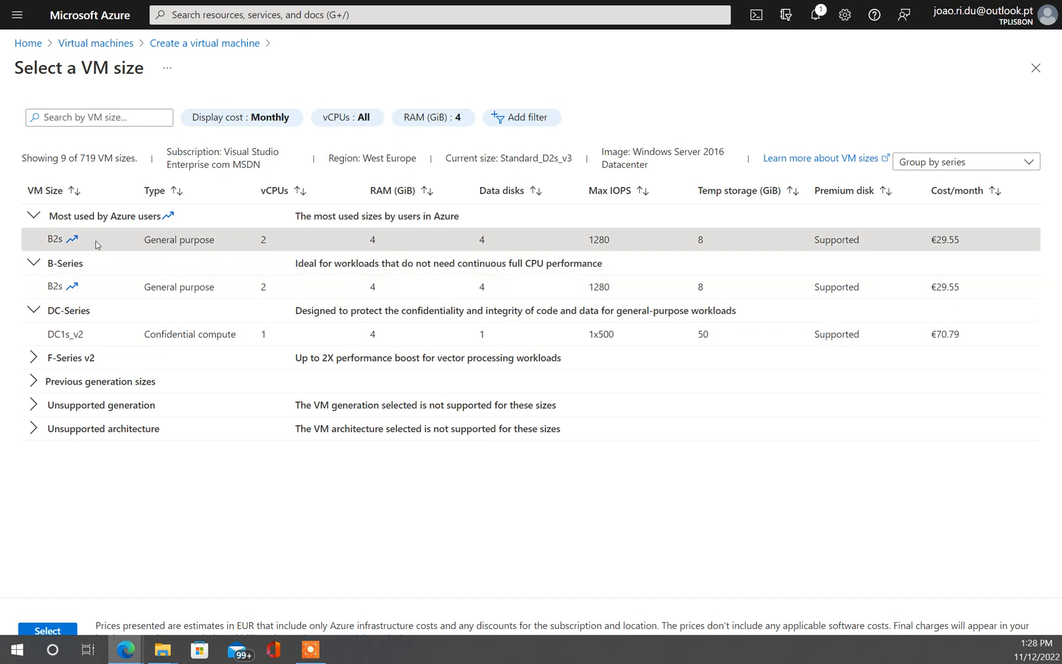
mouse_move(116, 246)
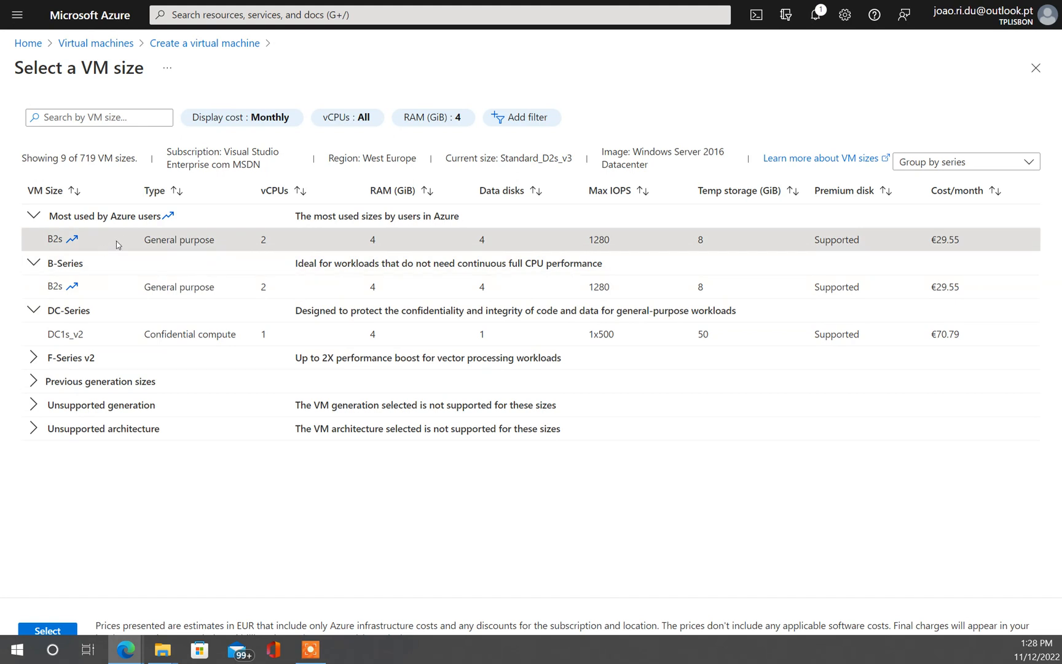
mouse_move(547, 250)
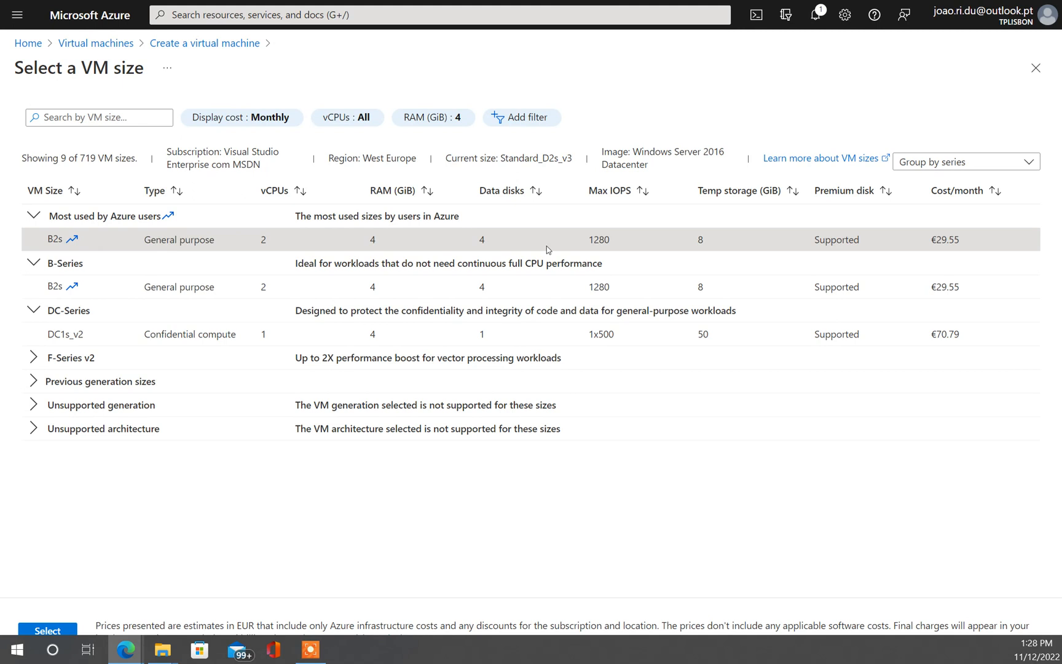
mouse_move(32, 362)
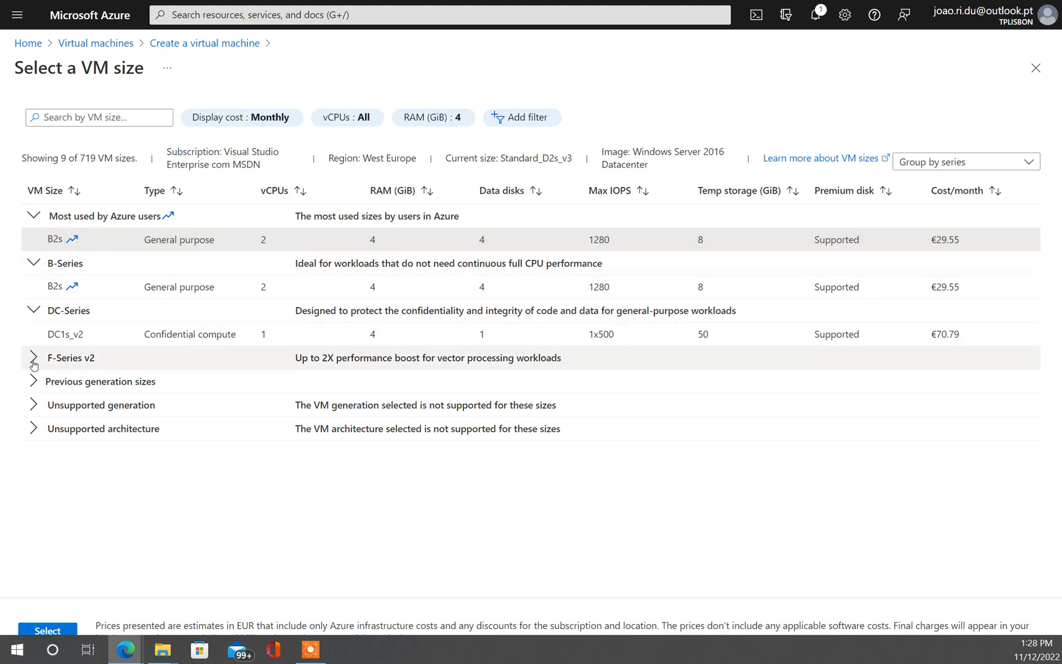
click(32, 358)
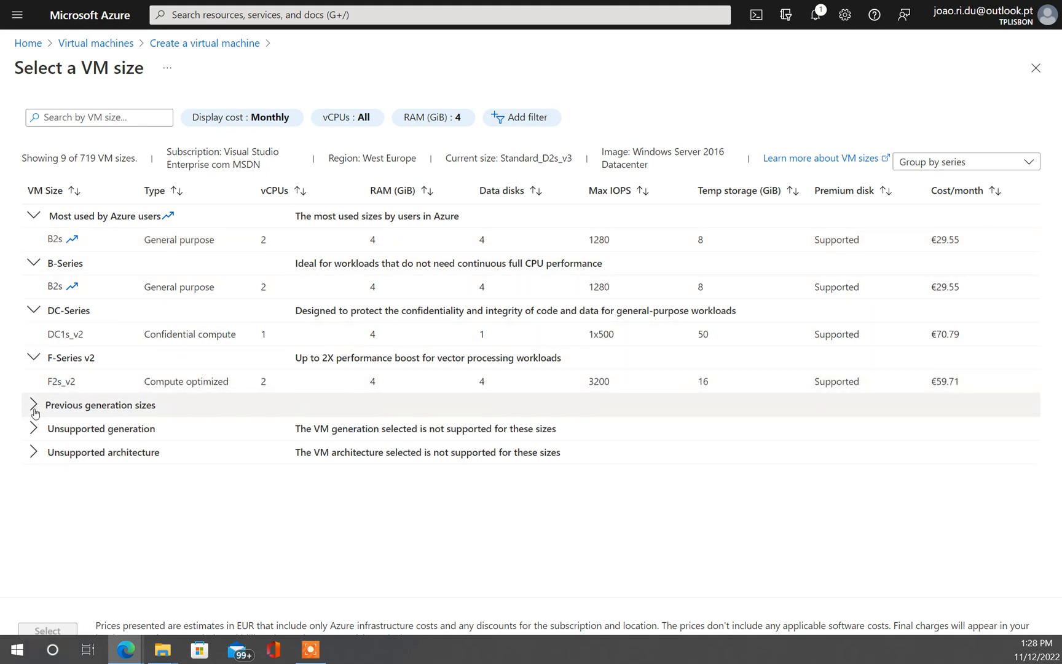
click(53, 239)
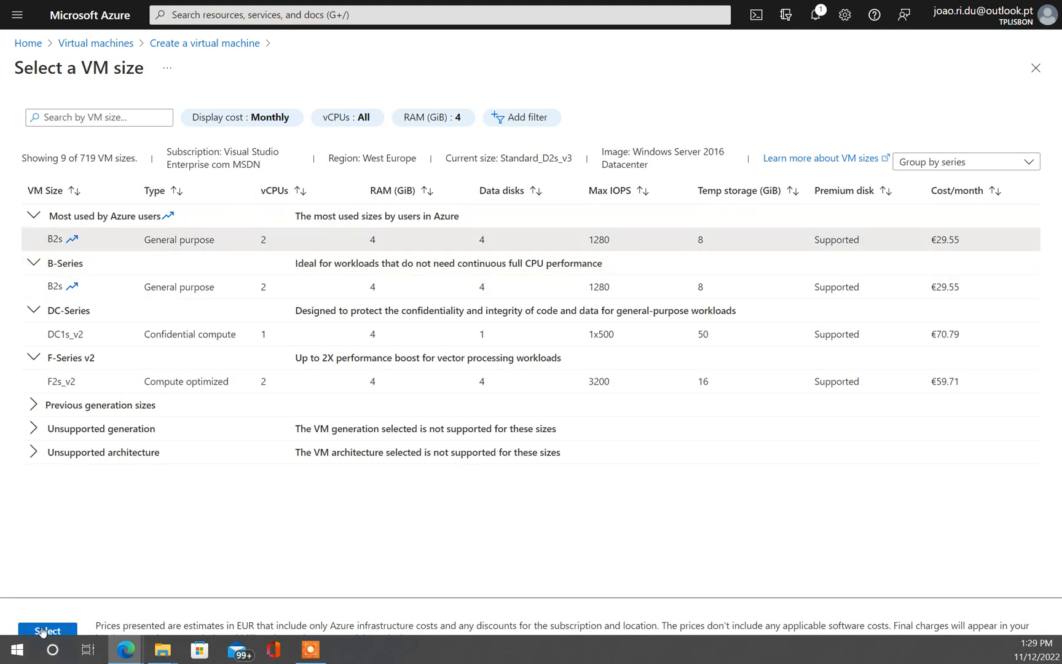
click(46, 630)
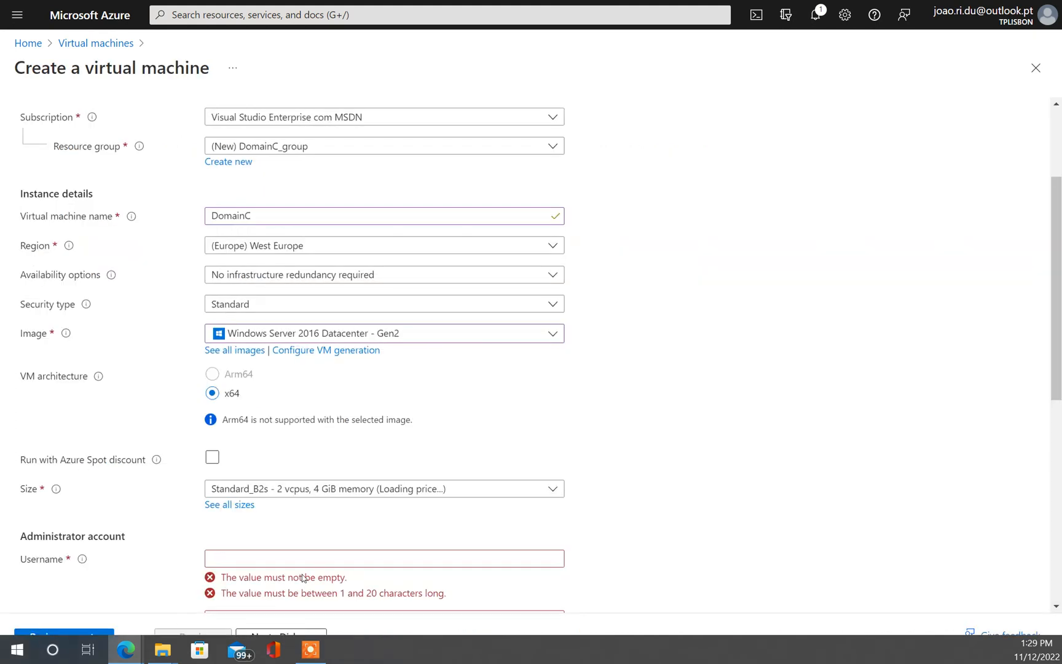
Set administrator username 'Joao' and enter the password and its confirmation.
click(383, 558)
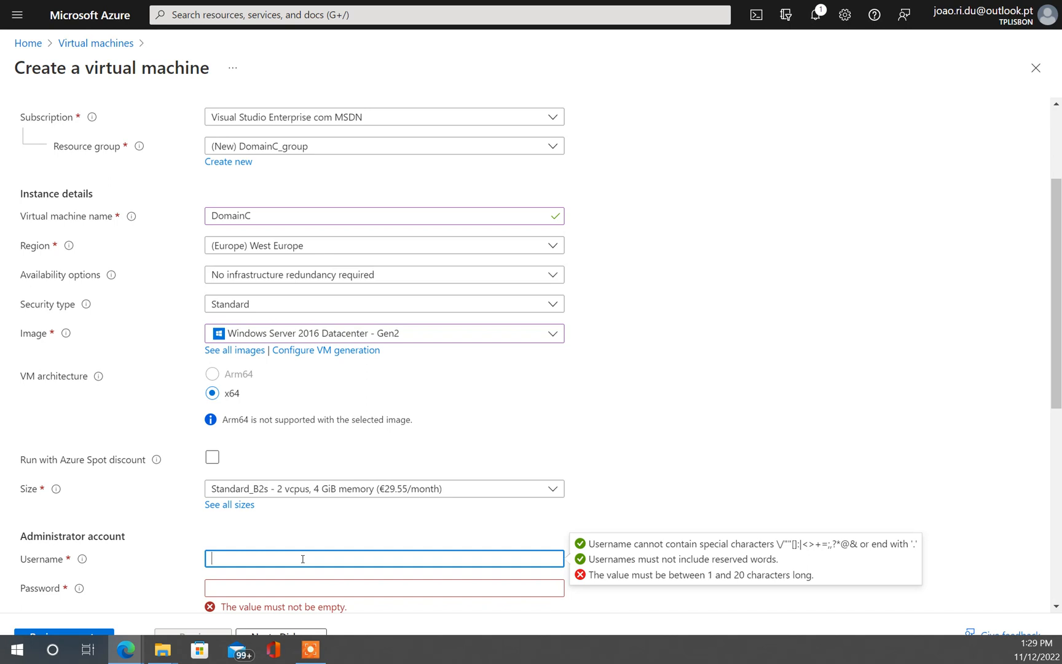
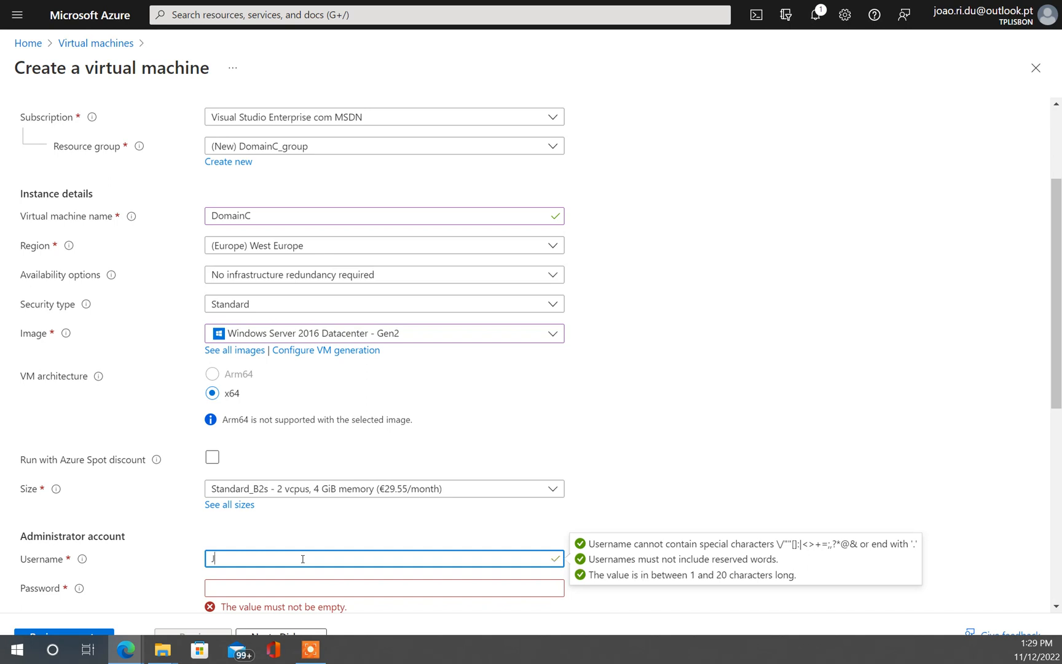
key(Backspace)
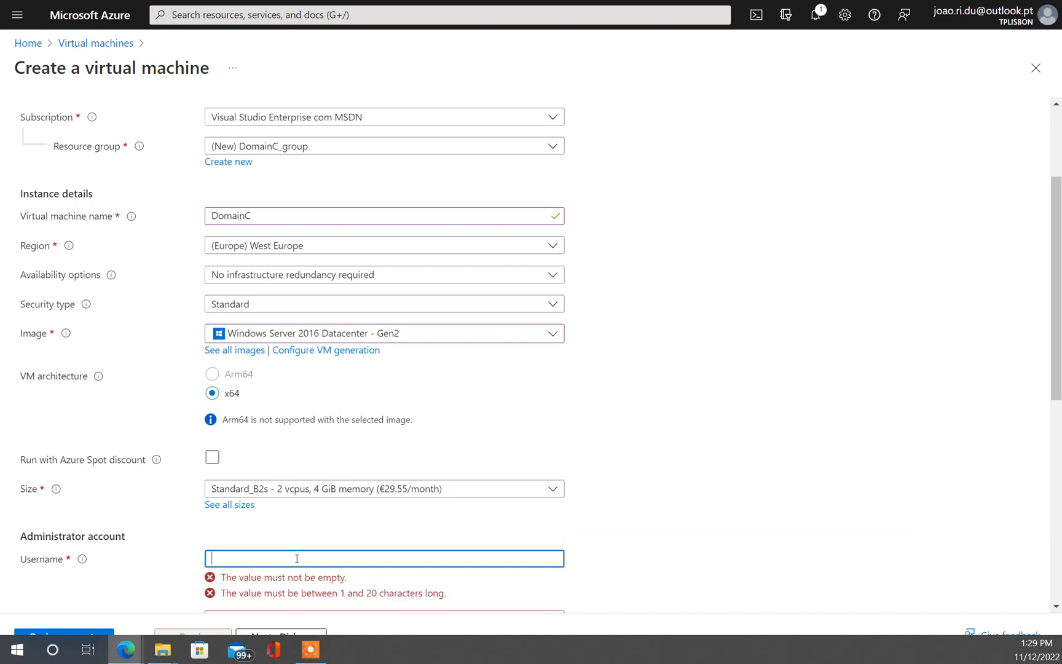
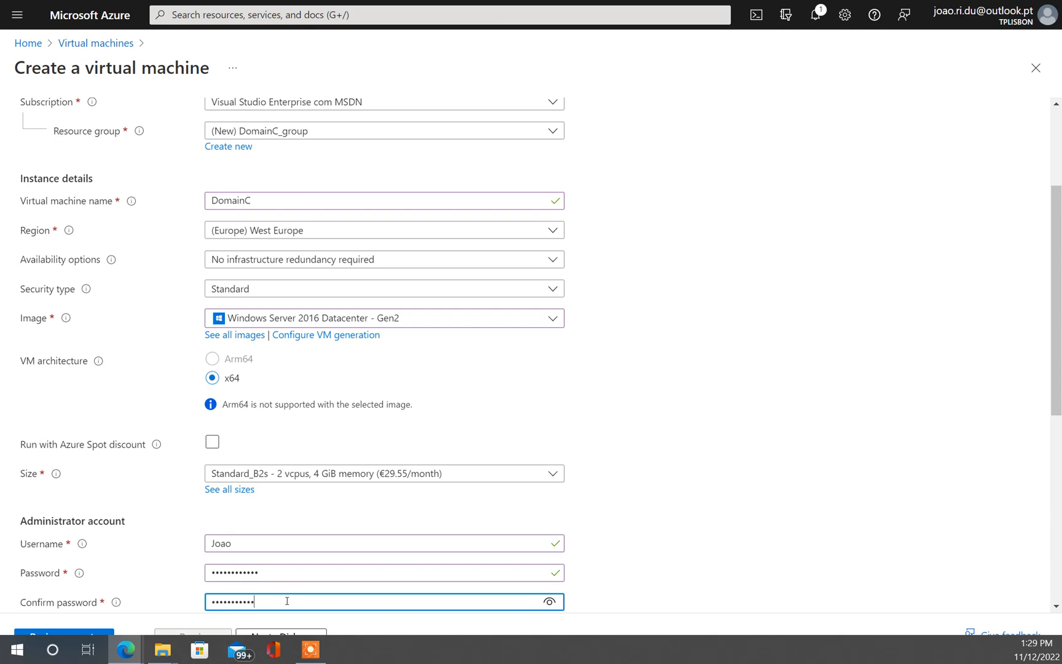
scroll(down, 3)
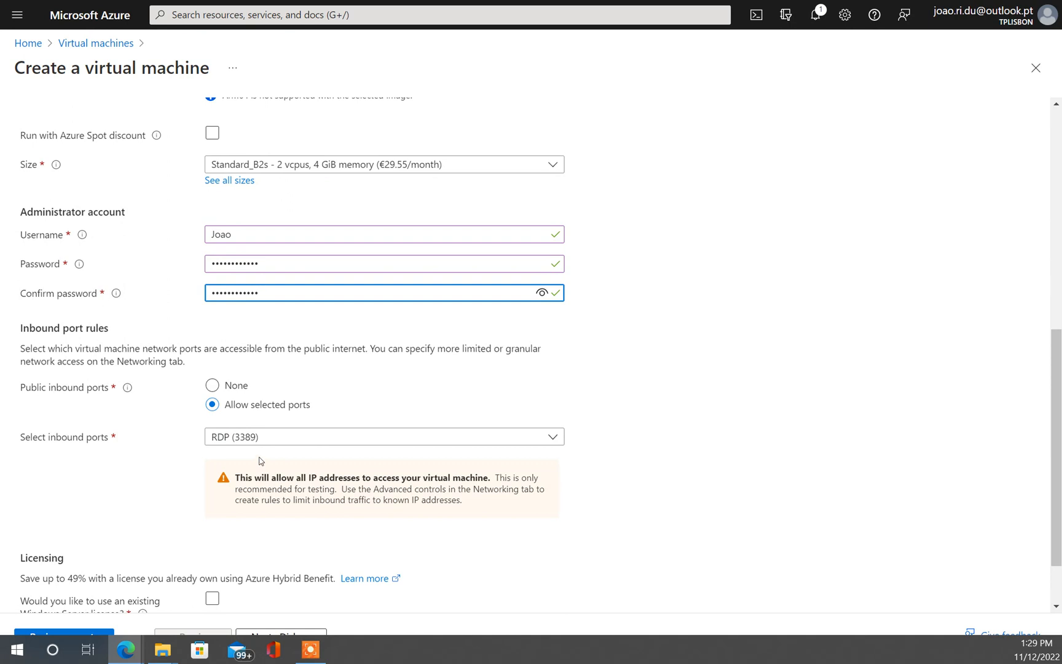
mouse_move(114, 395)
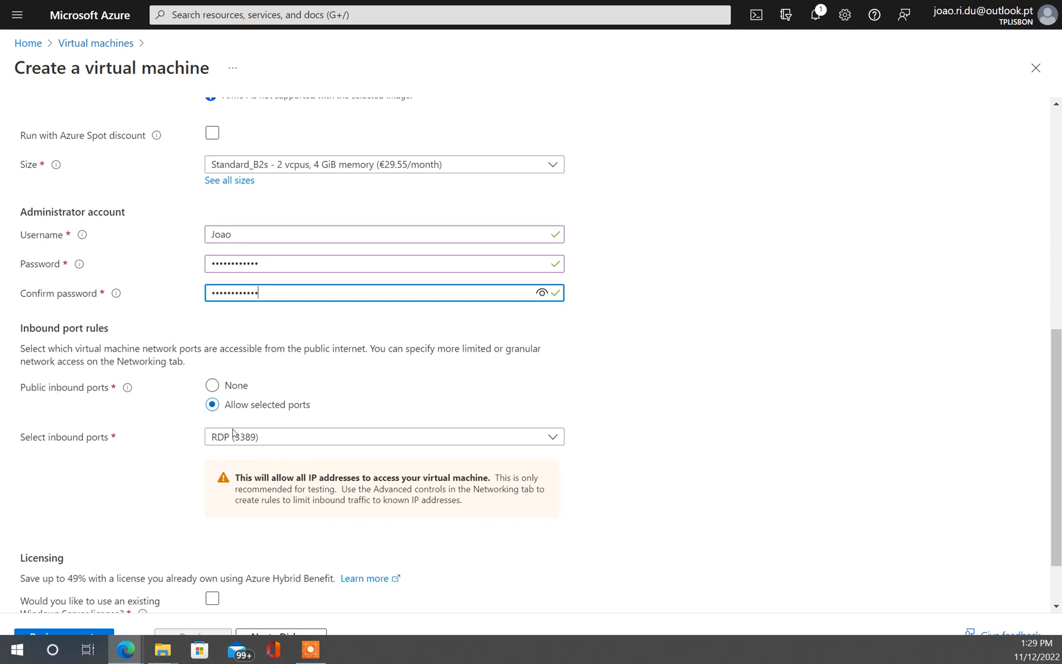
mouse_move(290, 437)
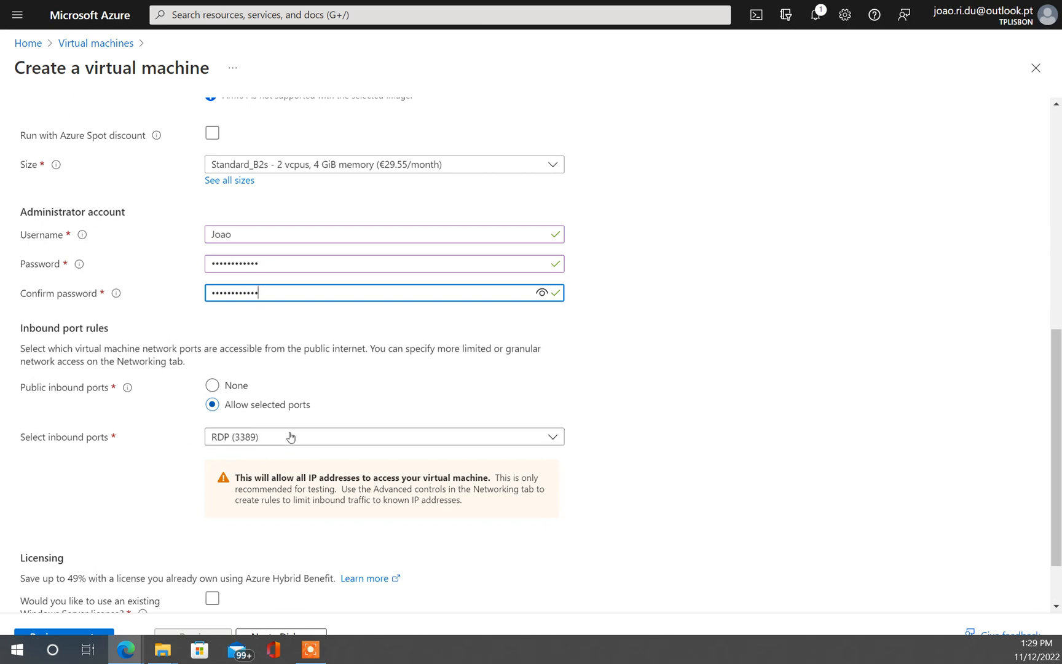
Tick the existing Windows Server license and Hybrid Benefit eligibility checkboxes under Licensing.
scroll(down, 3)
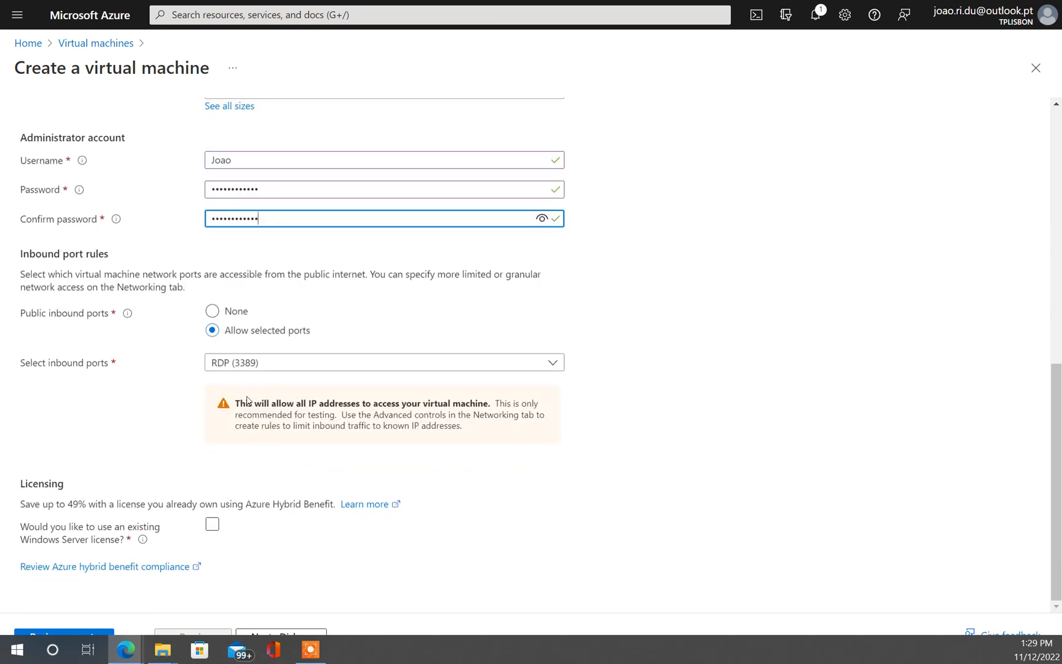
mouse_move(259, 370)
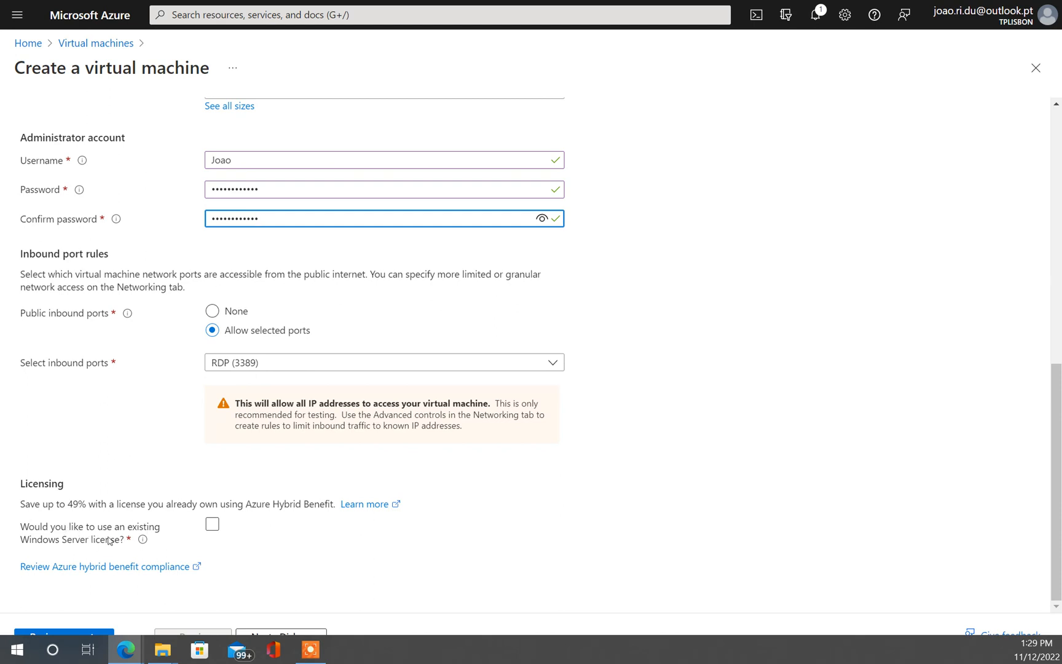
click(212, 524)
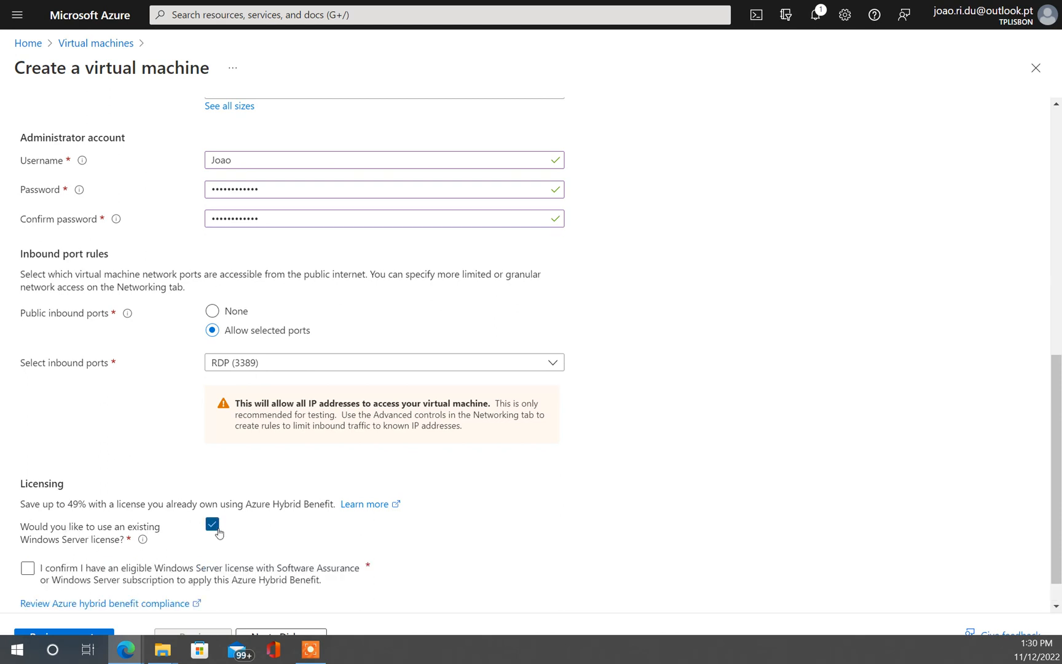
click(27, 530)
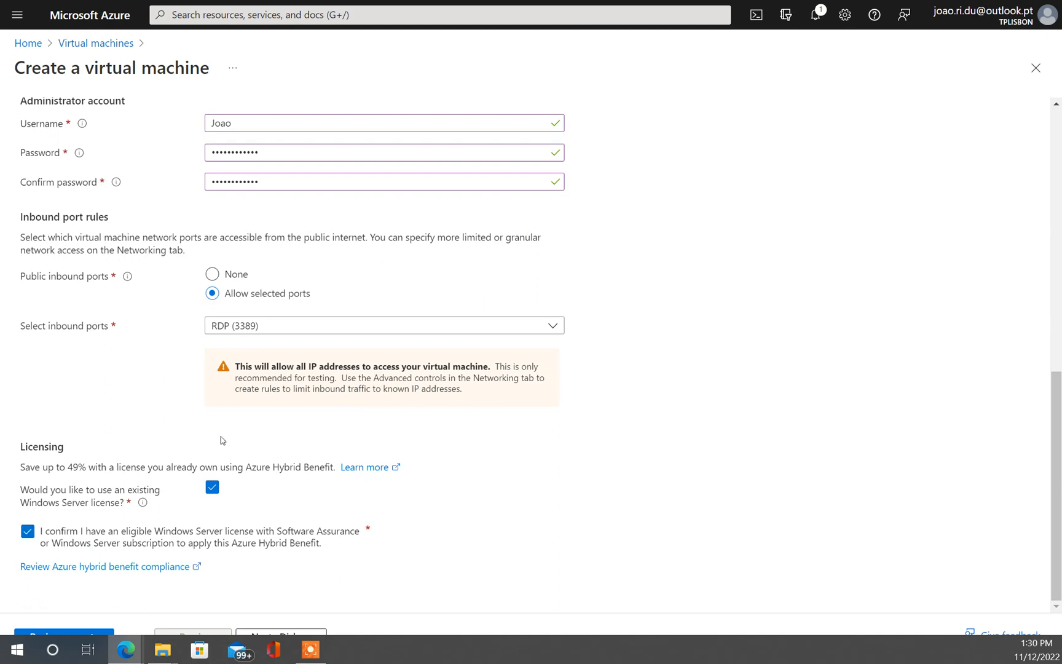
mouse_move(746, 38)
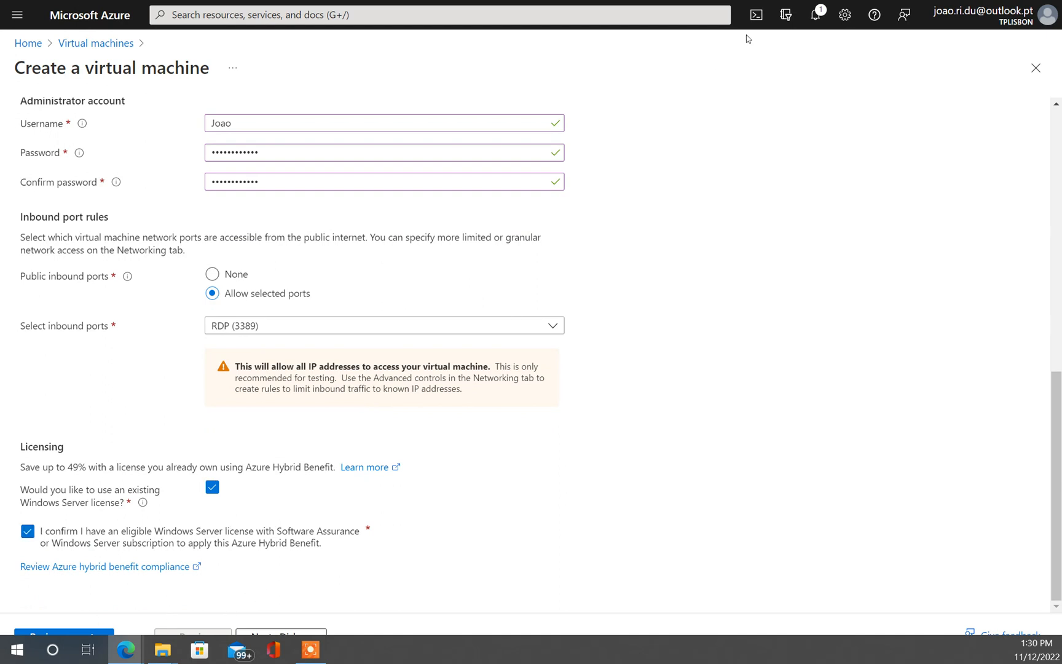
mouse_move(864, 456)
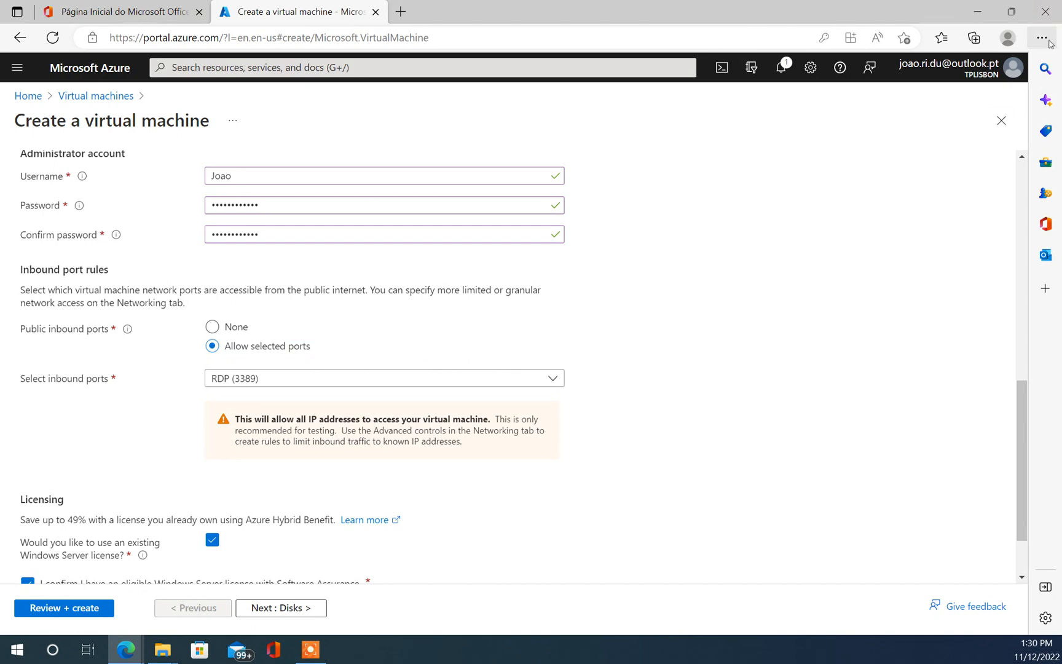
Toggle Edge full screen on and off, then advance to the Disks tab.
click(1041, 37)
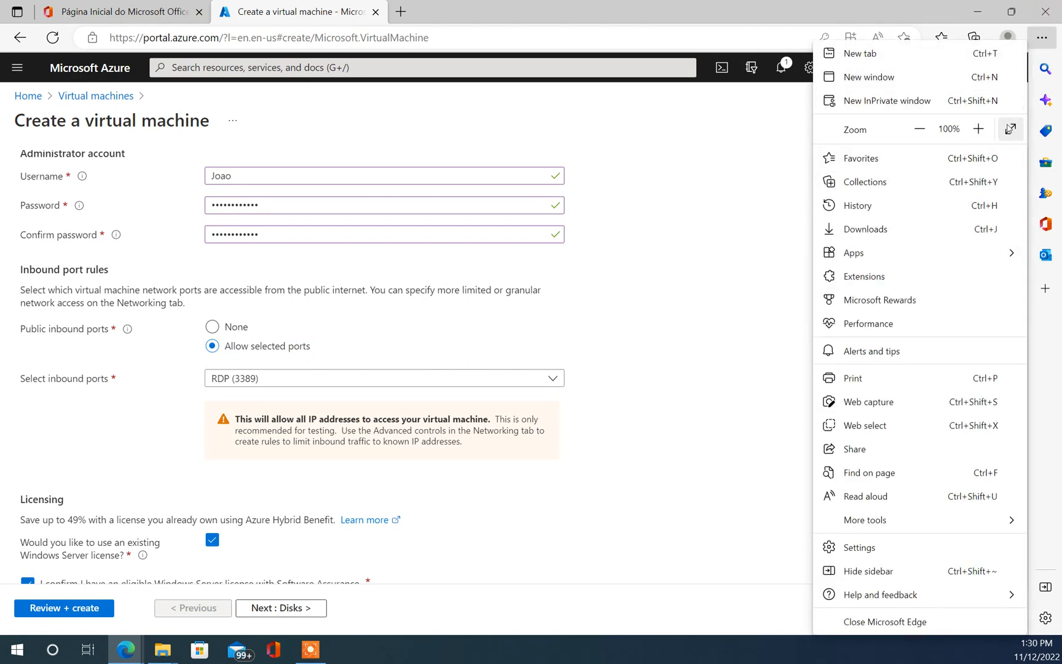
click(1009, 129)
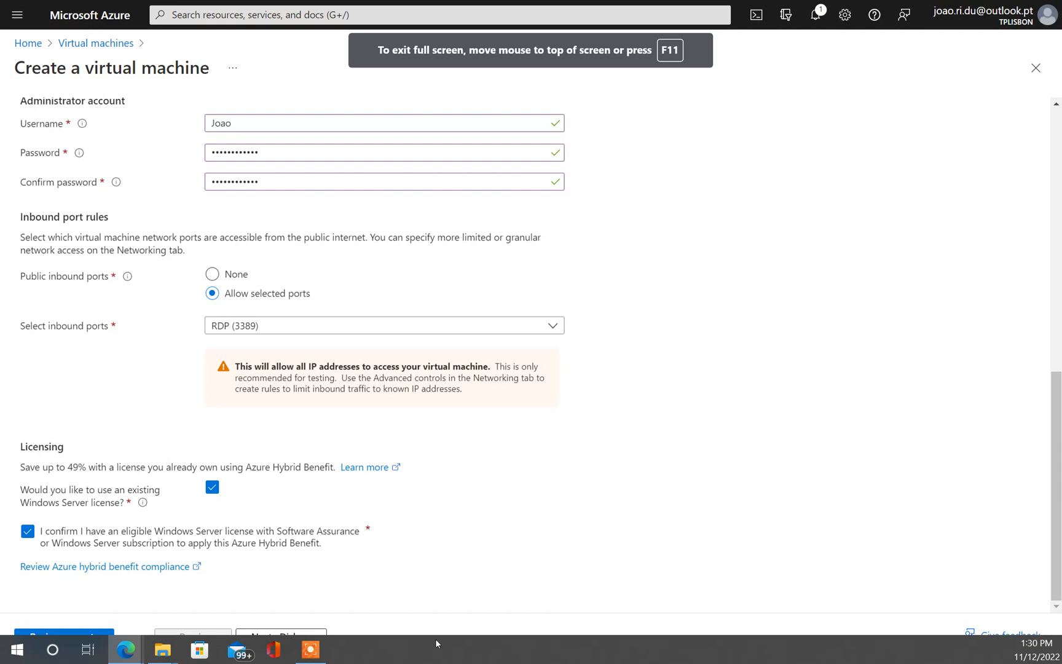
mouse_move(726, 337)
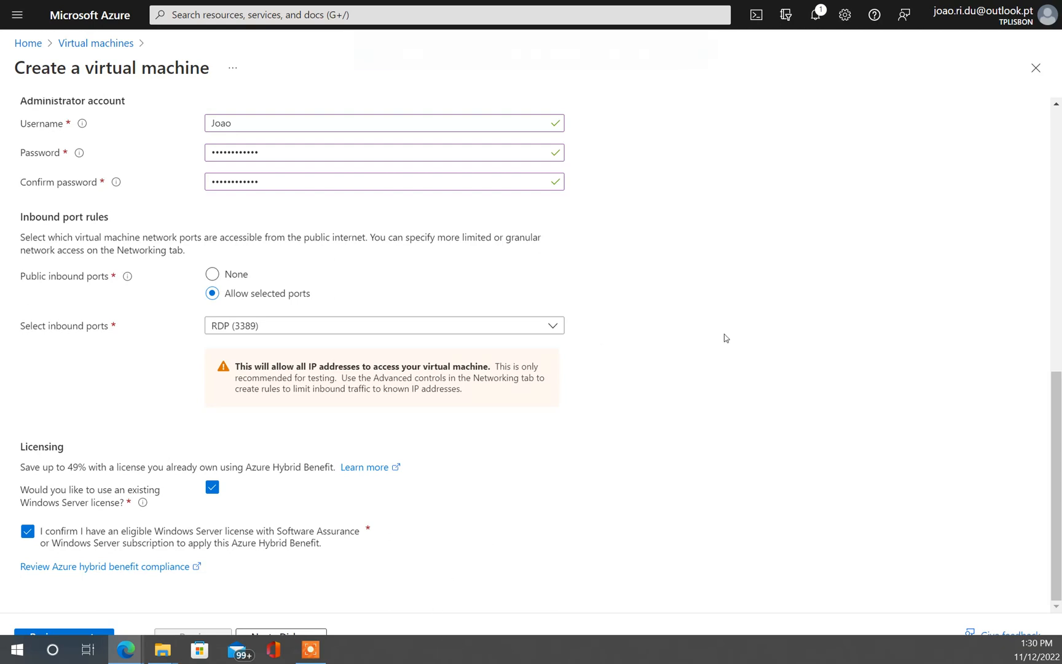
click(1011, 12)
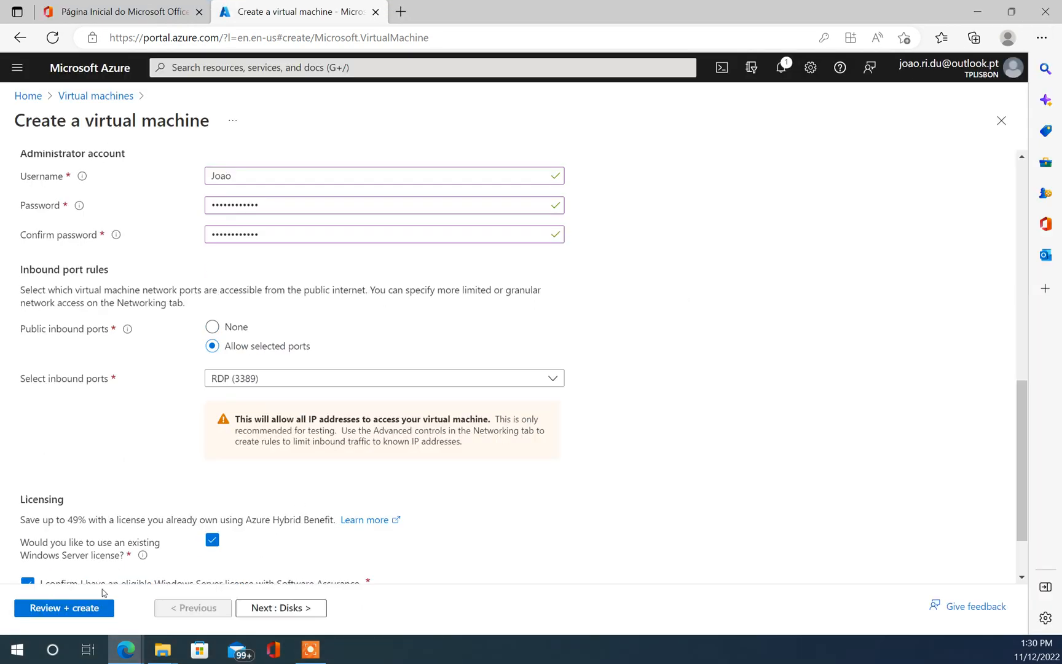
click(278, 608)
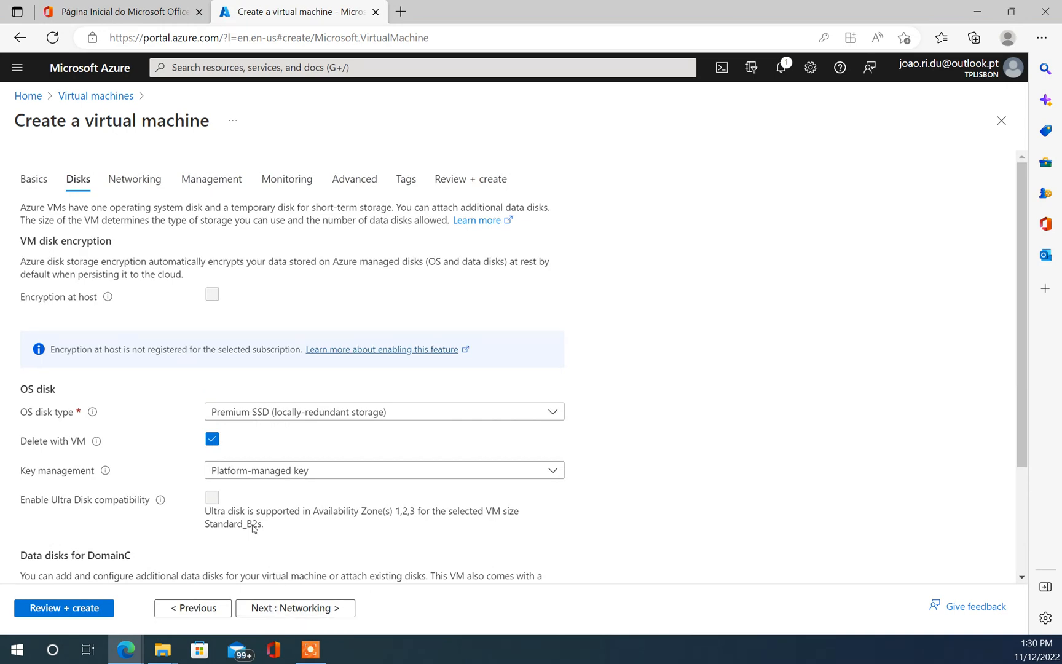
Accept default disks and networking (DomainC_group-vnet, public IP, RDP) and reach Management.
scroll(down, 3)
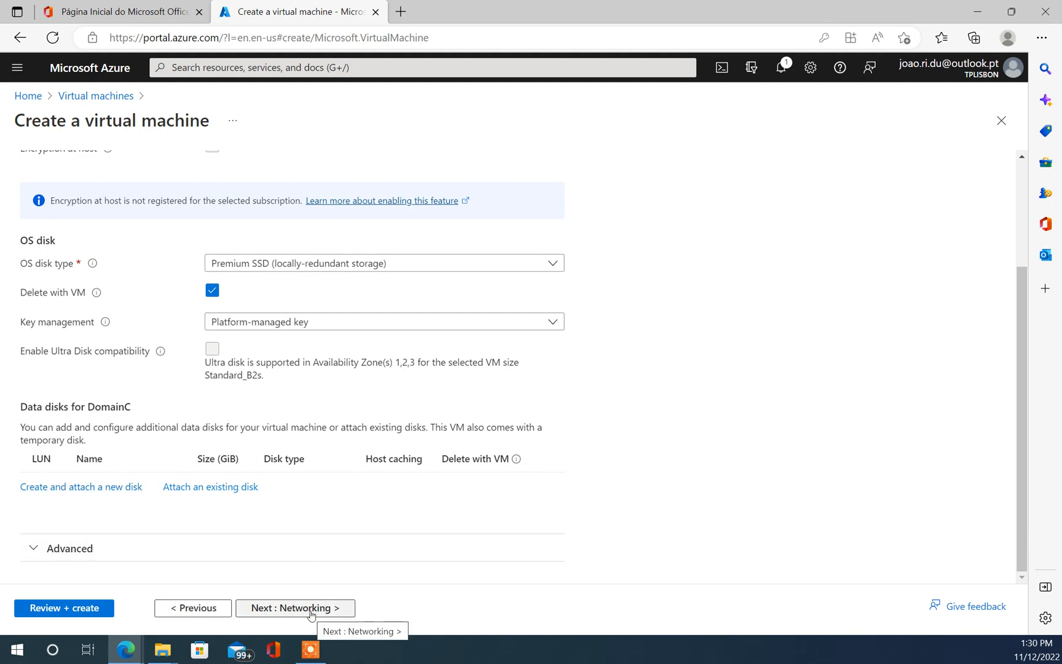
click(294, 608)
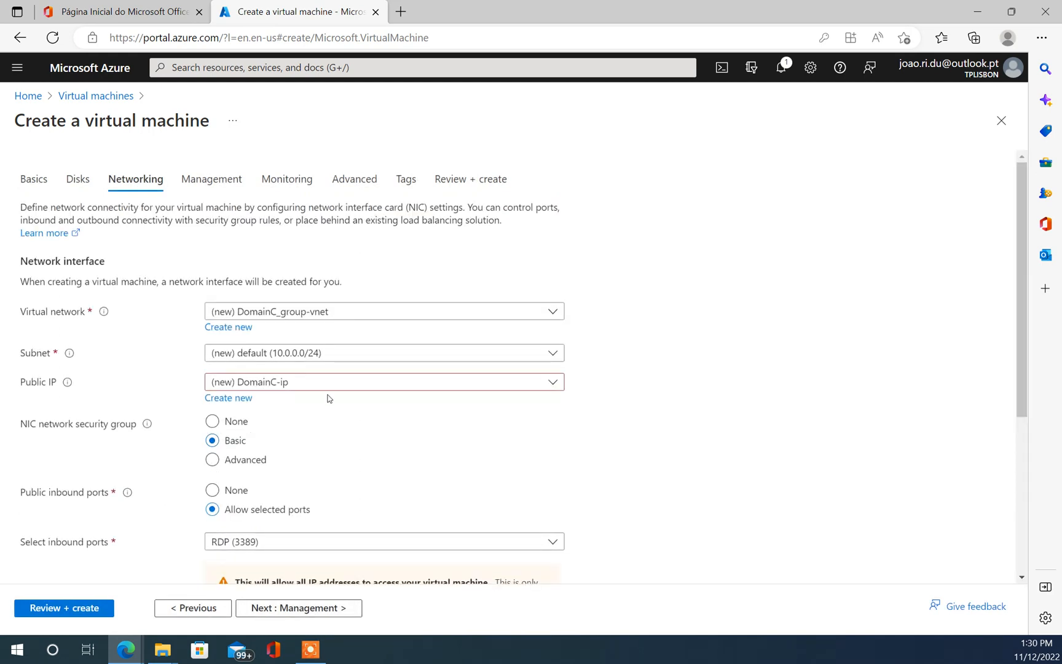
scroll(down, 3)
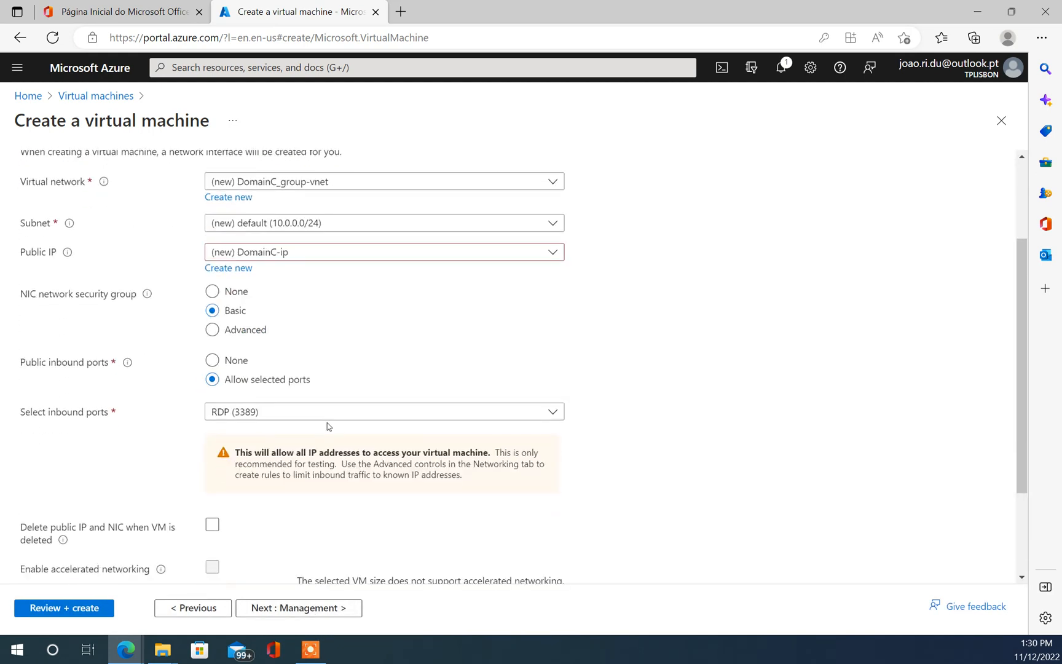
click(298, 608)
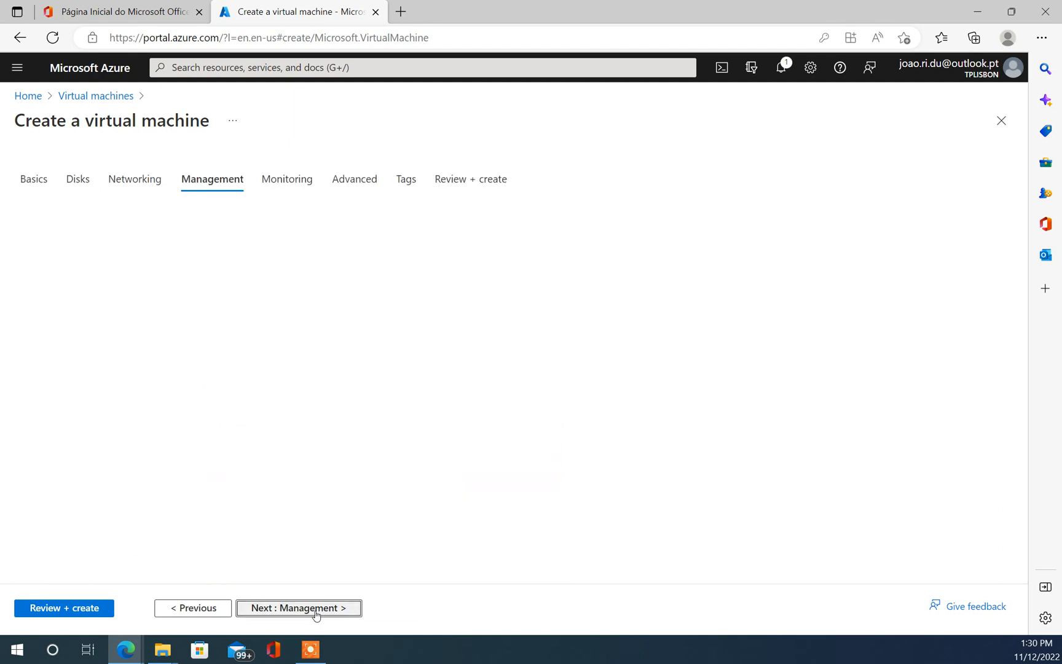
click(298, 607)
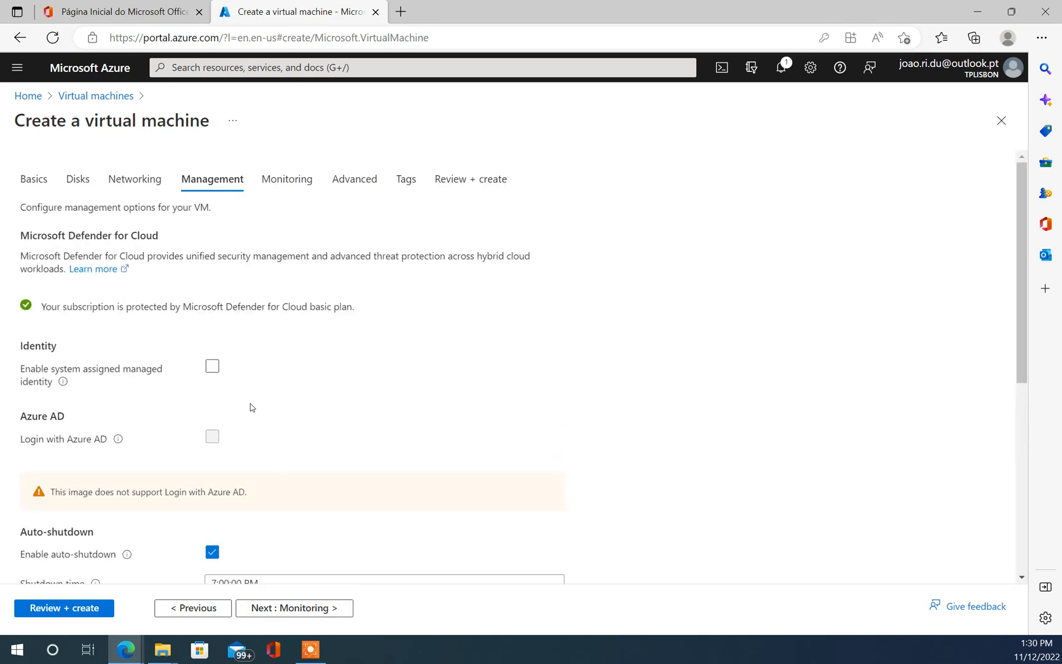
mouse_move(128, 570)
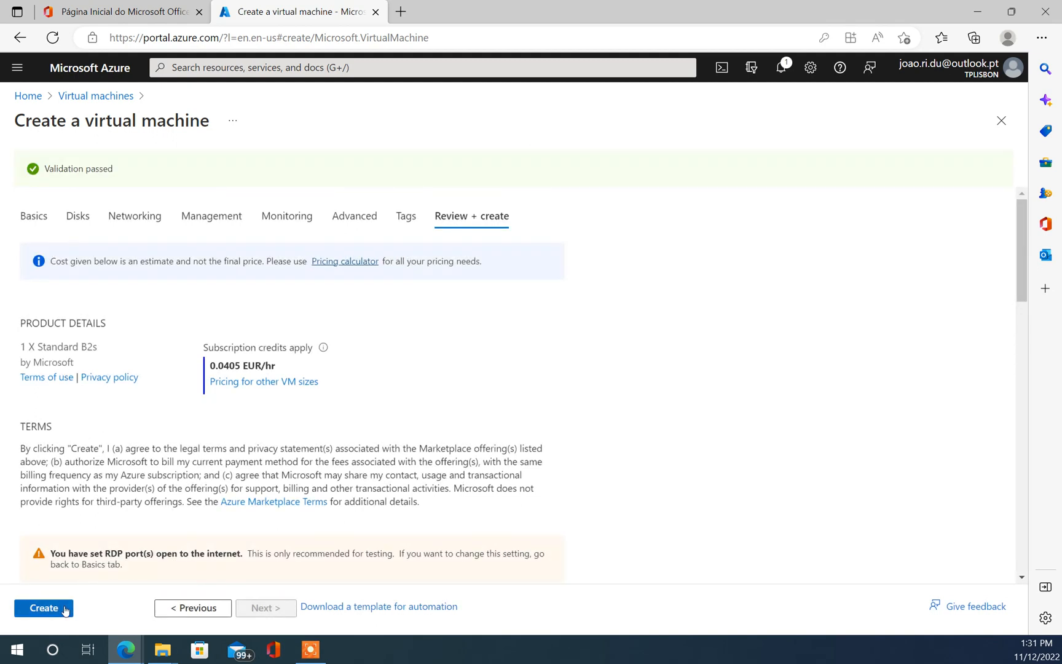
Create the validated DomainC VM and wait for 'Your deployment is complete'.
click(43, 608)
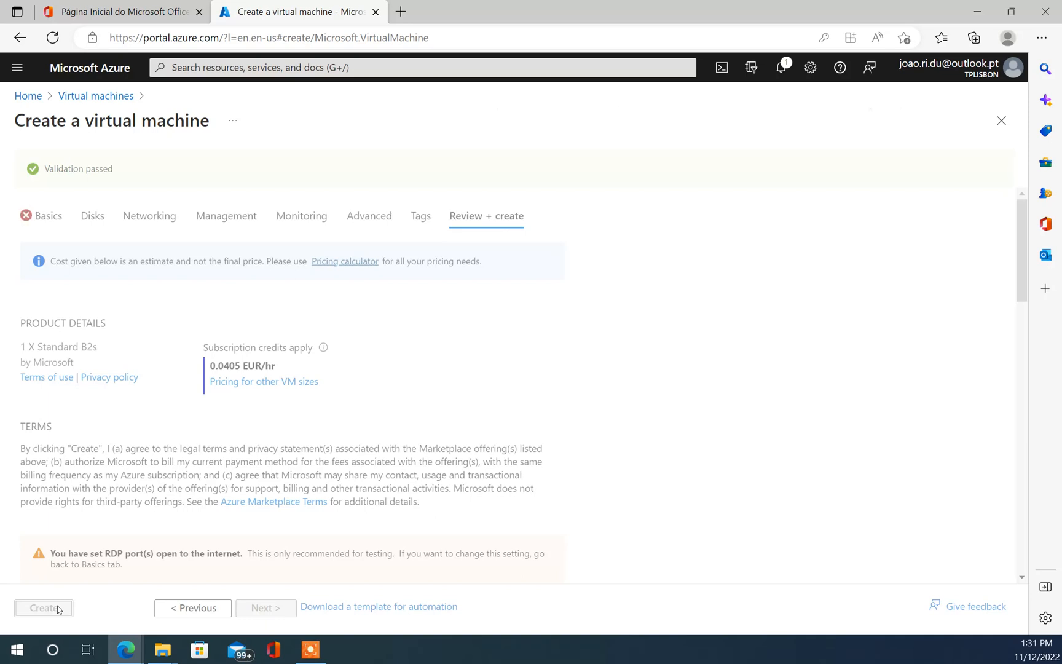
click(44, 608)
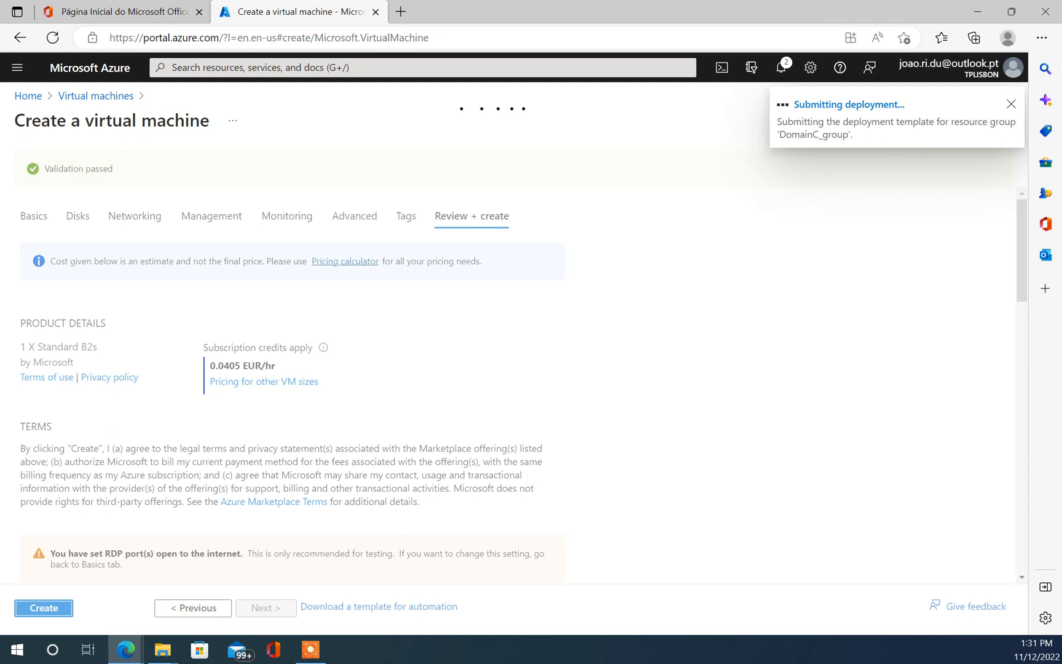
mouse_move(601, 180)
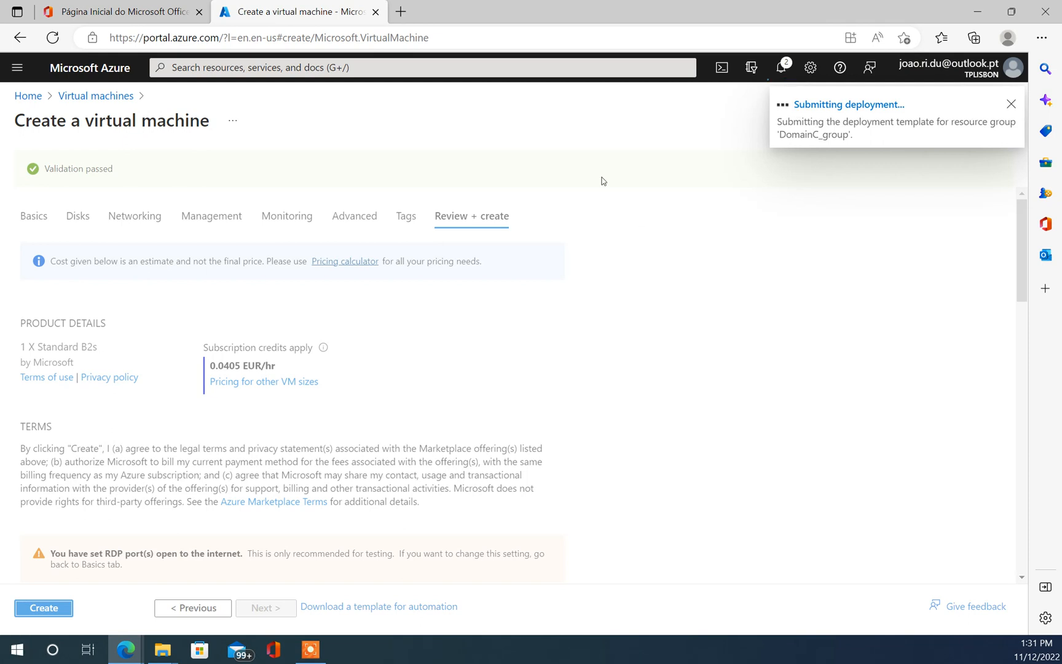
click(43, 608)
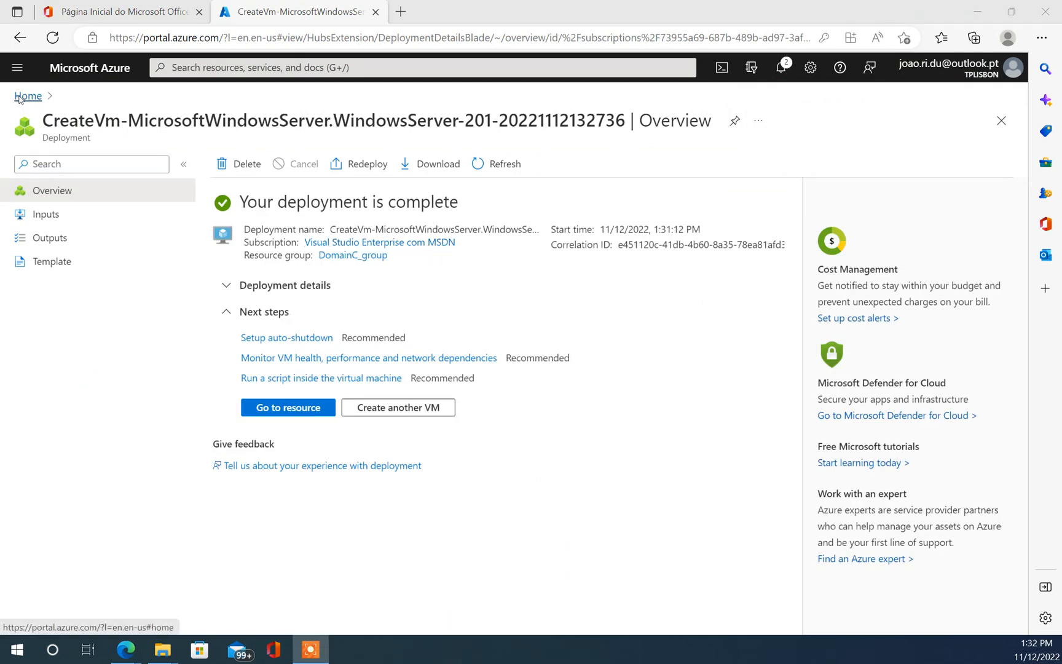
Open All resources from the Azure home page to view DomainC's resources.
click(27, 95)
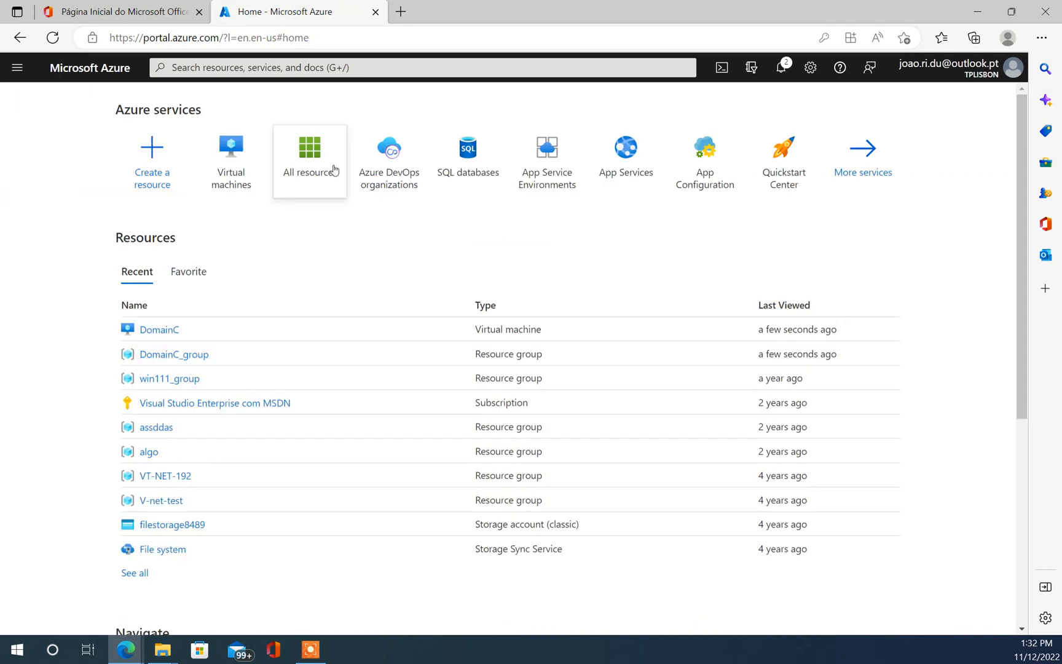
click(310, 149)
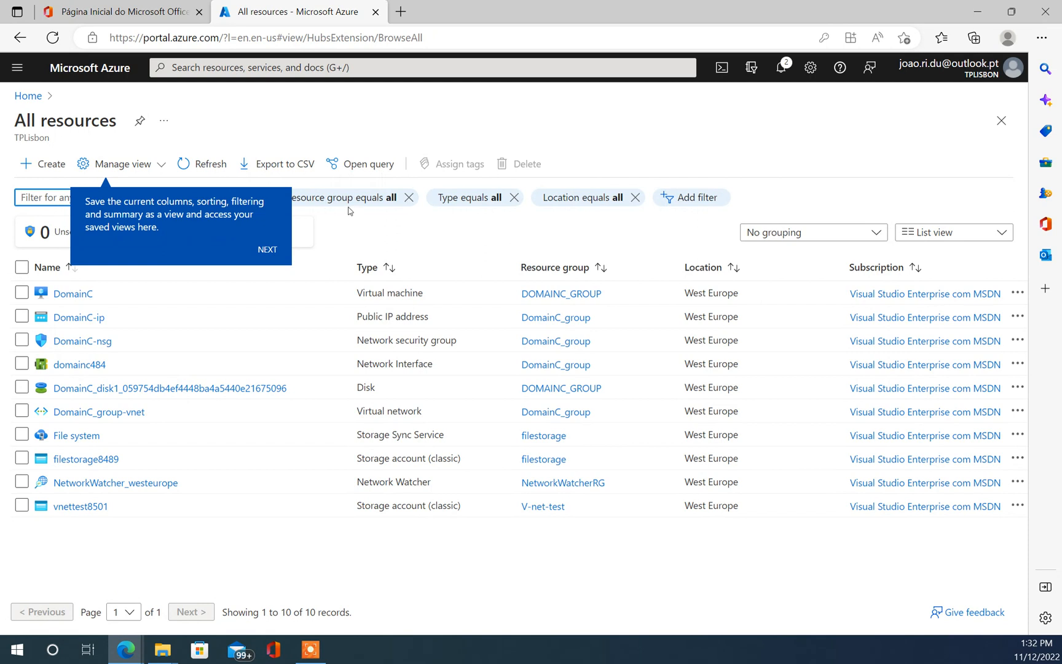
mouse_move(466, 436)
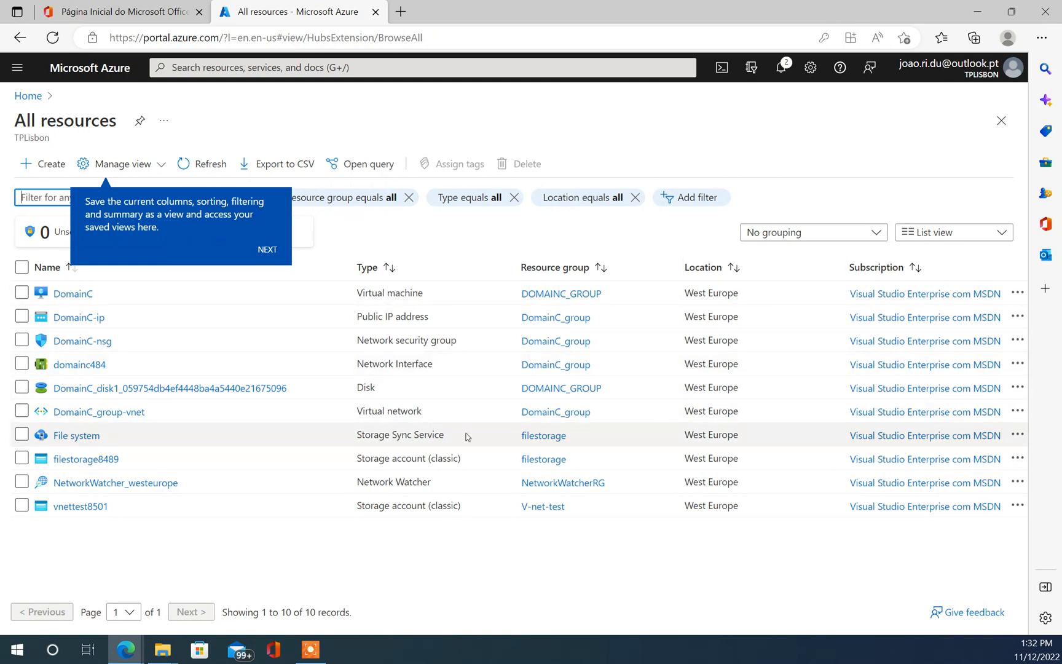
mouse_move(79, 317)
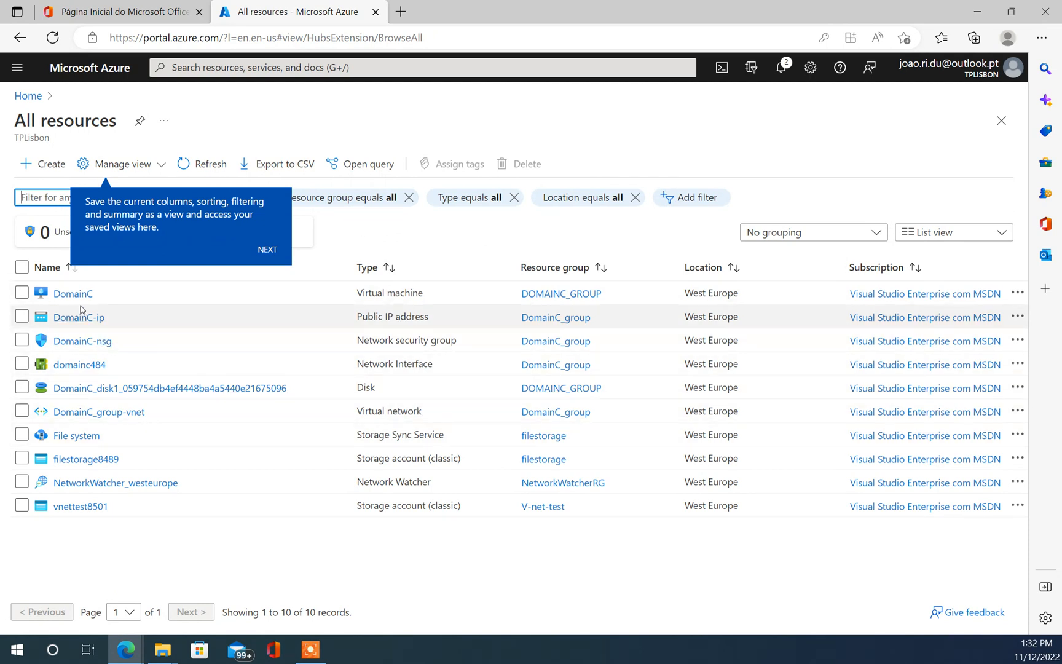
mouse_move(72, 294)
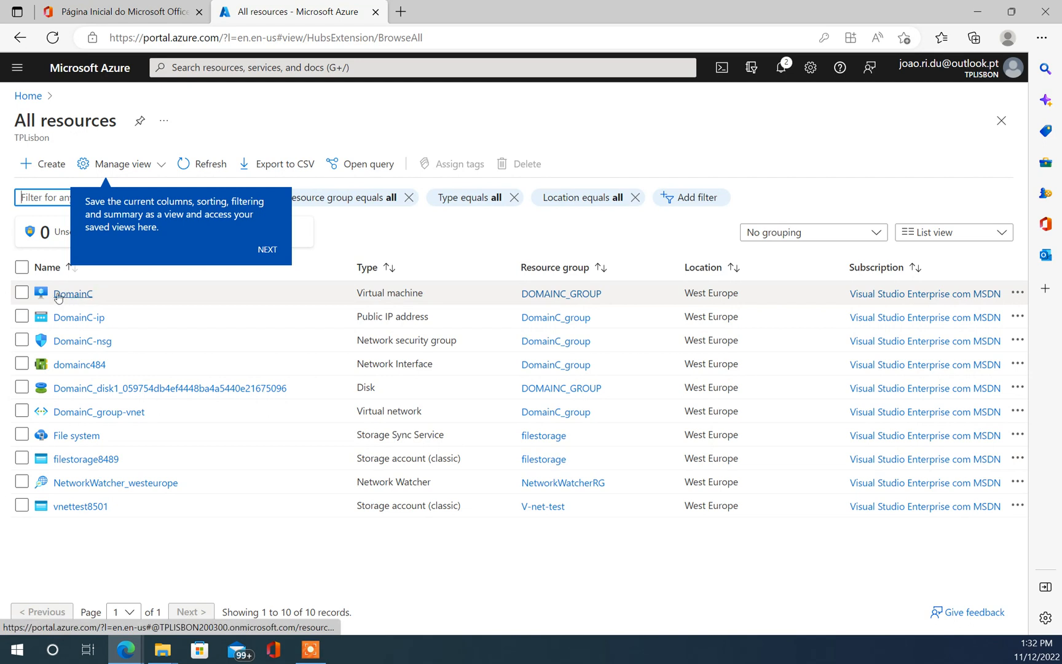
mouse_move(78, 321)
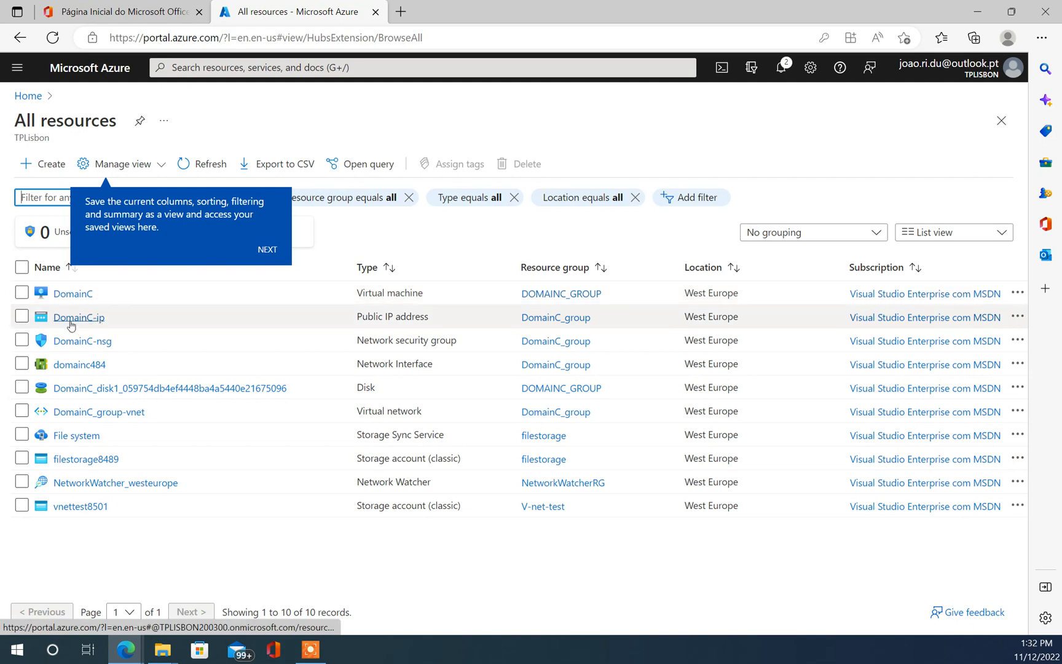
mouse_move(387, 330)
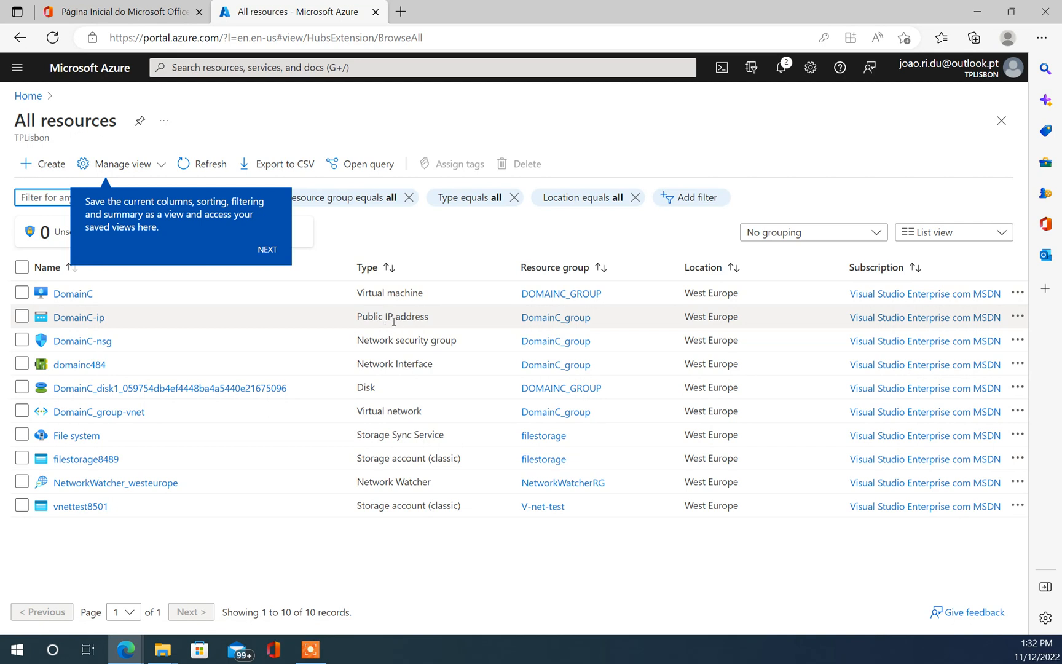
mouse_move(197, 340)
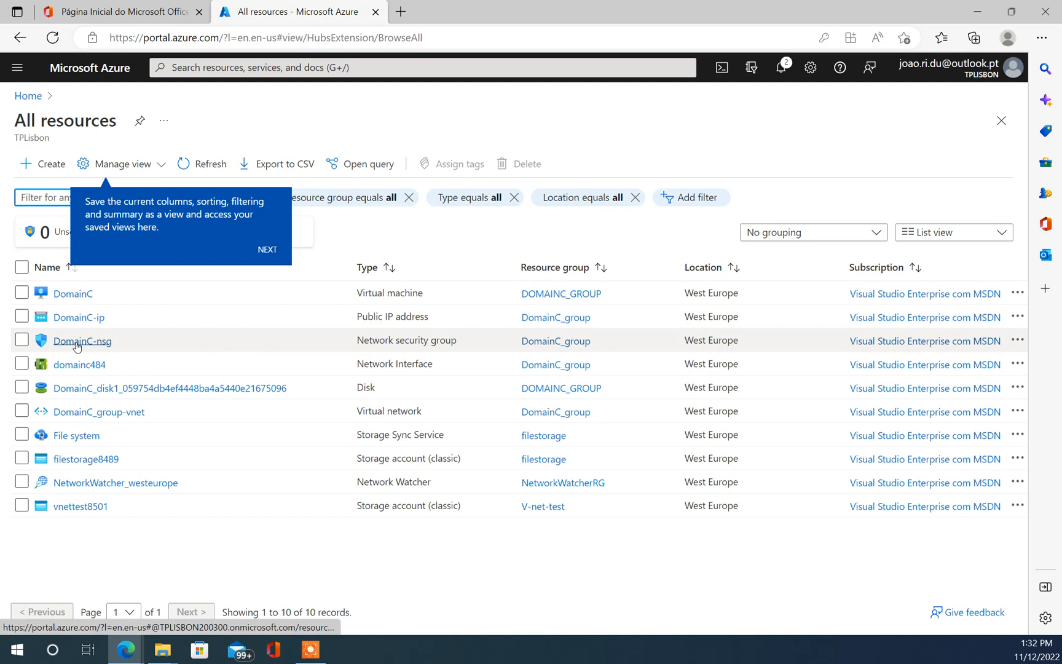
mouse_move(79, 364)
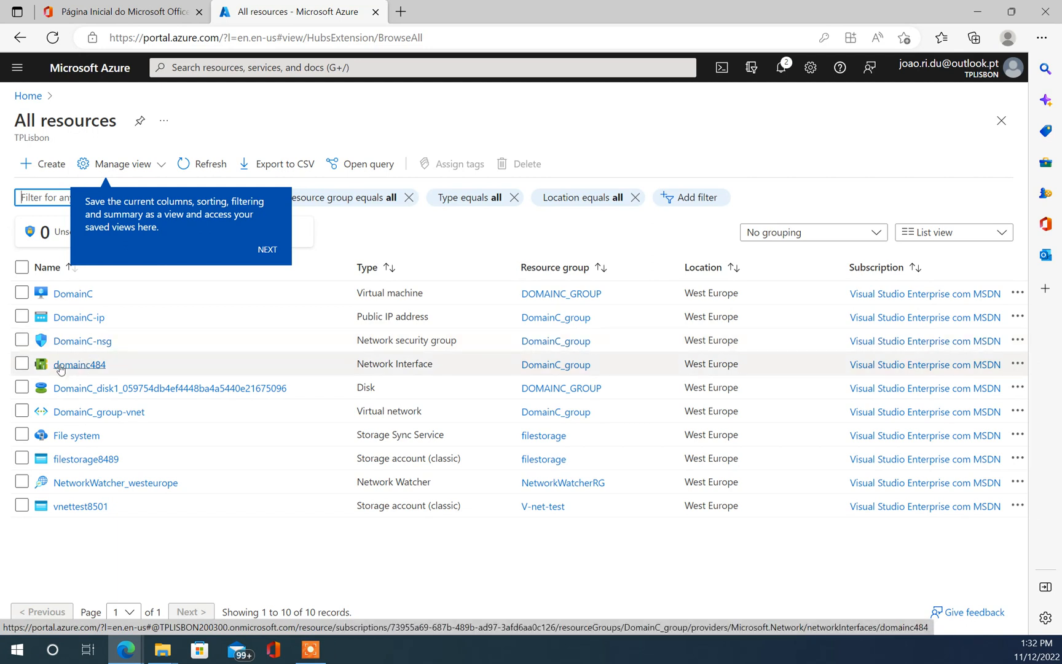
mouse_move(78, 317)
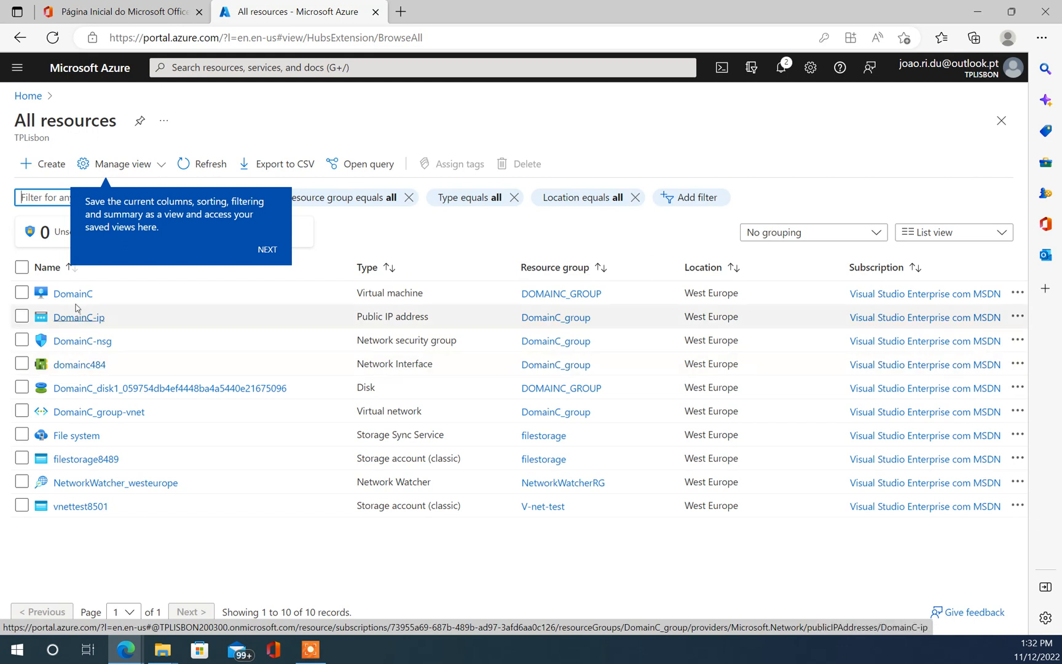
mouse_move(91, 391)
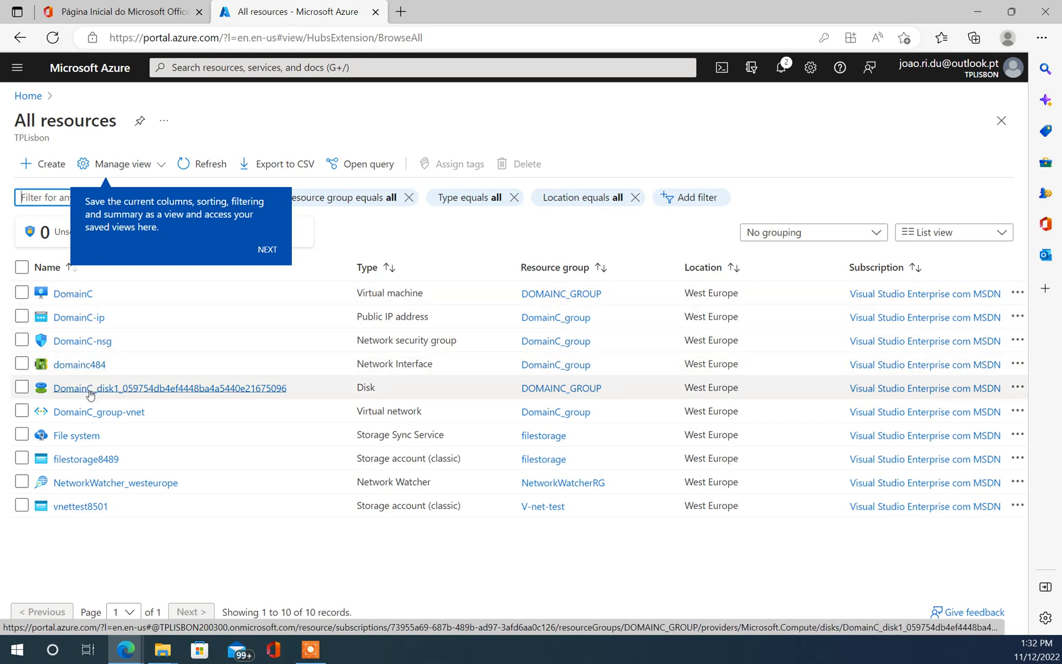
mouse_move(99, 412)
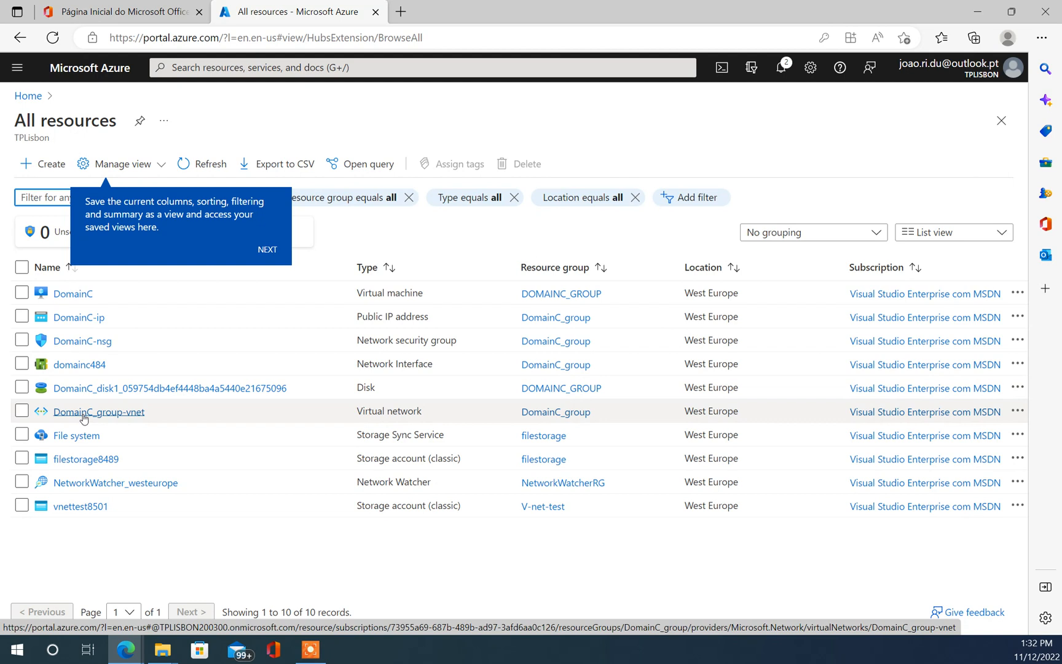
mouse_move(485, 417)
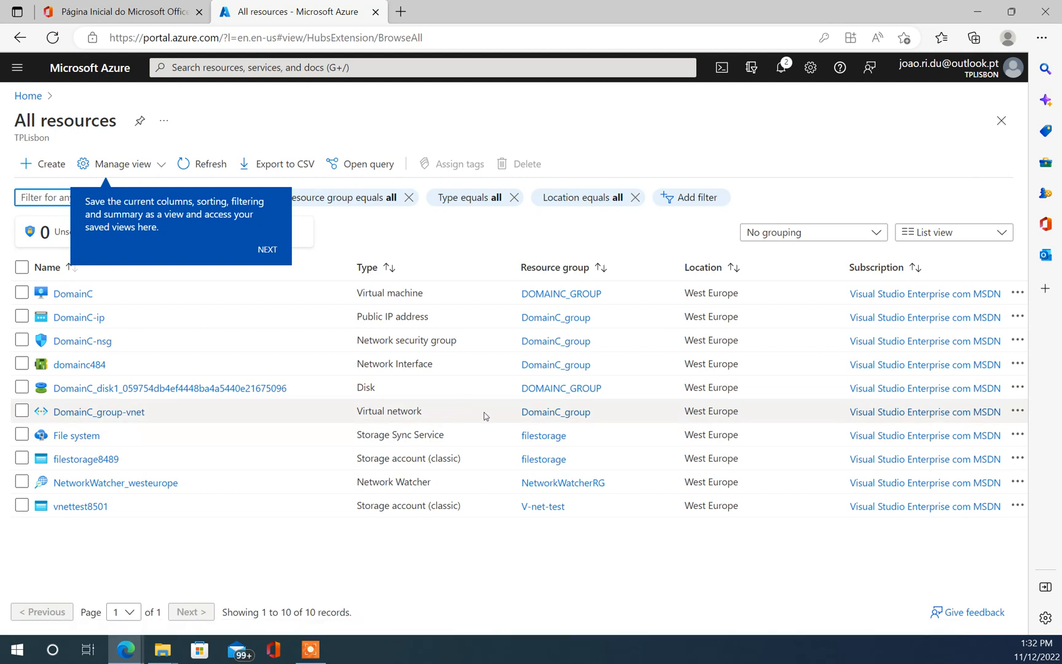
mouse_move(555, 365)
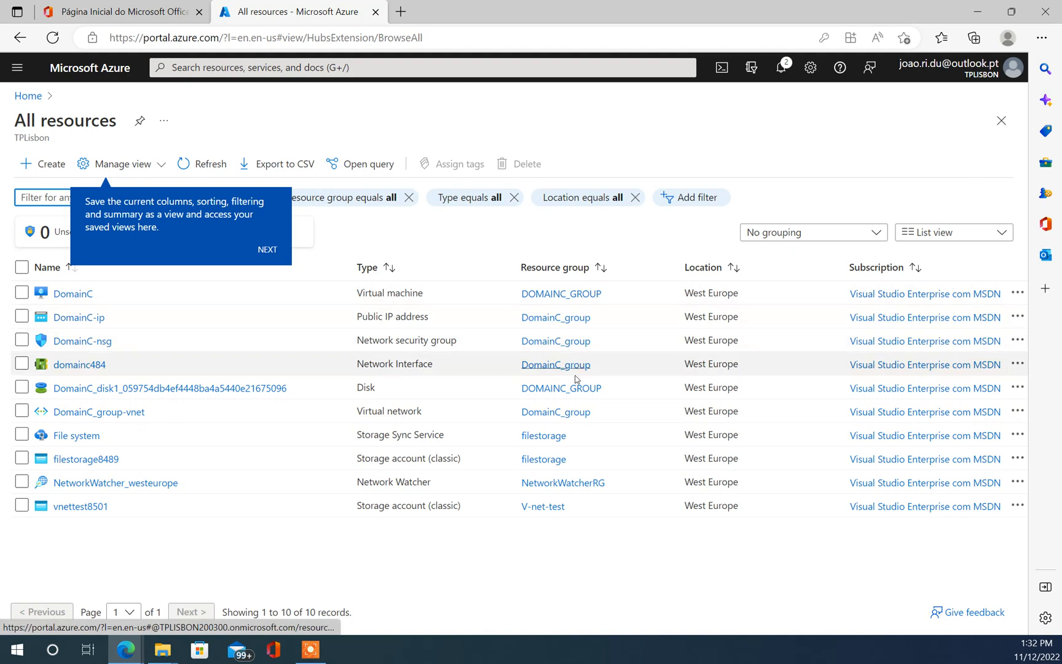
mouse_move(570, 419)
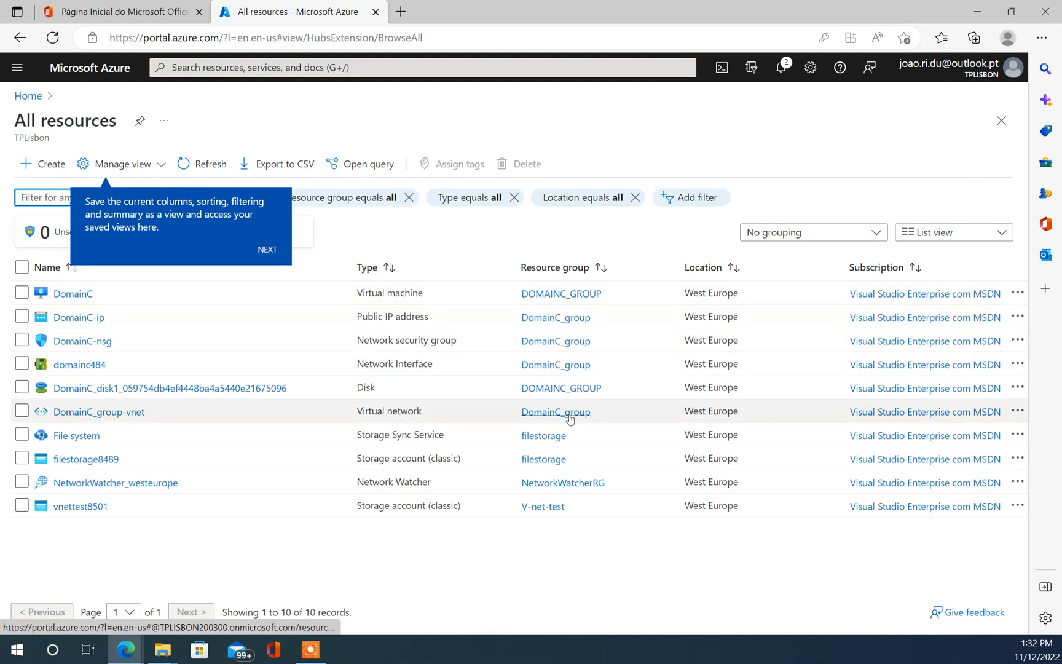
mouse_move(556, 411)
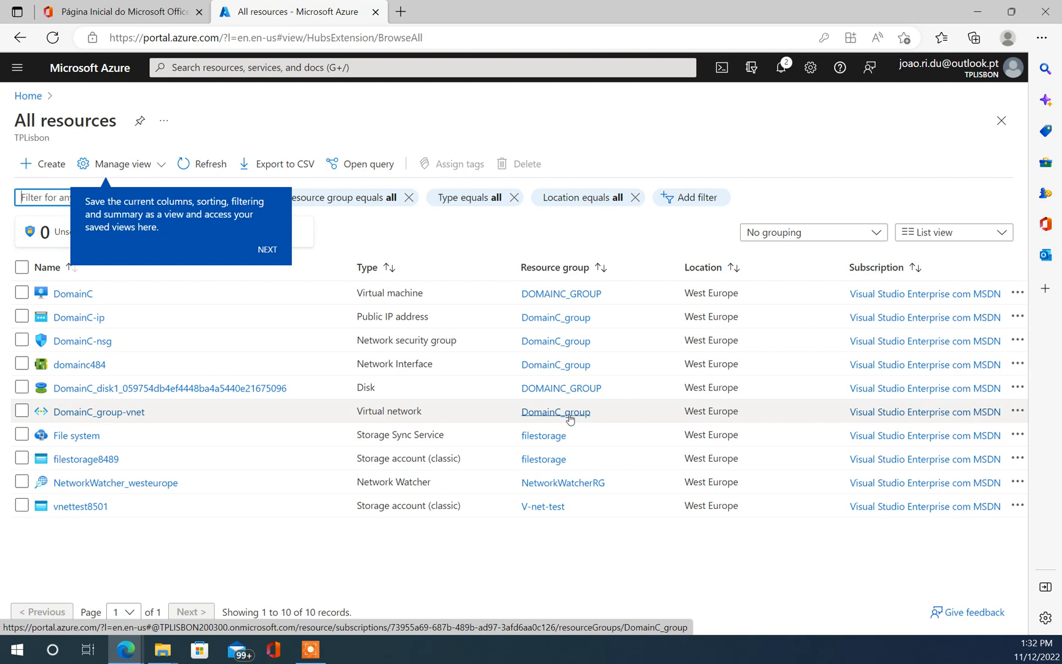
mouse_move(72, 305)
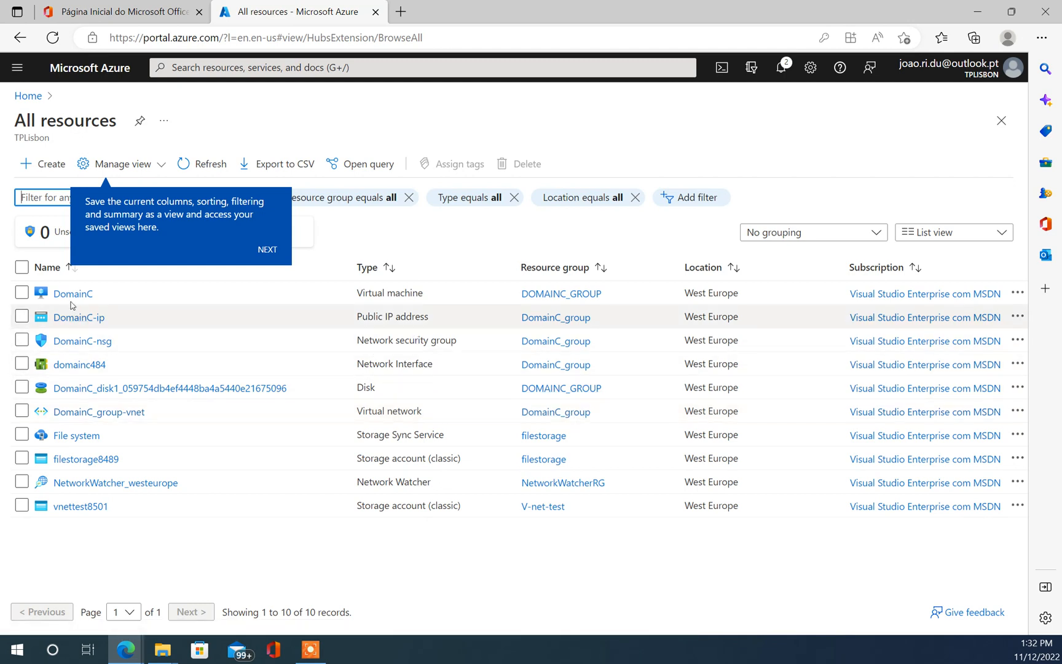
mouse_move(106, 298)
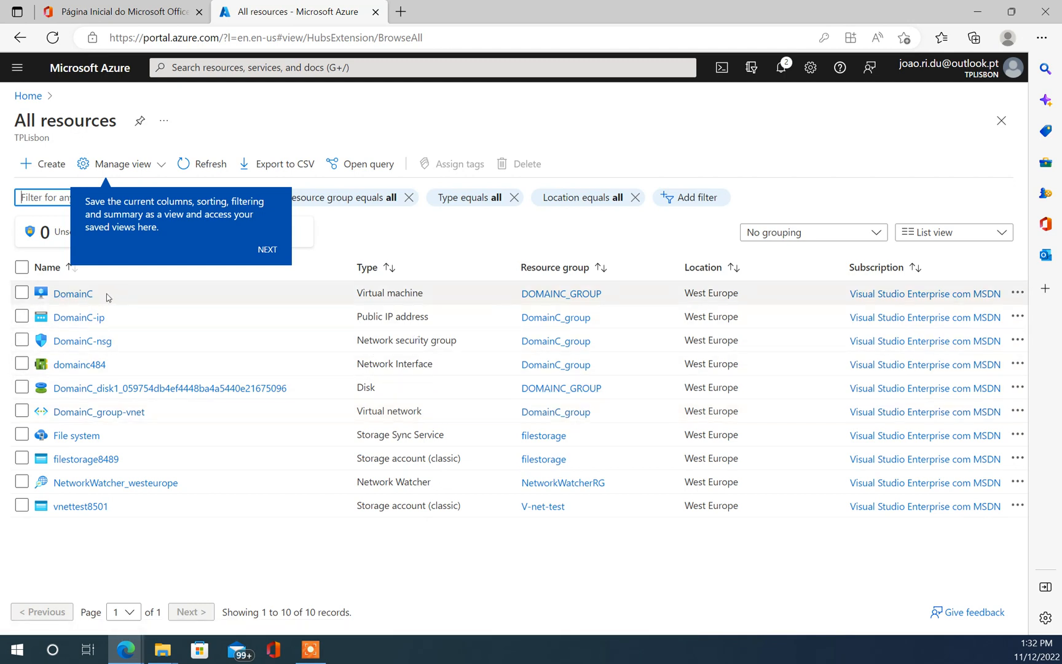
mouse_move(117, 361)
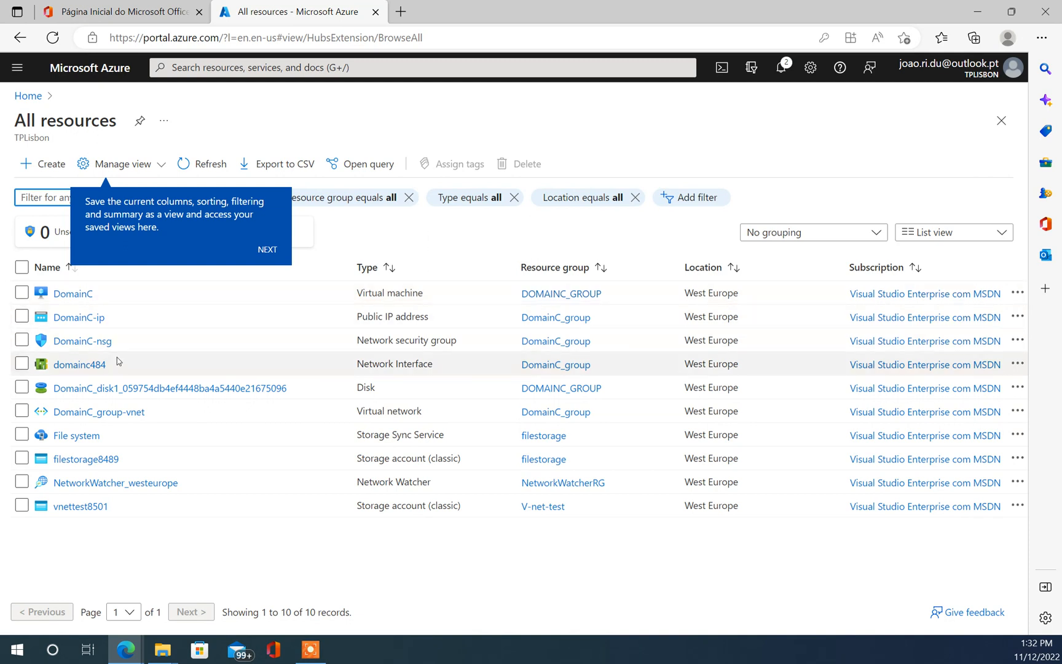
mouse_move(131, 366)
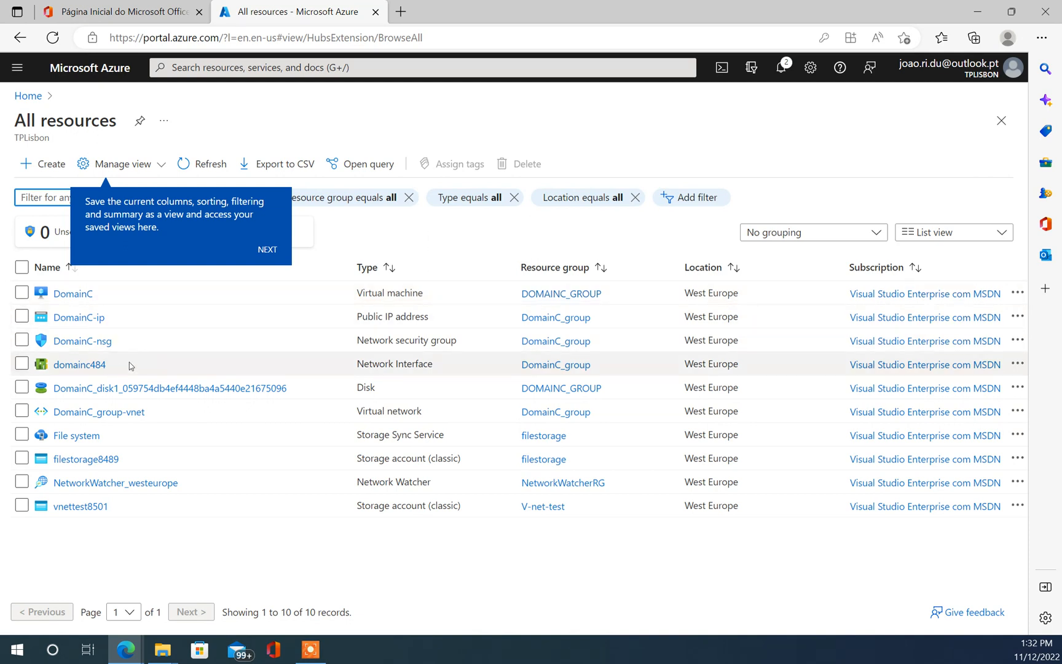
mouse_move(314, 347)
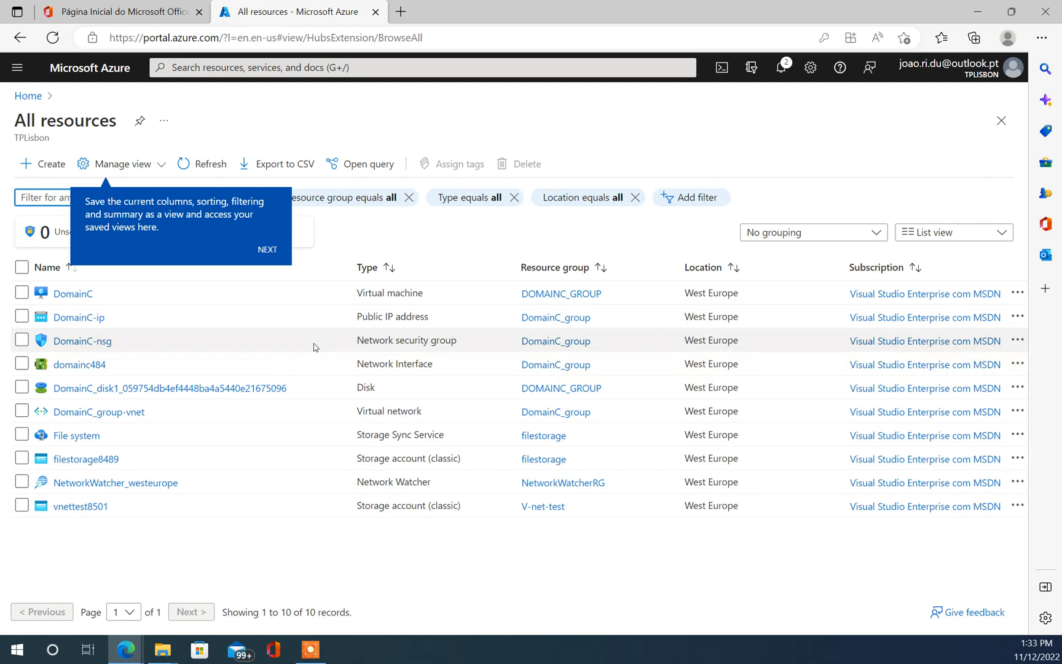
mouse_move(353, 349)
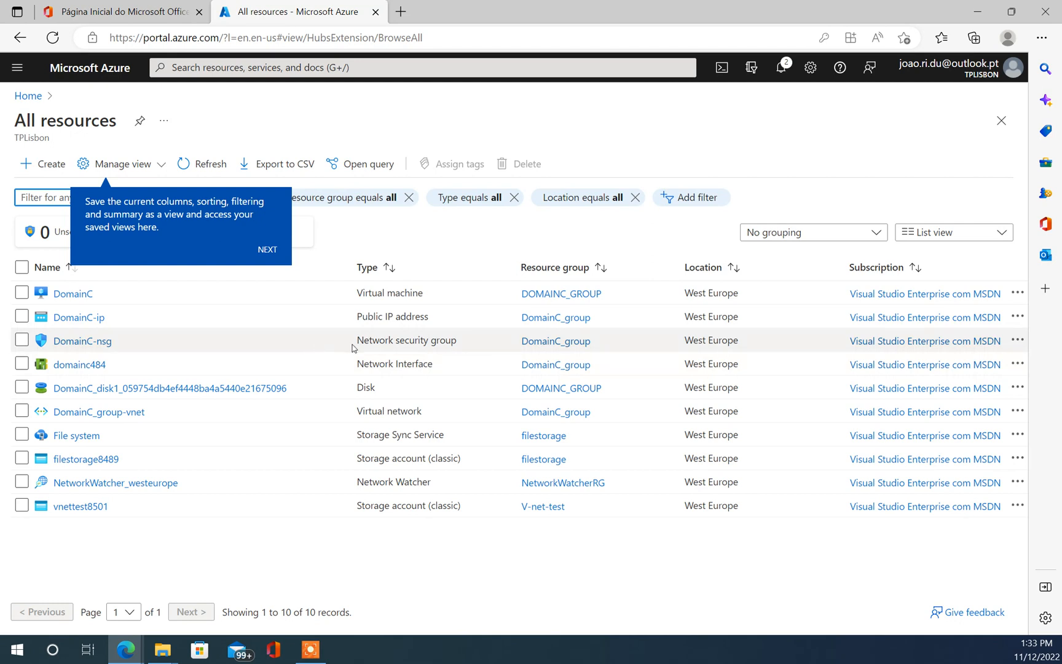
mouse_move(73, 293)
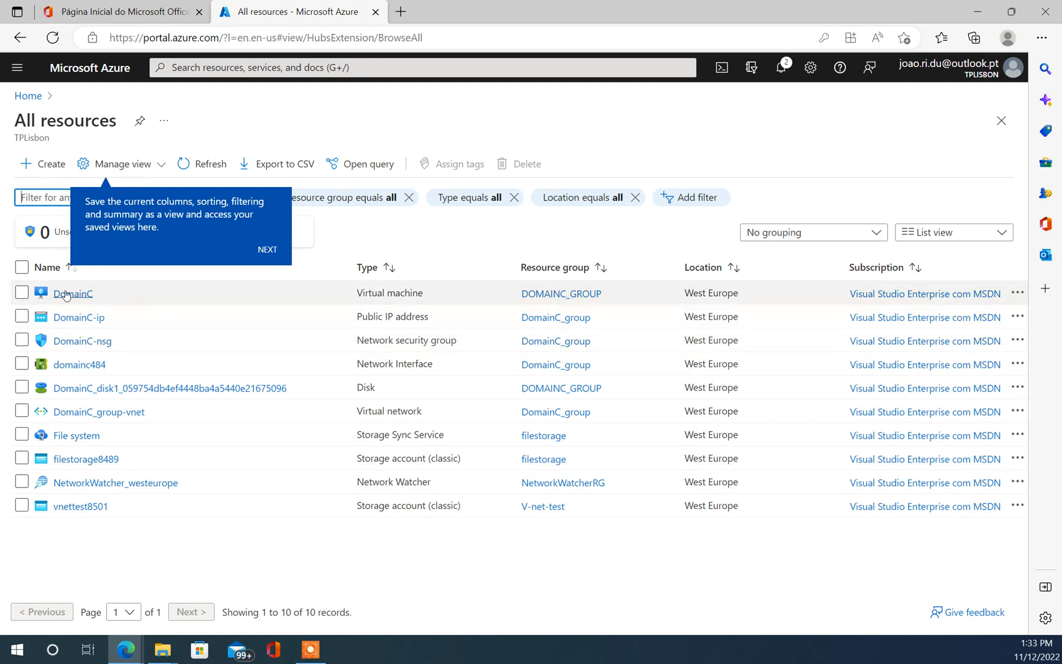
Open DomainC's Networking settings and view the DomainC-nsg outbound port rules.
click(73, 293)
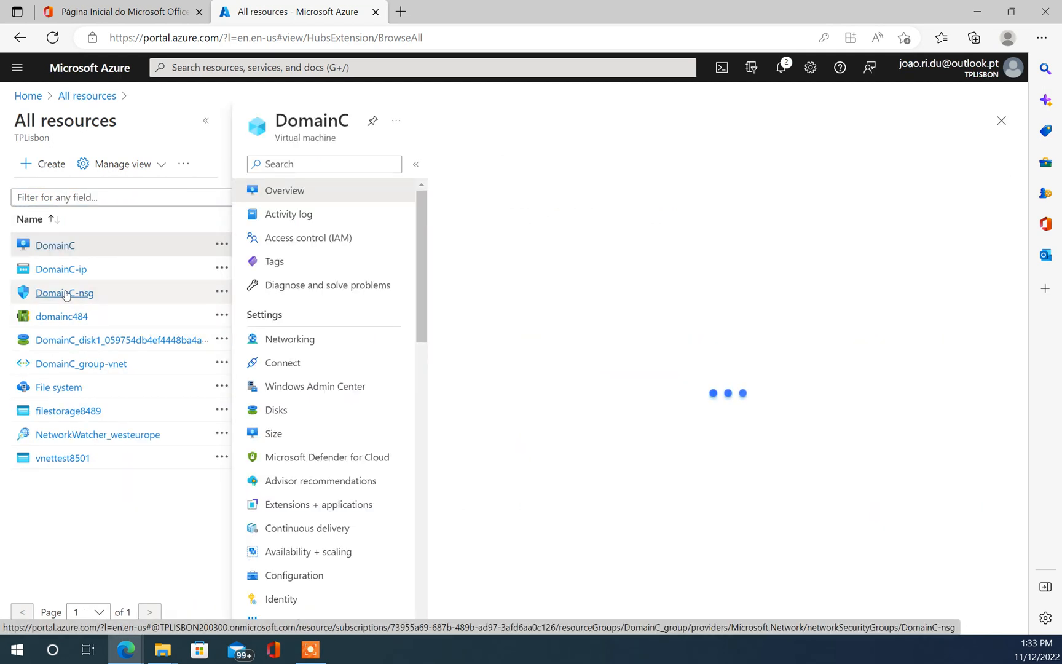
click(55, 245)
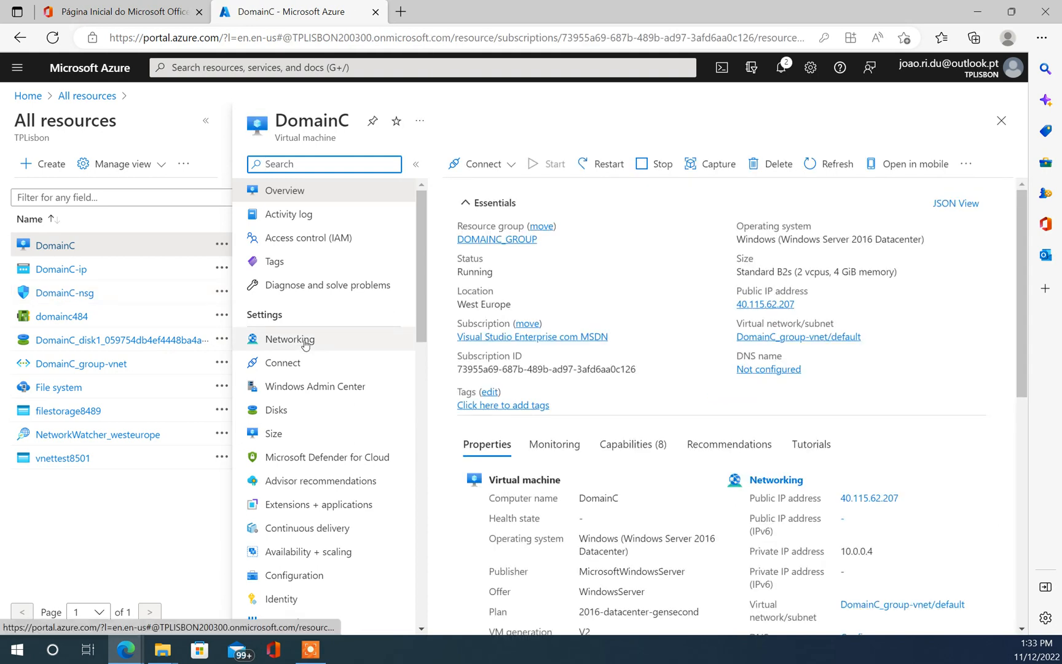
click(290, 339)
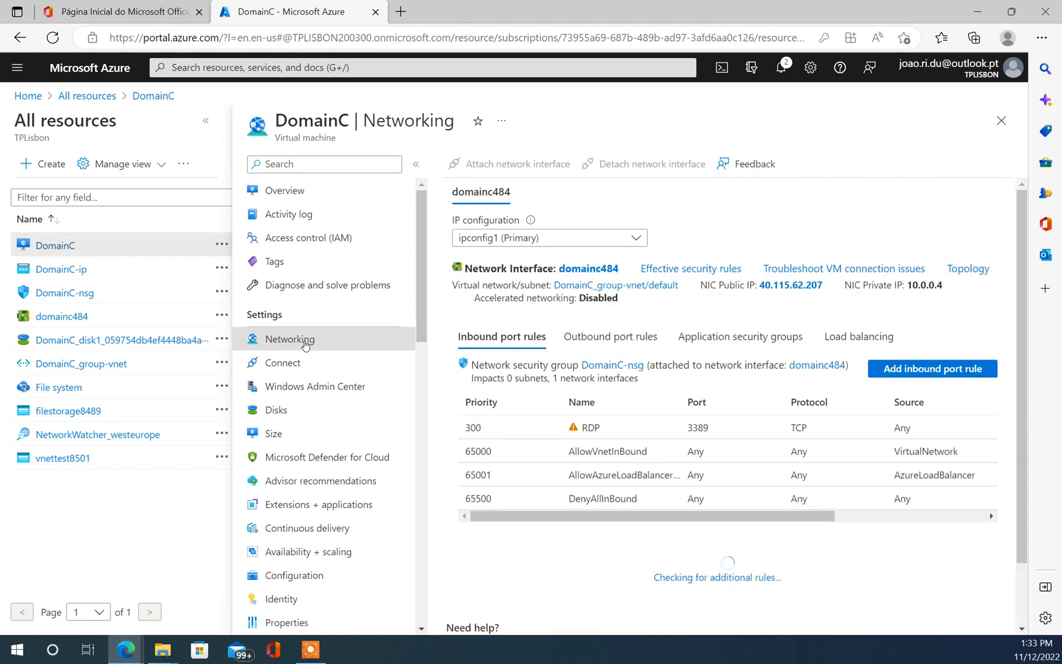
mouse_move(1045, 449)
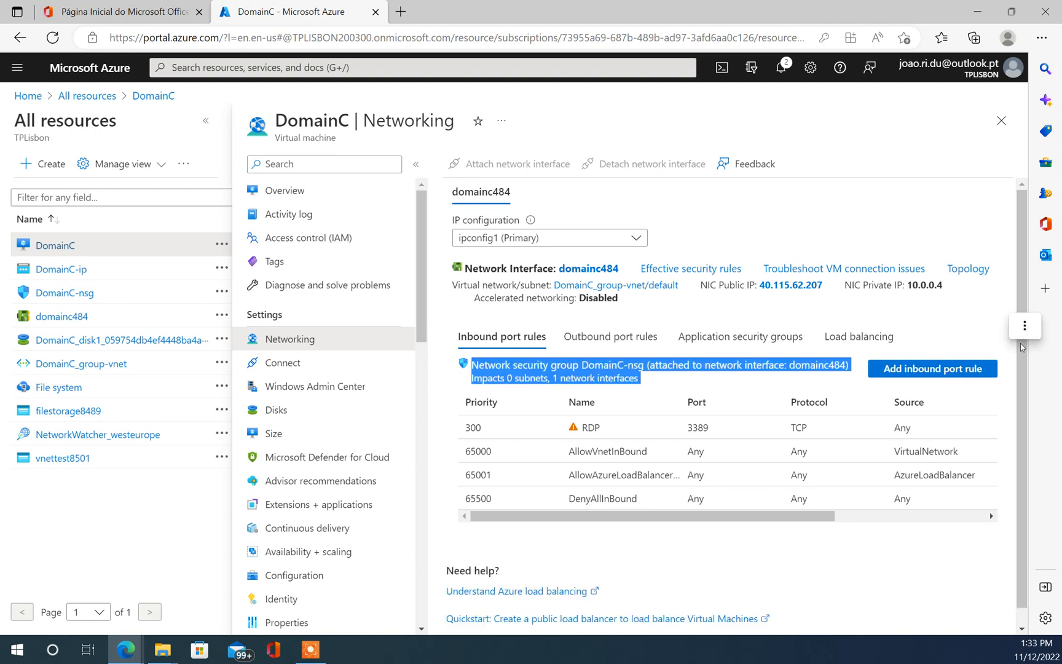
scroll(down, 3)
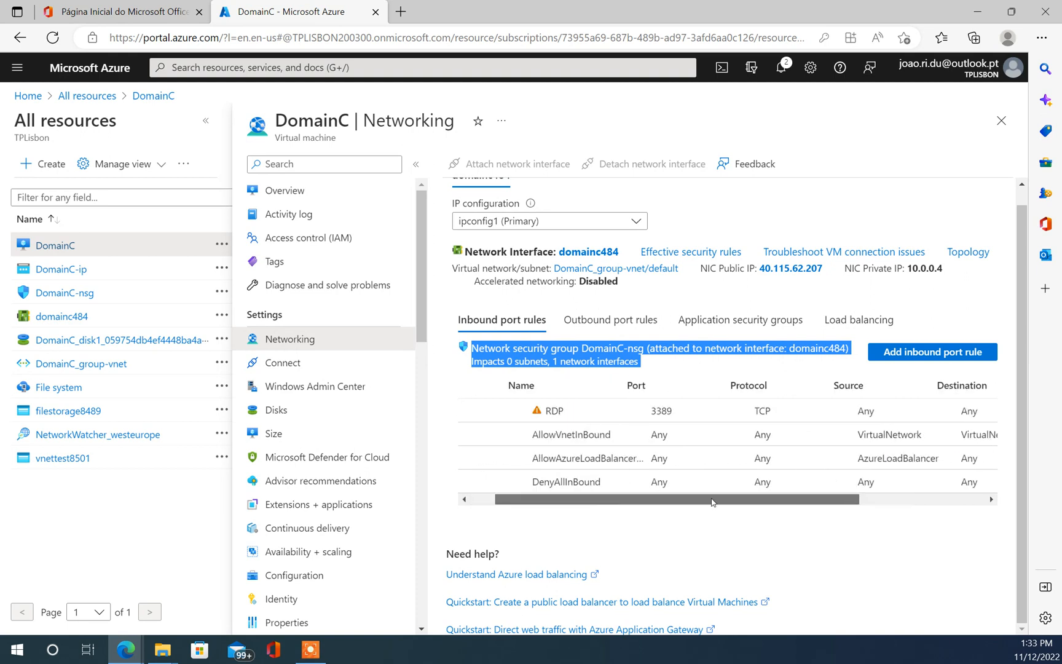
scroll(left, 3)
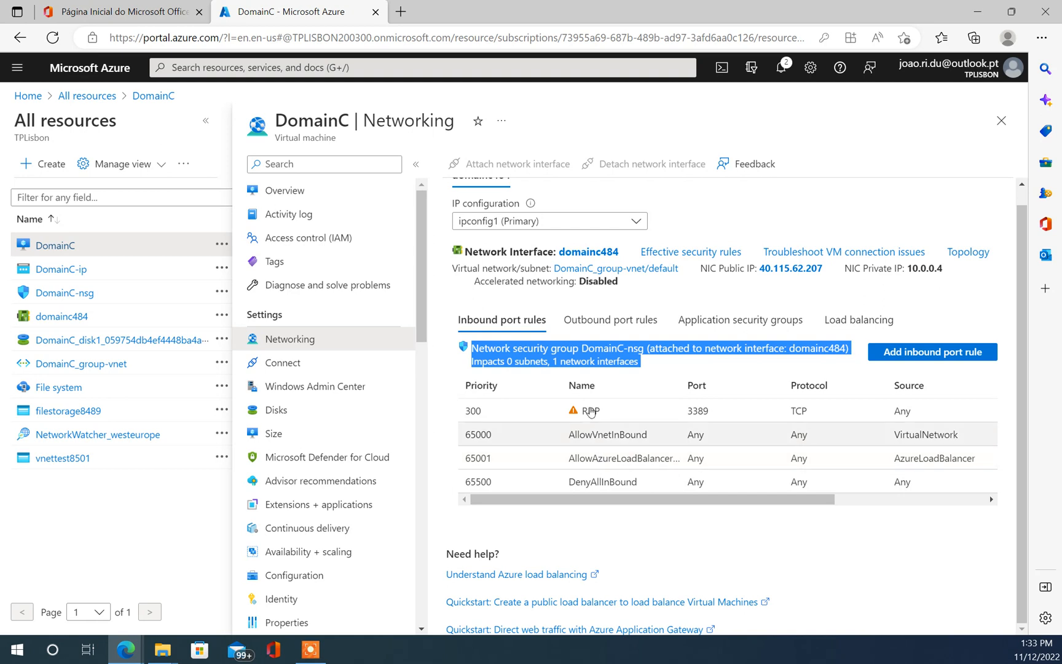
click(609, 319)
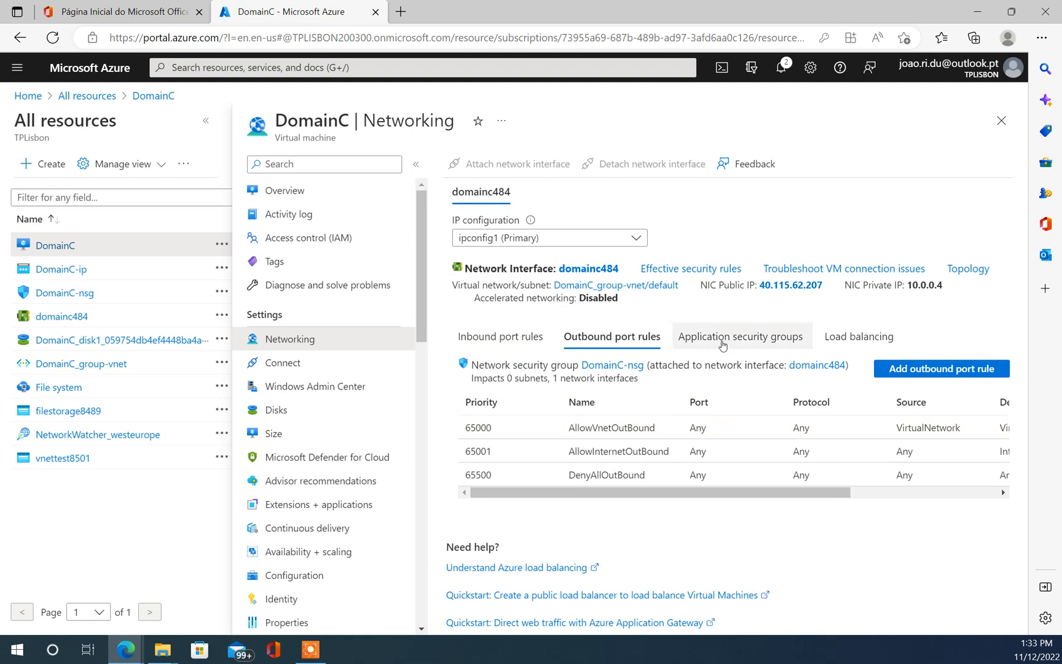
mouse_move(629, 238)
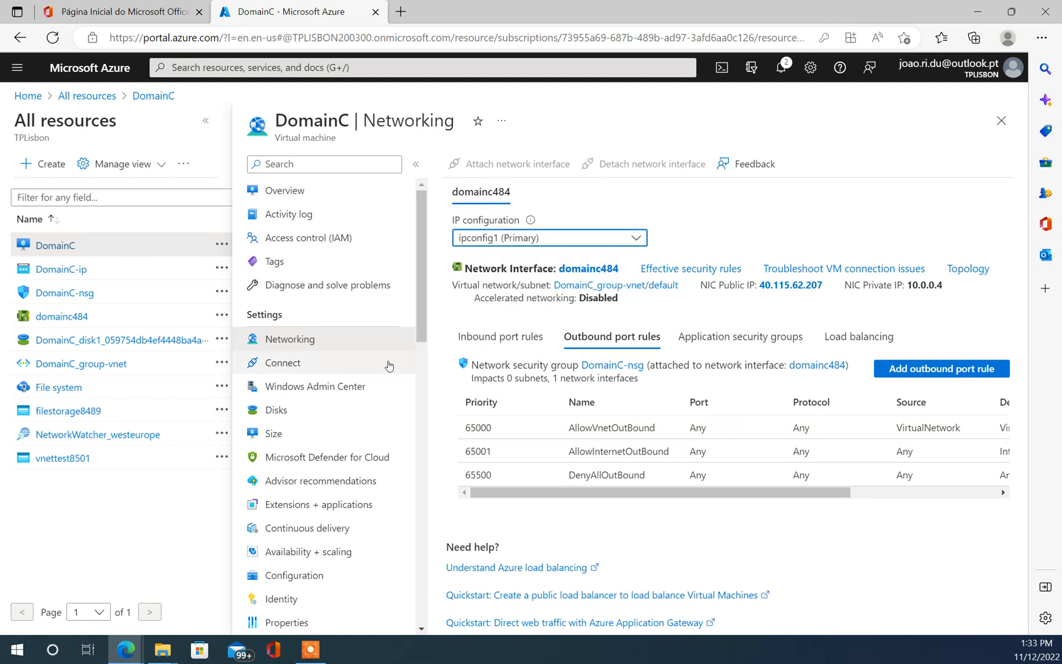
mouse_move(307, 352)
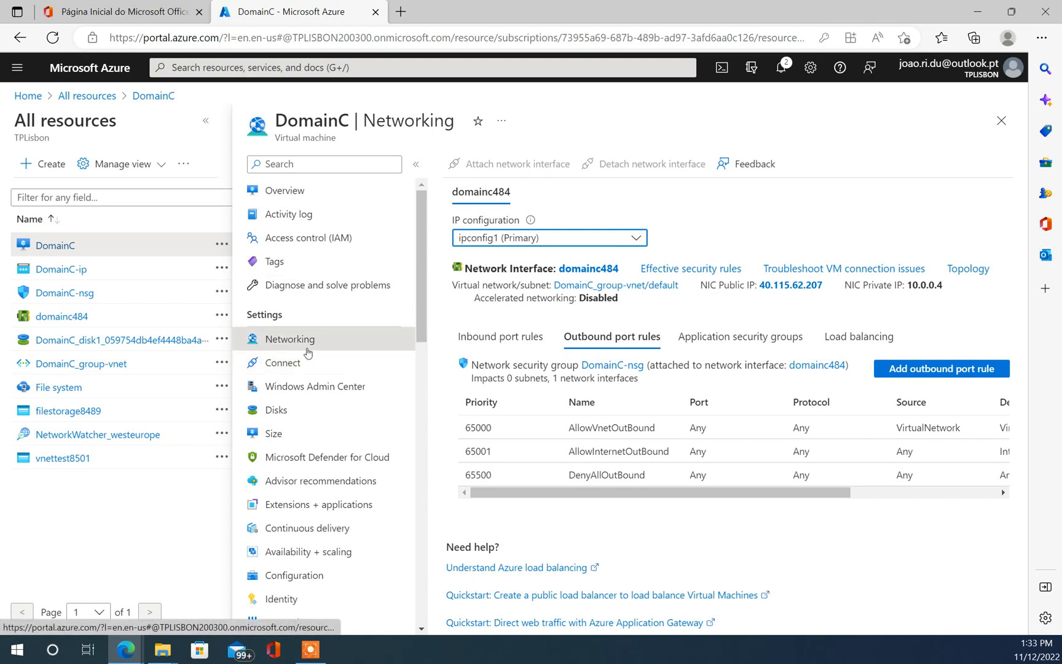
Download DomainC.rdp from the VM's Connect page and open the file.
click(283, 362)
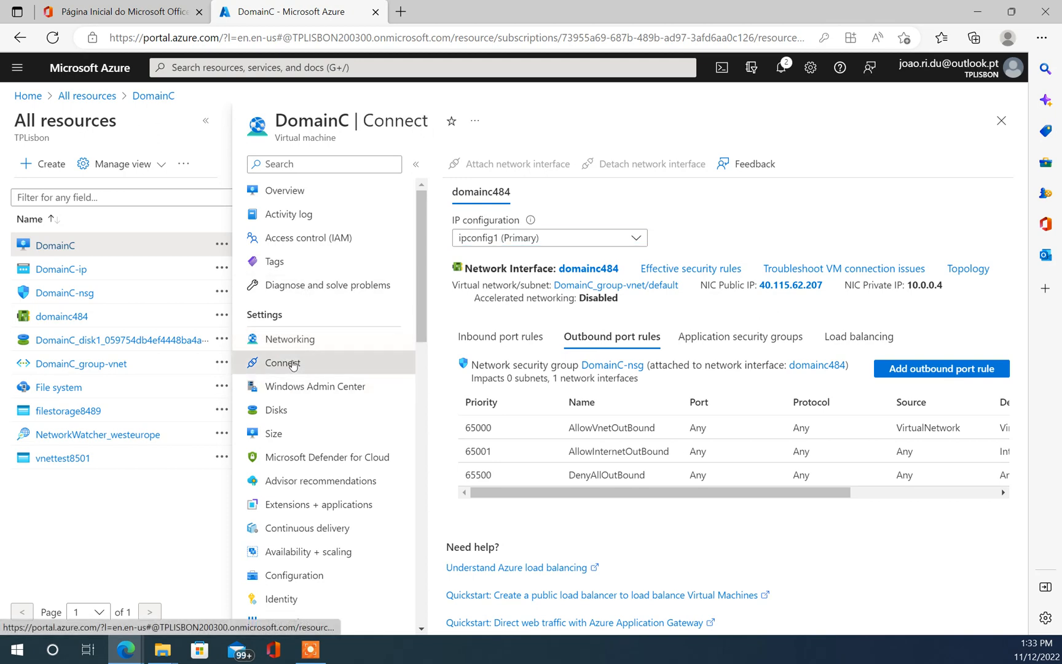
click(282, 363)
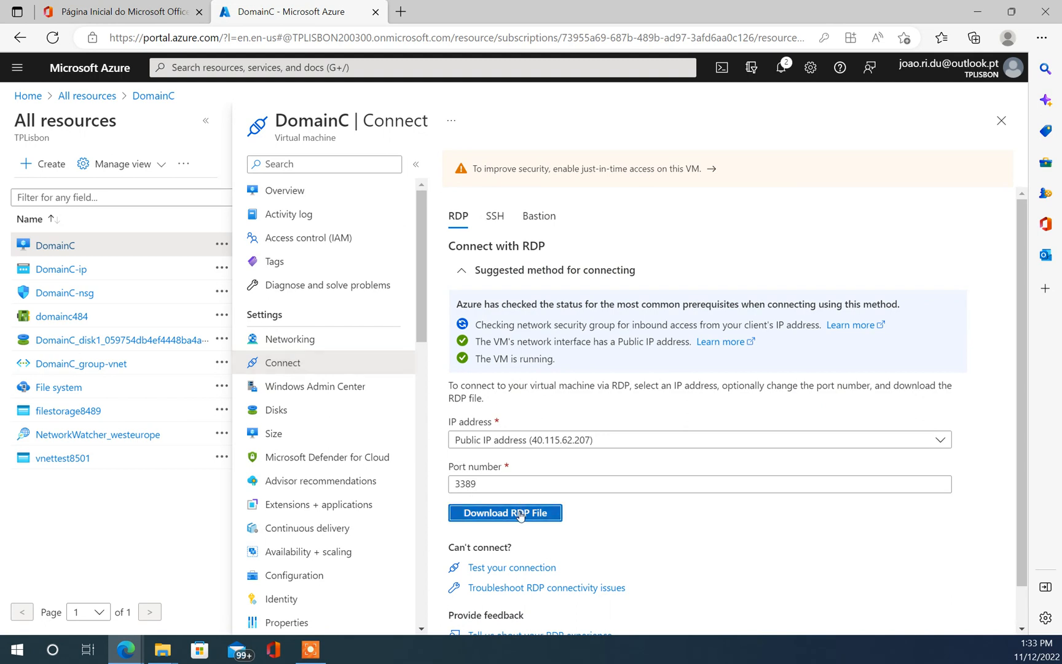
click(505, 513)
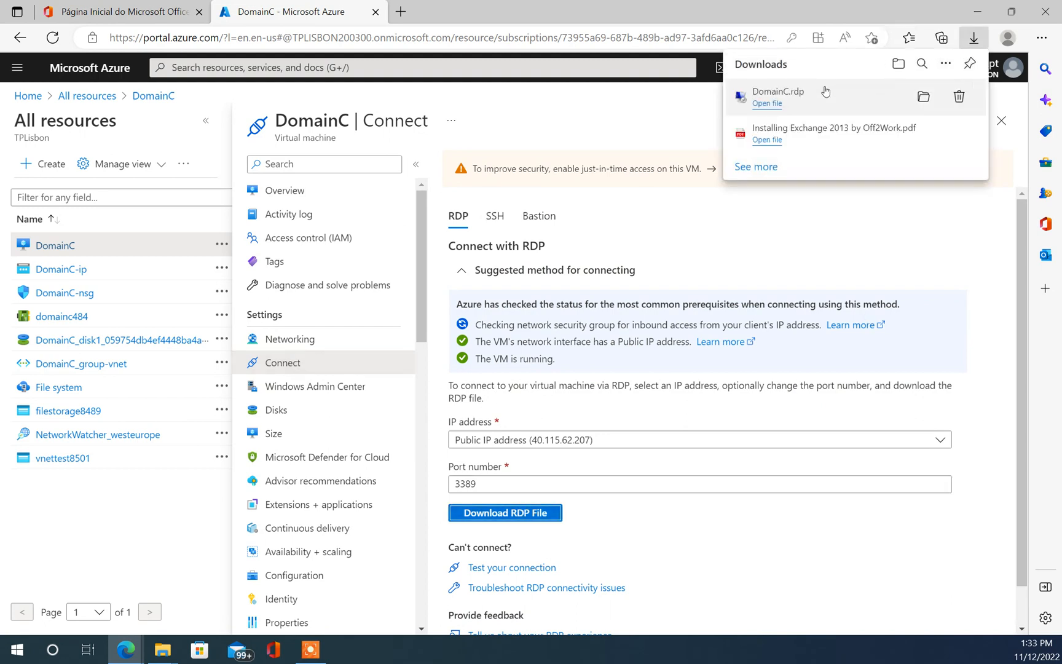
mouse_move(771, 111)
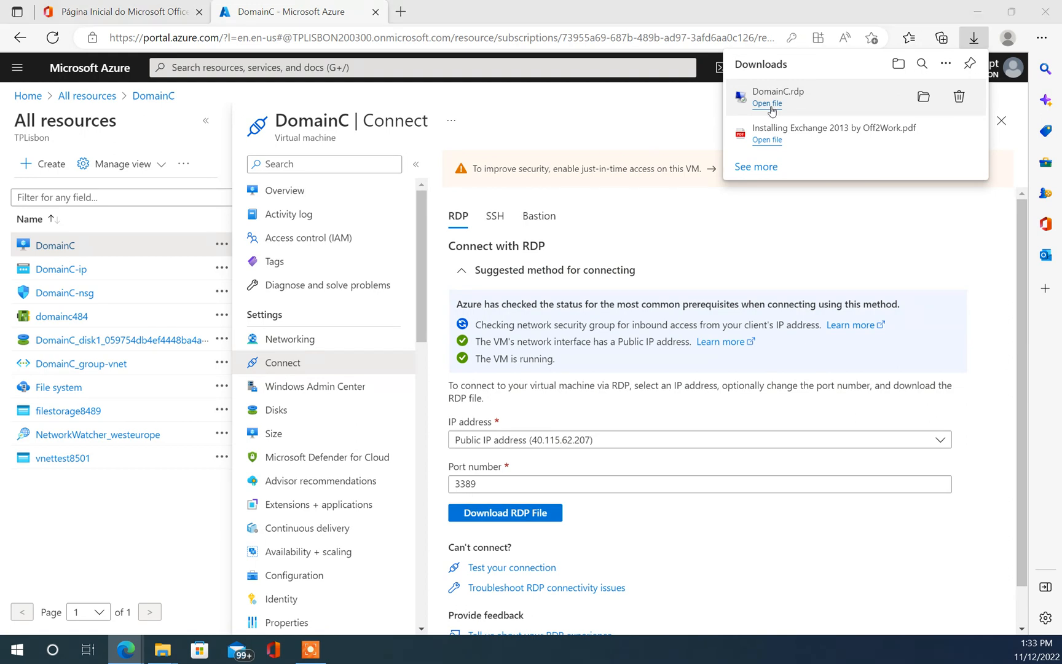
click(767, 103)
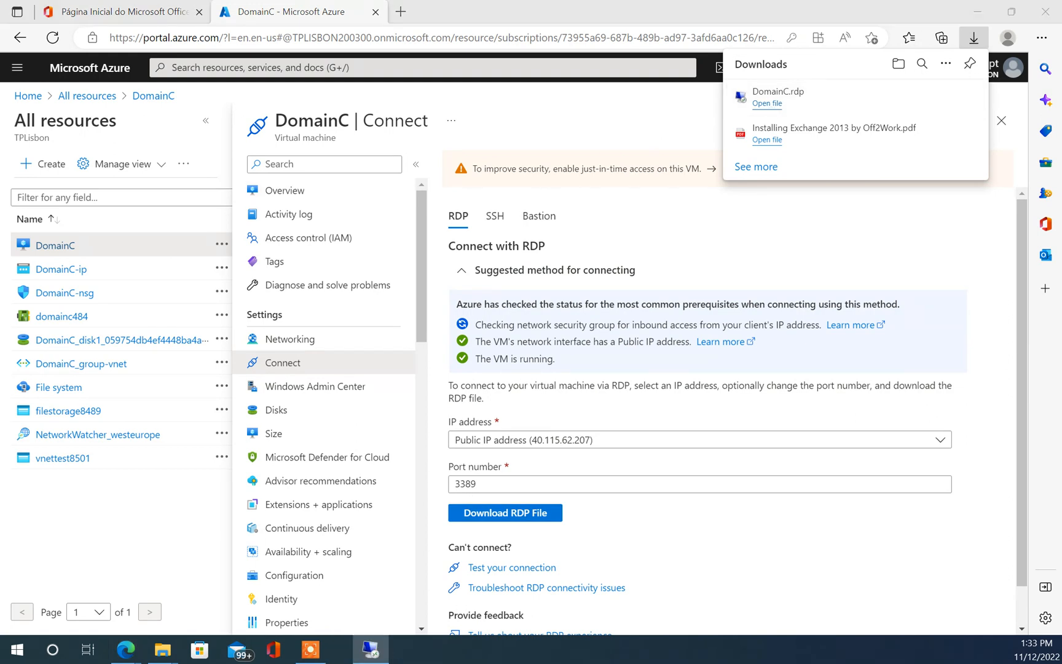
Start the DomainC connection and choose to sign in with a different account.
click(461, 270)
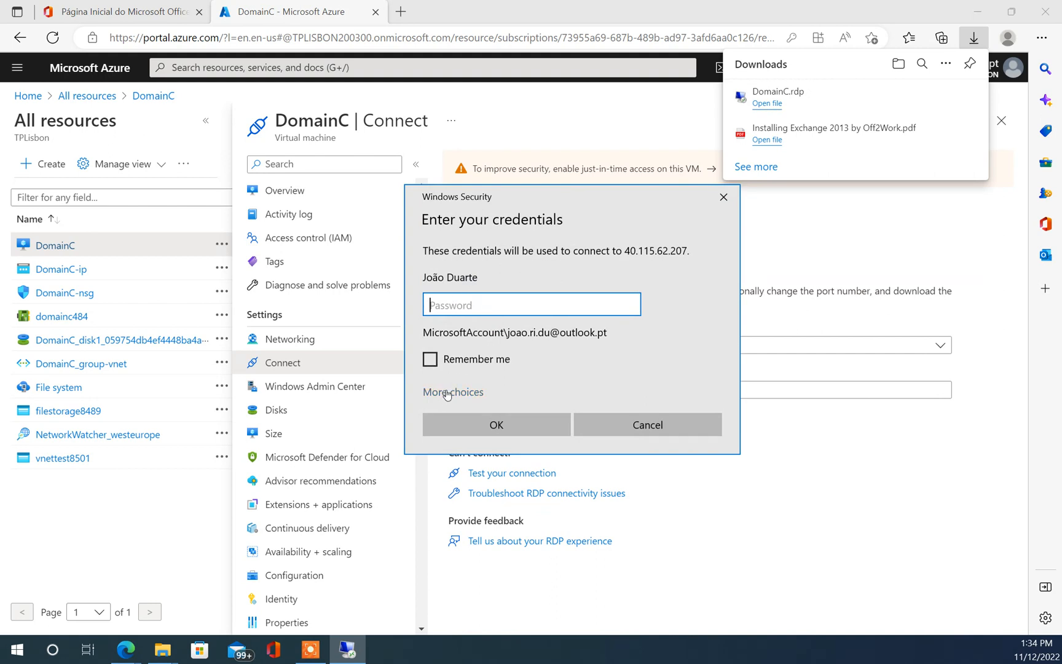
click(452, 392)
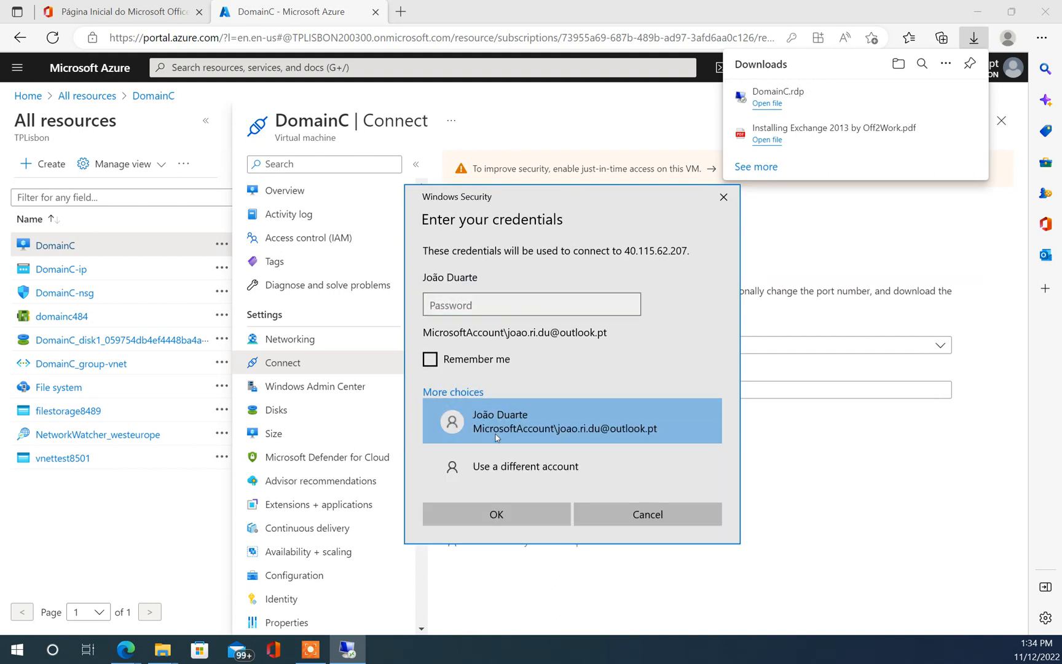
click(525, 466)
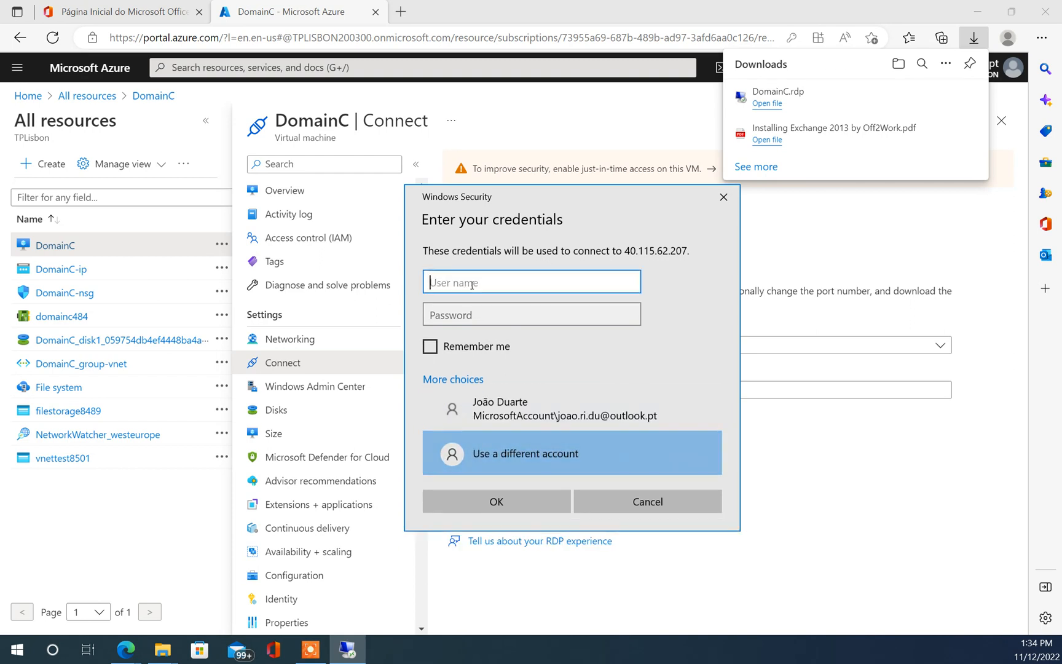
Enter user name 'joao' with its password and submit the credentials.
text(\)
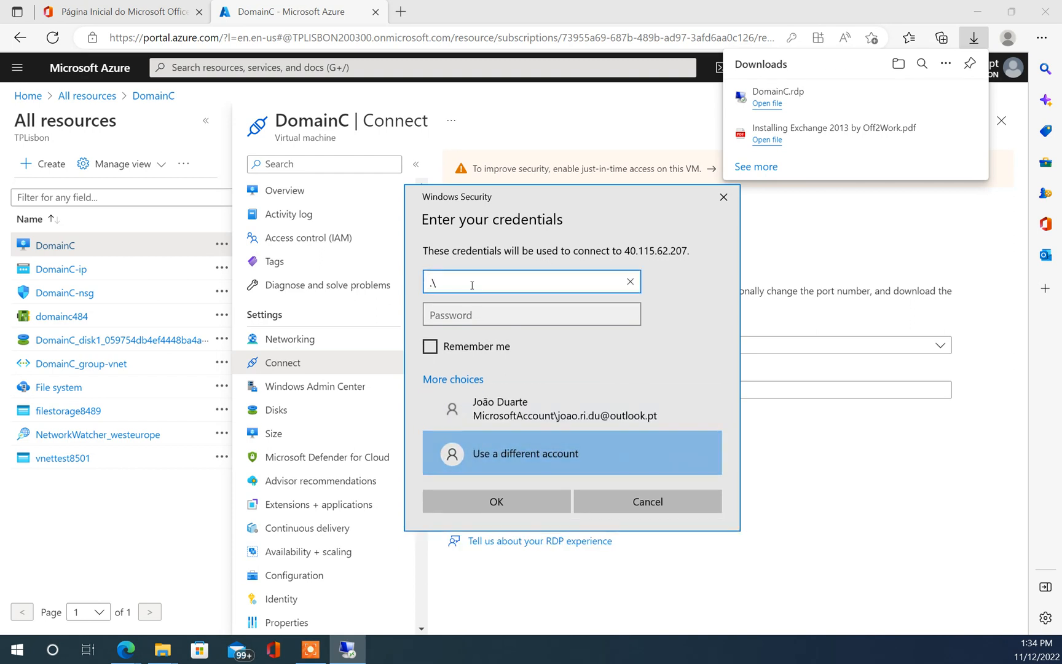
text(jo)
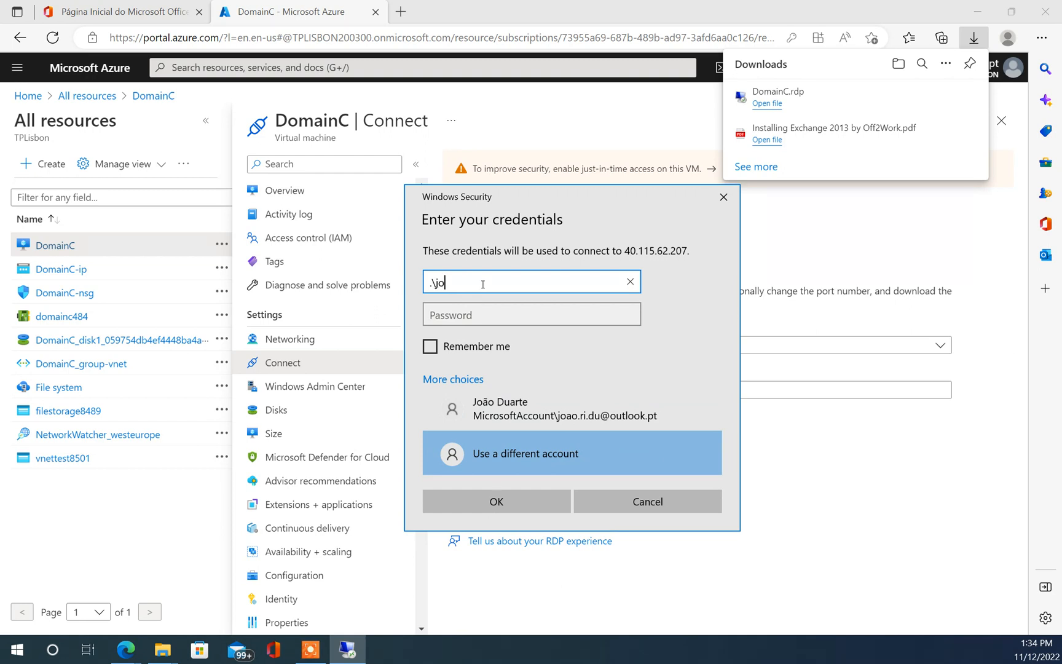
text(ao)
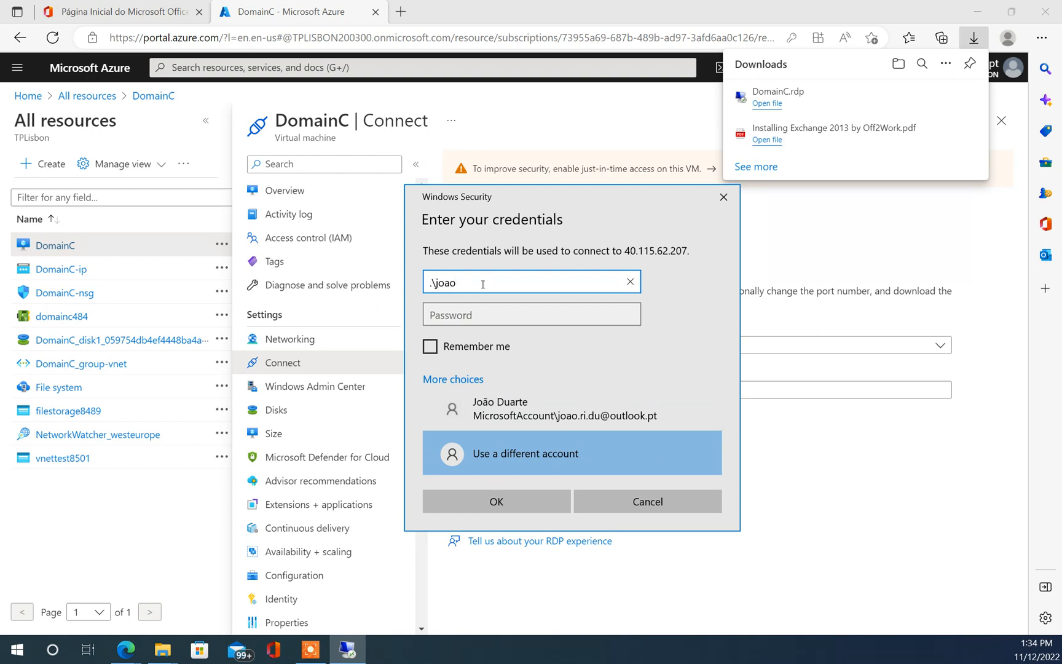
click(629, 281)
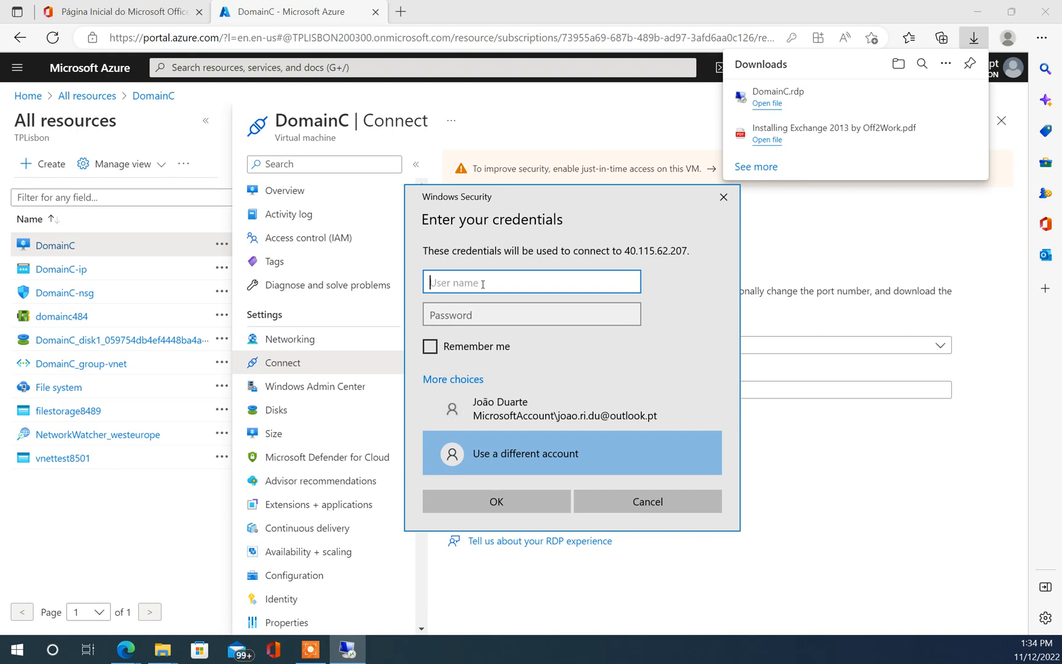
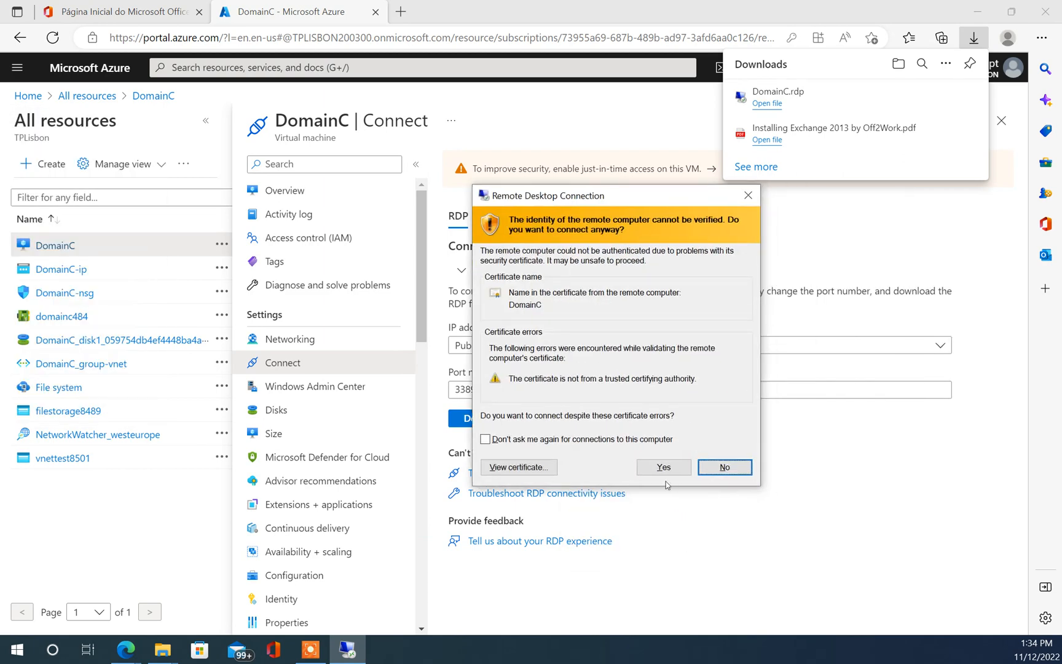
Accept DomainC's untrusted certificate and open the remote desktop session.
click(724, 466)
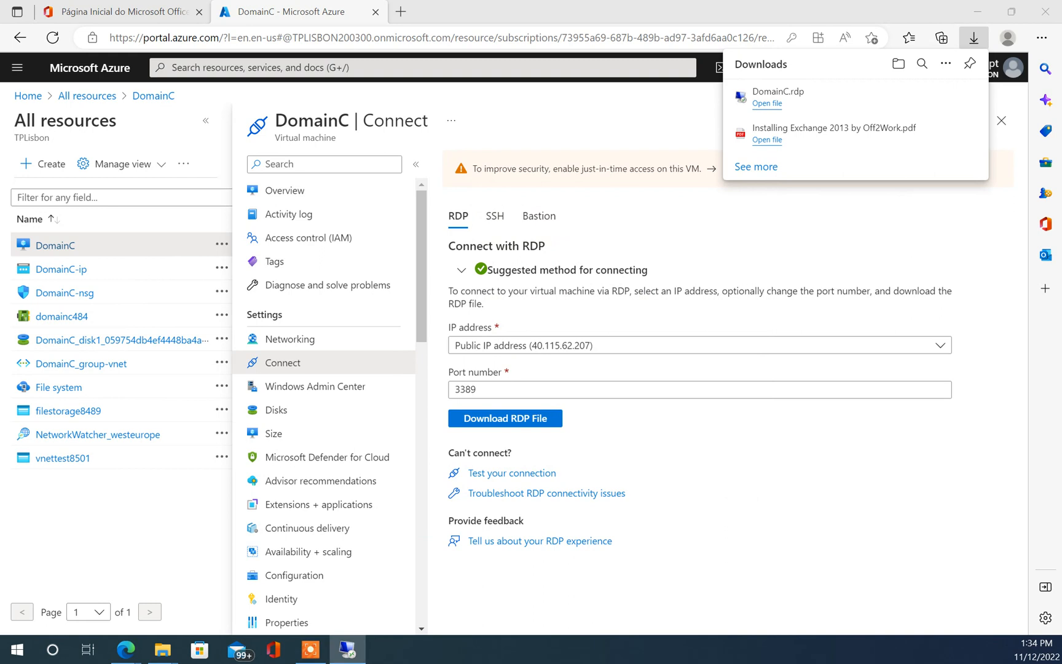
click(766, 103)
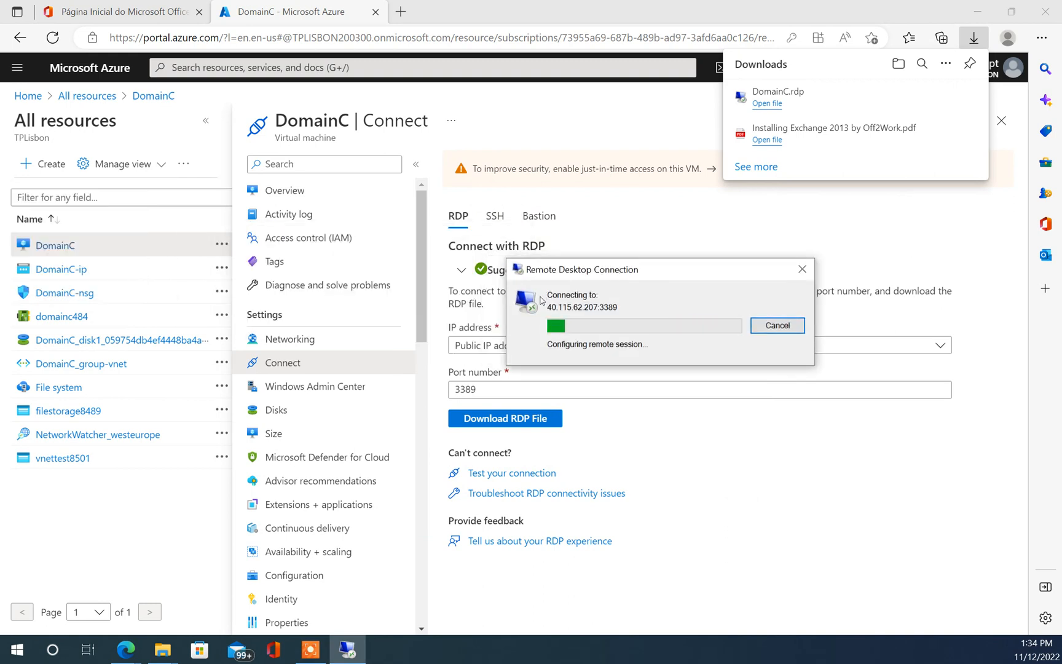
click(776, 325)
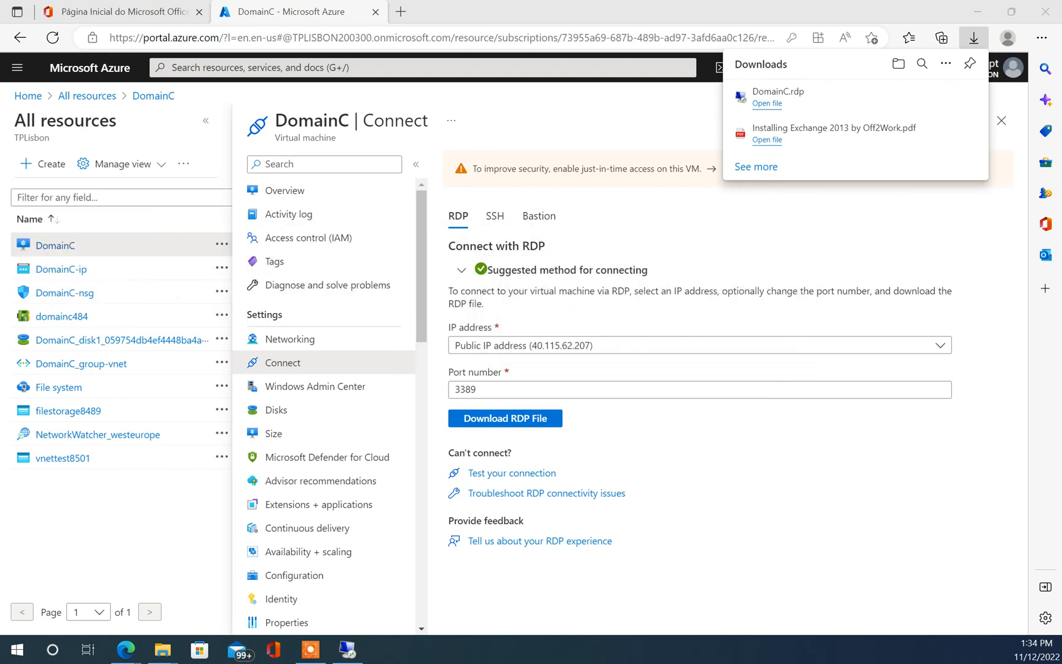
click(766, 103)
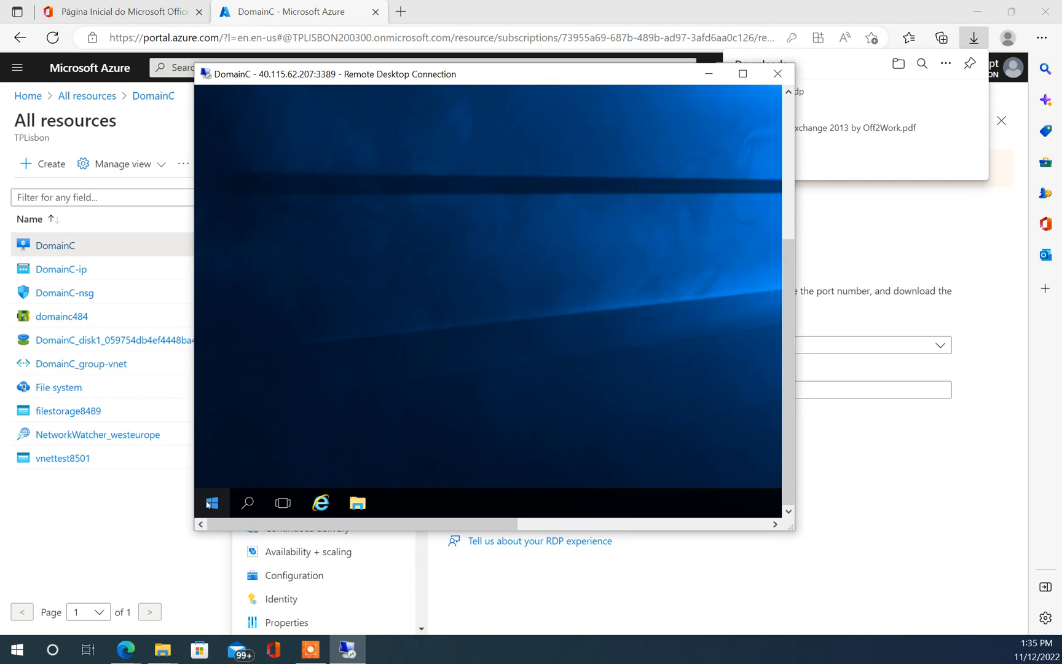
mouse_move(734, 94)
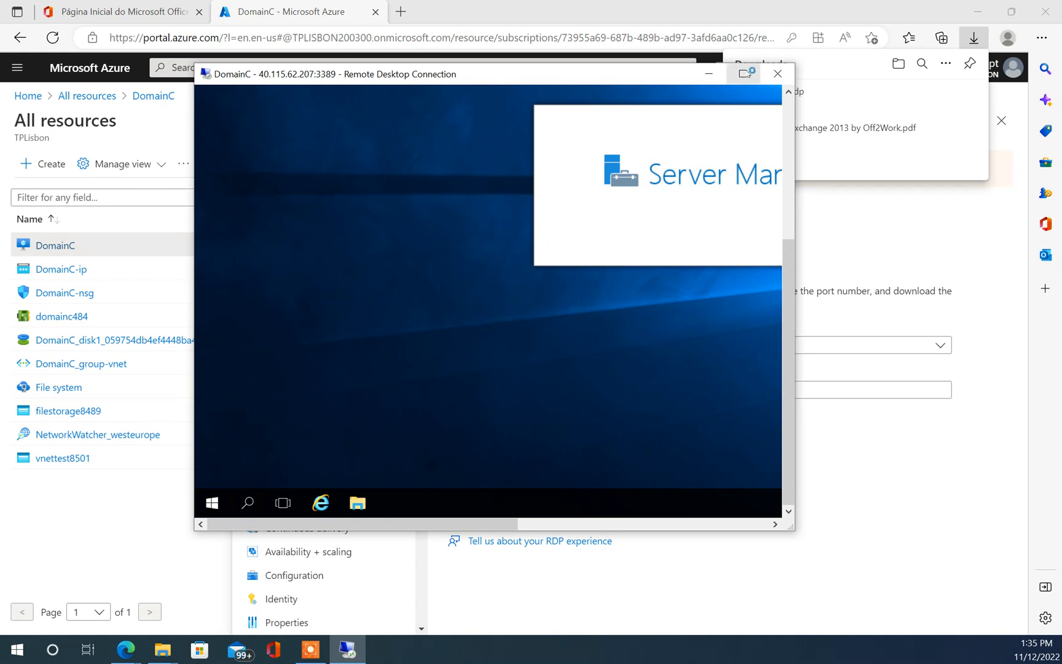
mouse_move(744, 73)
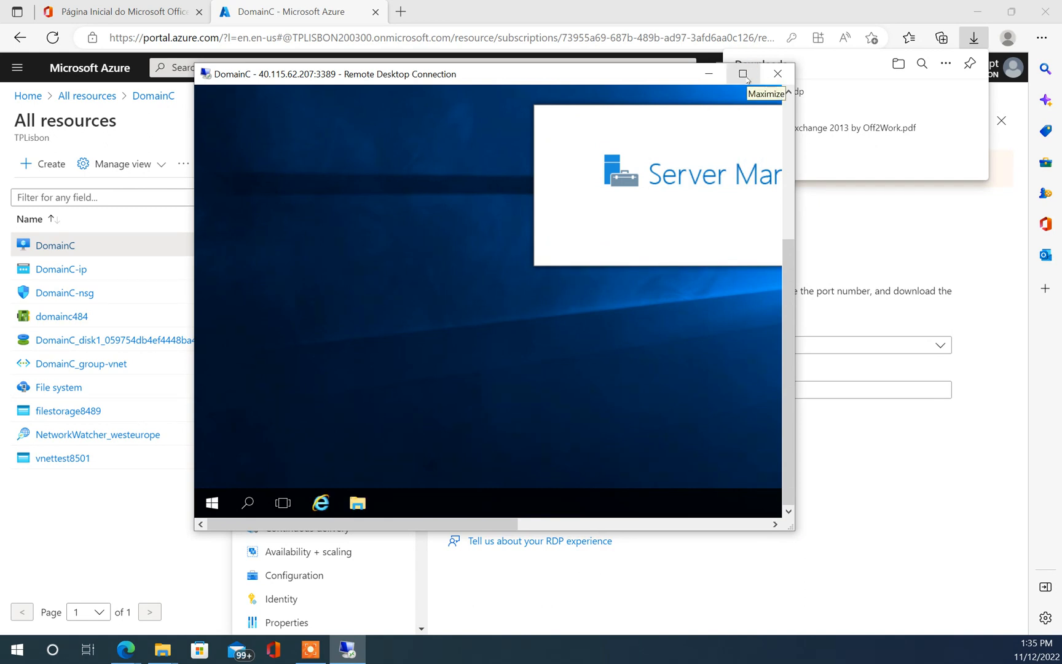
mouse_move(744, 80)
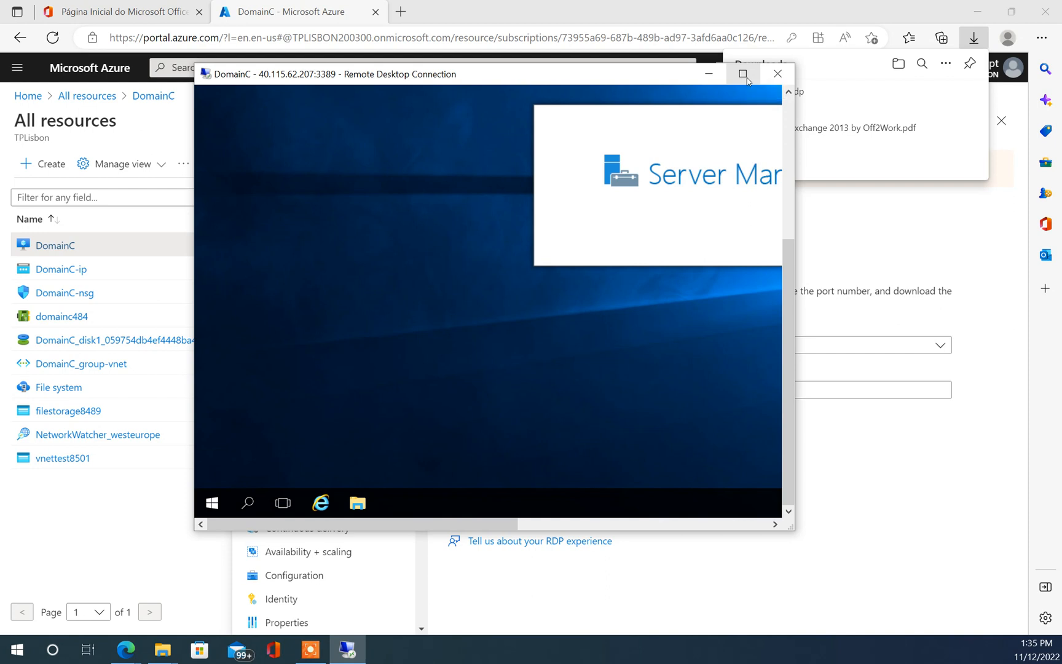